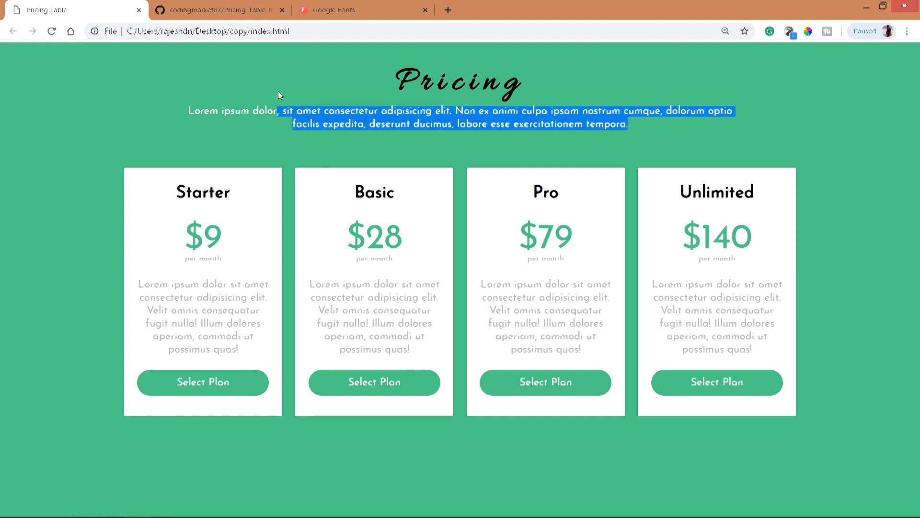
# - Review the Starter card text on the GitHub page, then switch to Sublime Text
pyautogui.click(565, 248)
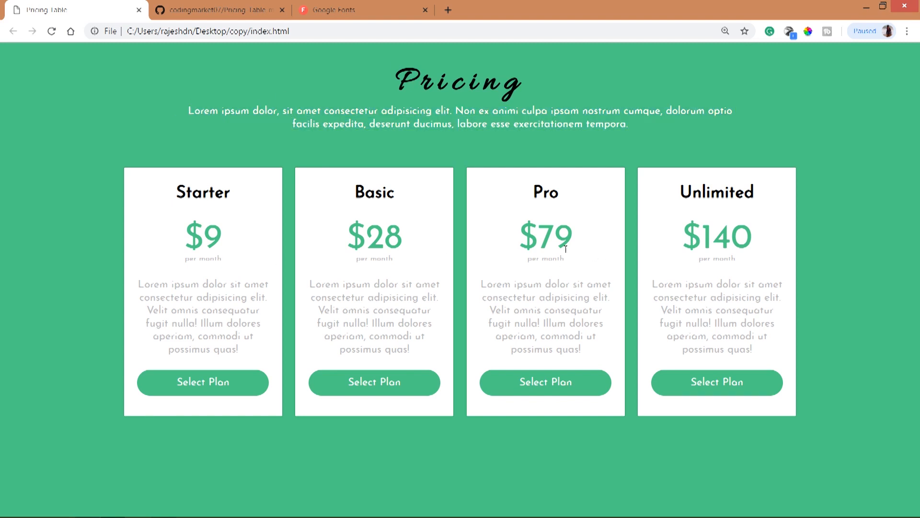
pyautogui.moveTo(234, 253)
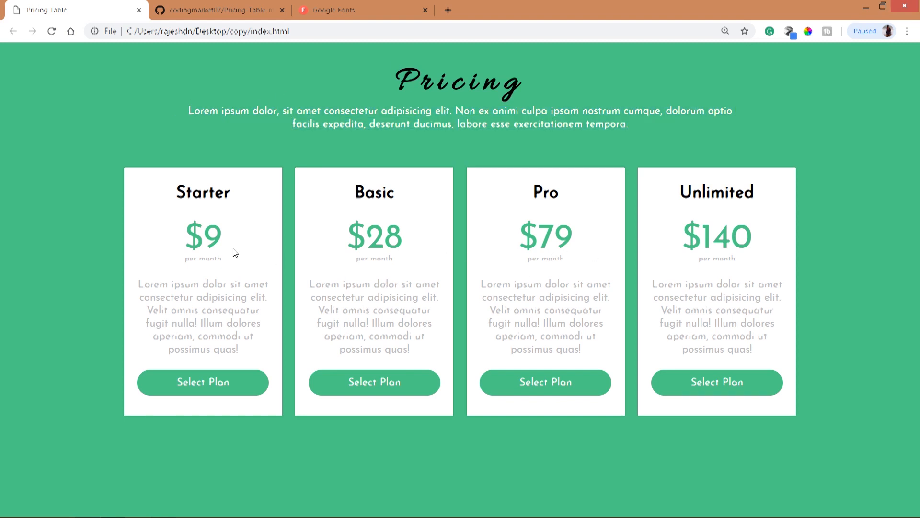
pyautogui.doubleClick(202, 192)
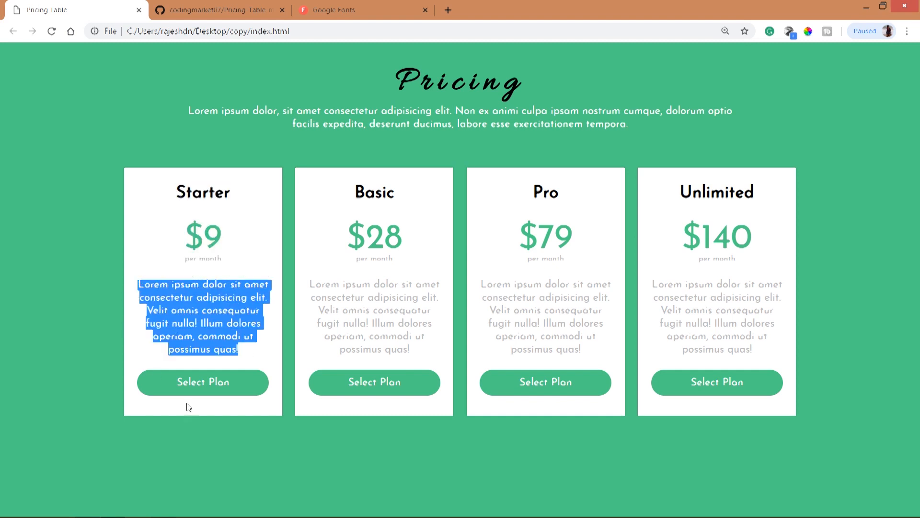
pyautogui.moveTo(525, 382)
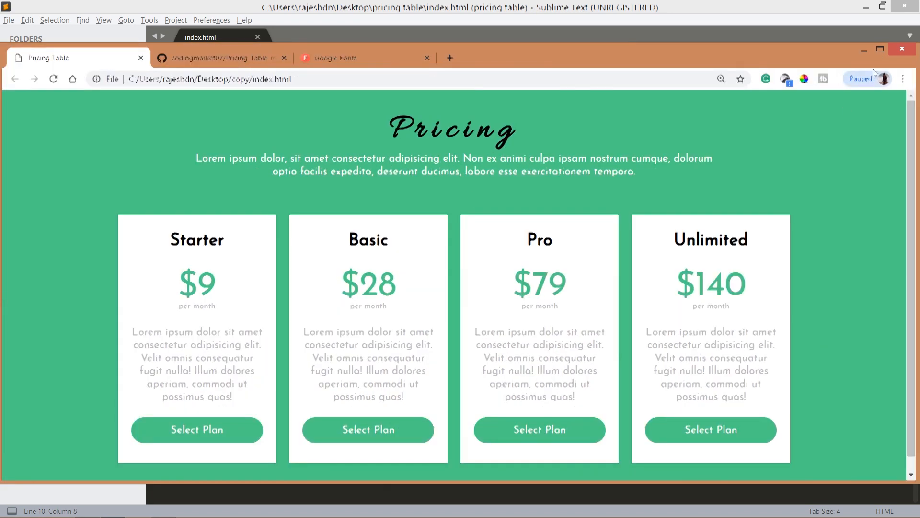
pyautogui.click(219, 57)
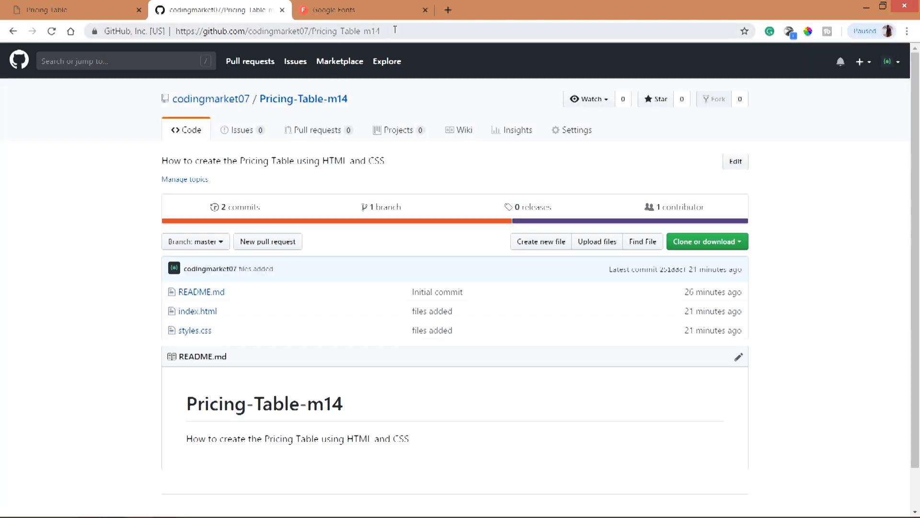
pyautogui.moveTo(687, 253)
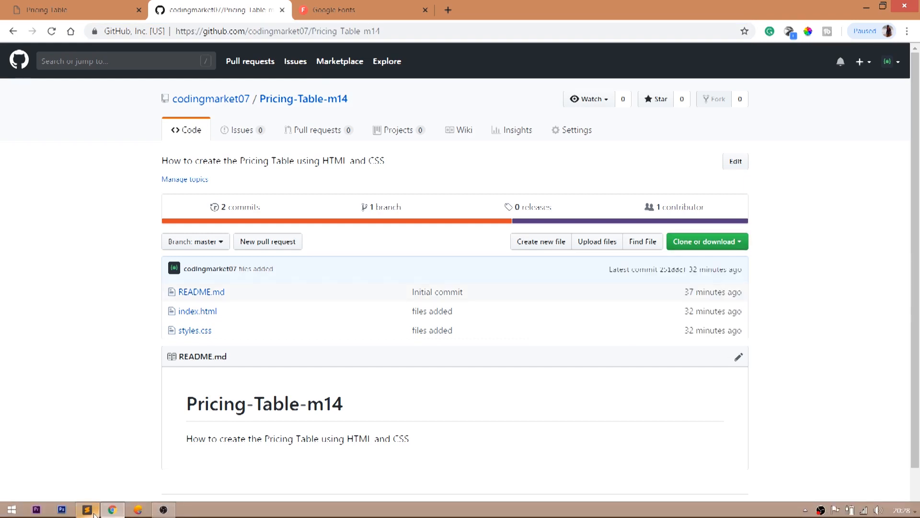
pyautogui.click(88, 510)
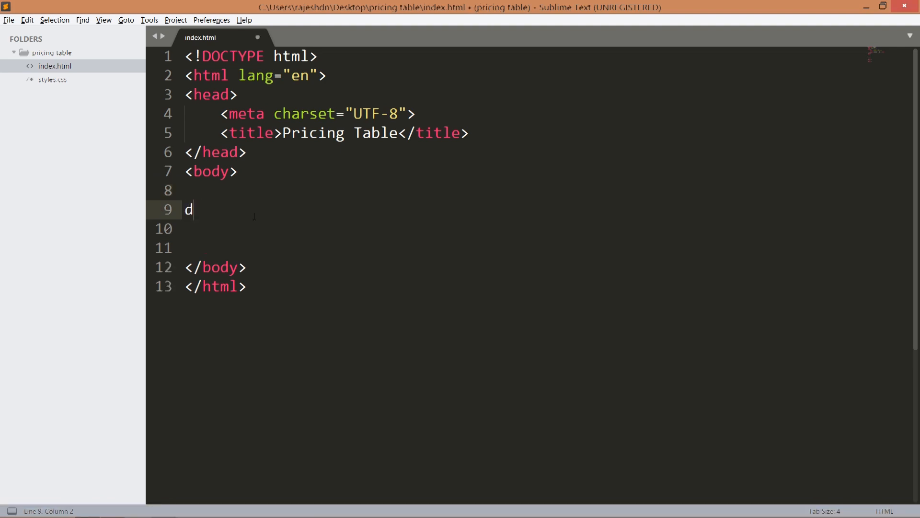
# - Add a div.wrapper with a 'Pricing' h1 and a lorem25 paragraph
pyautogui.write('iv.wr')
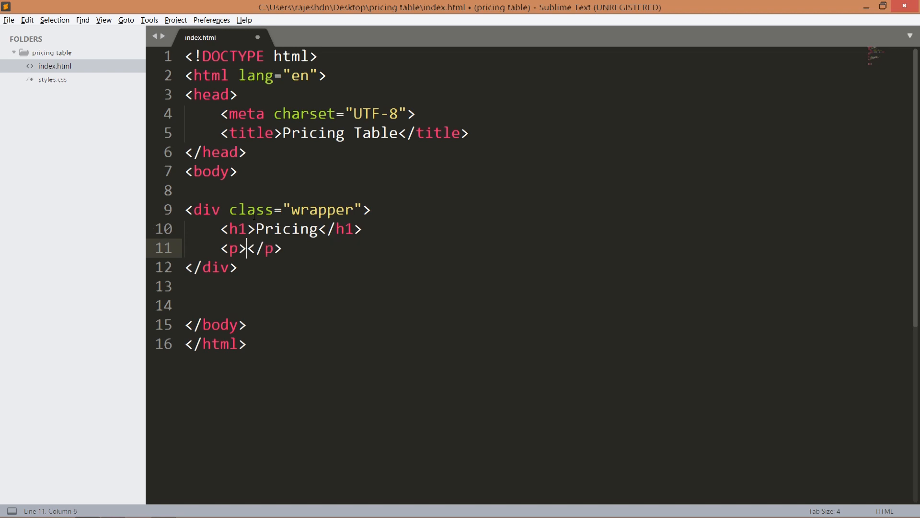
pyautogui.write('lorem25')
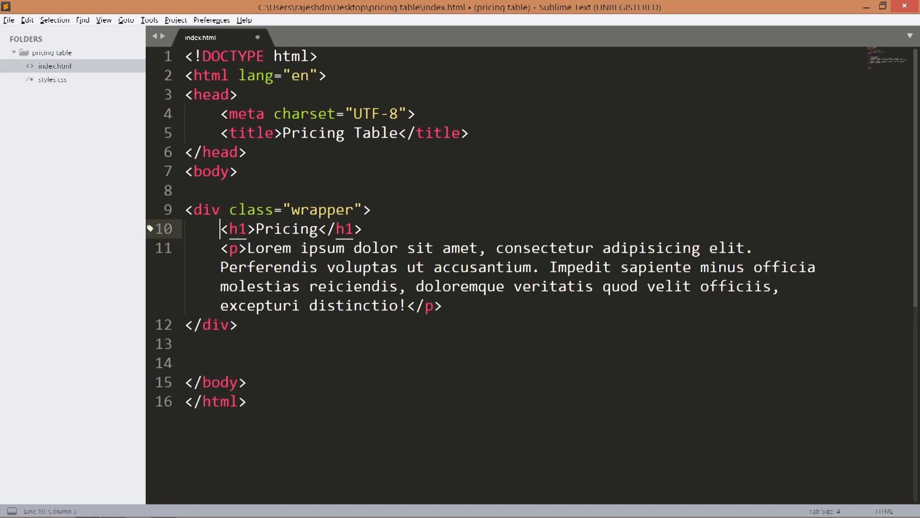
pyautogui.press('Enter')
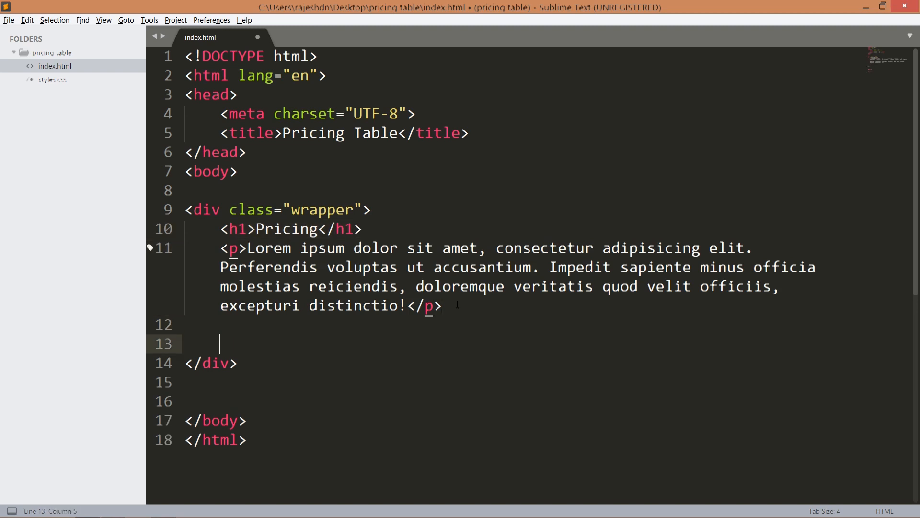
# - Insert a pricing_wrapper div holding four pricing_item divs, opening the first for content
pyautogui.write('div.pricing')
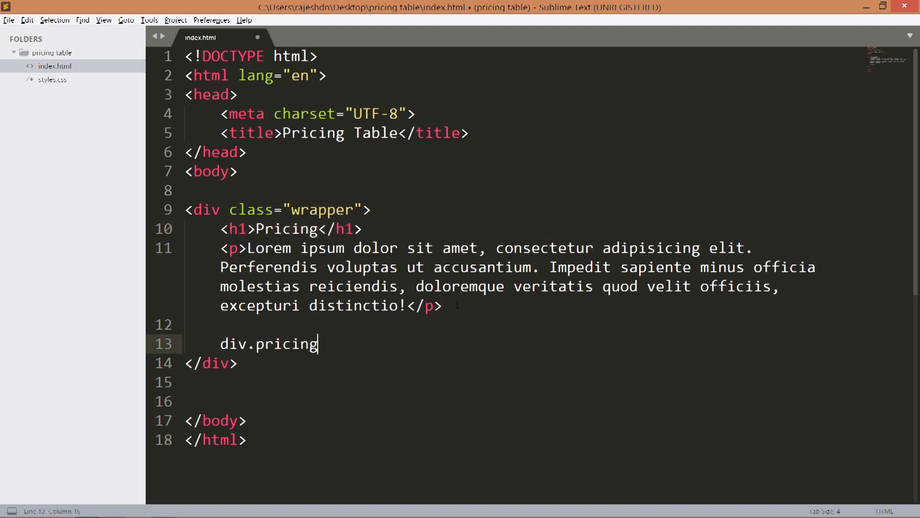
pyautogui.press('Tab')
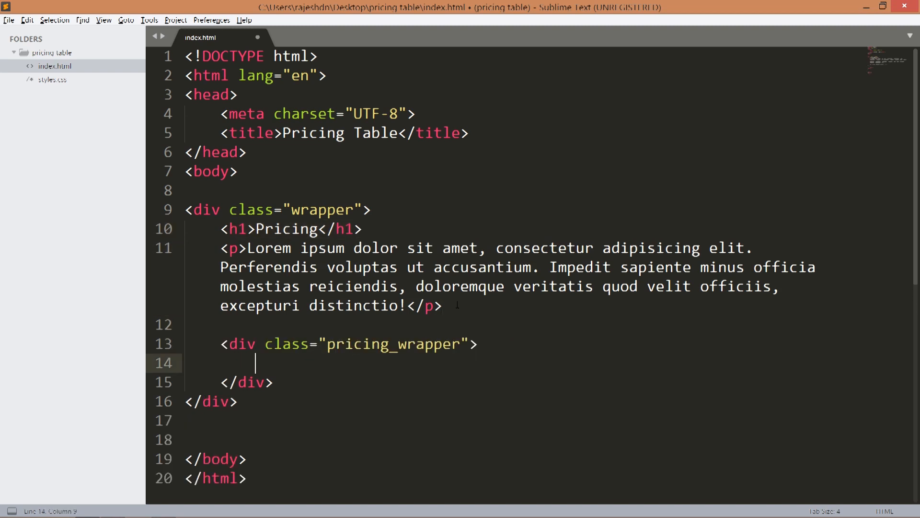
pyautogui.write('div.p')
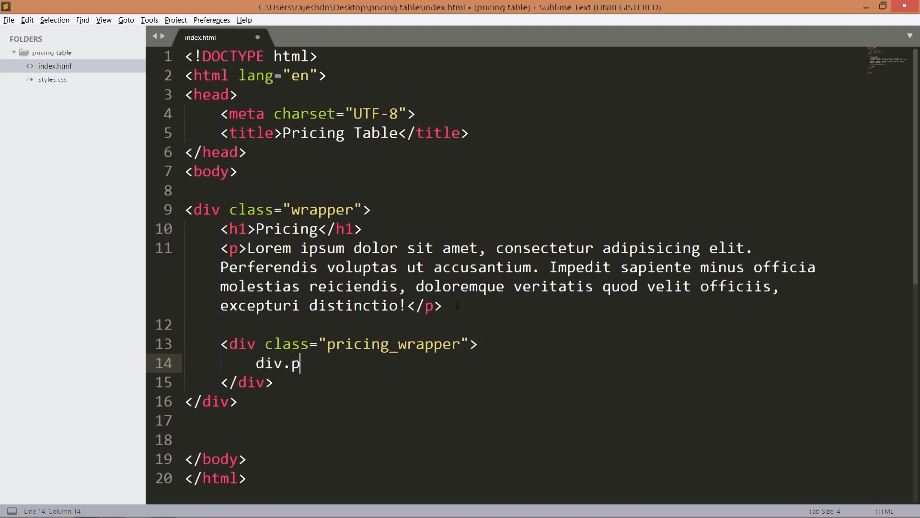
pyautogui.write('ricing')
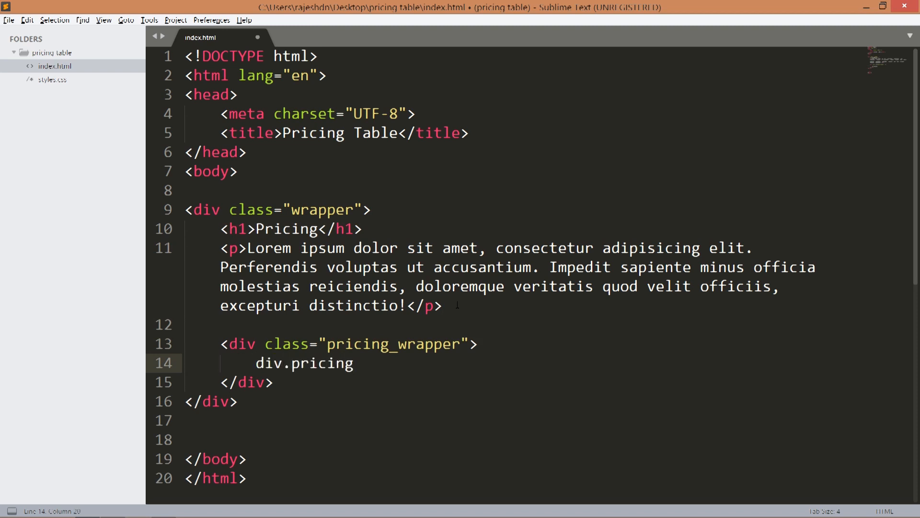
pyautogui.press('Tab')
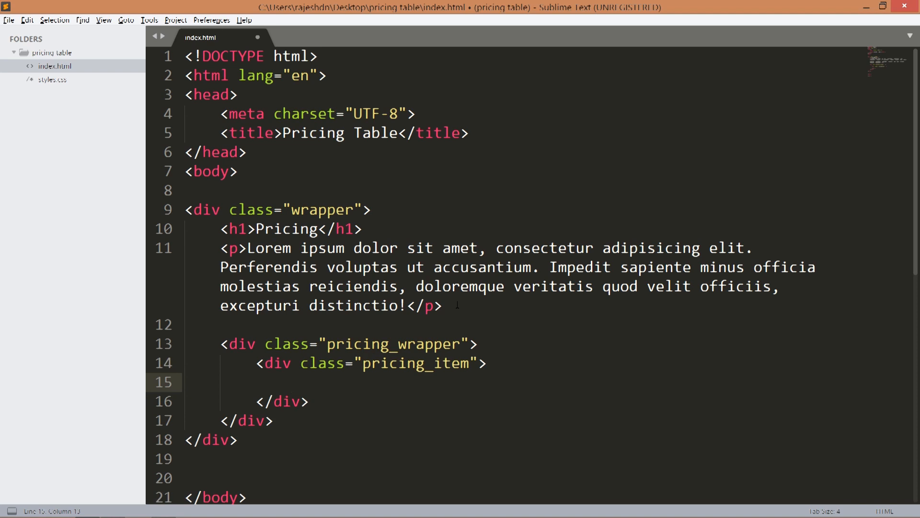
pyautogui.press('Tab')
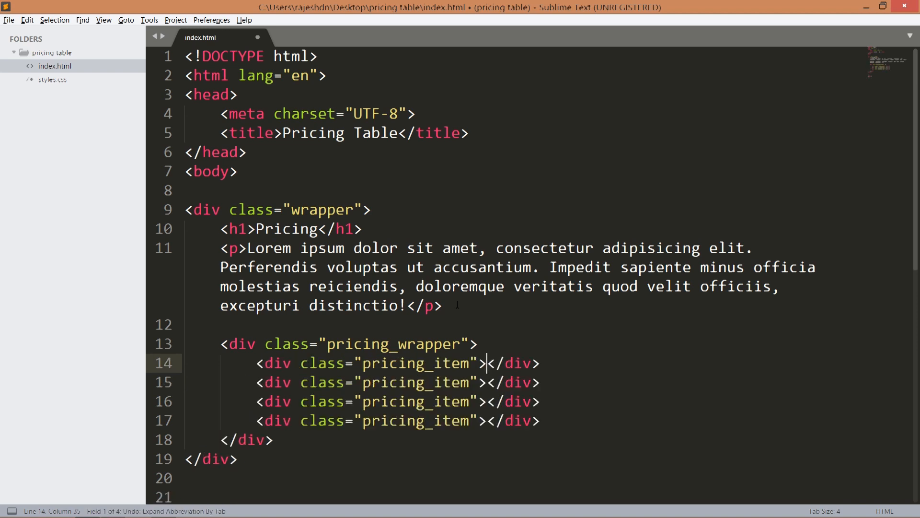
pyautogui.press('enter')
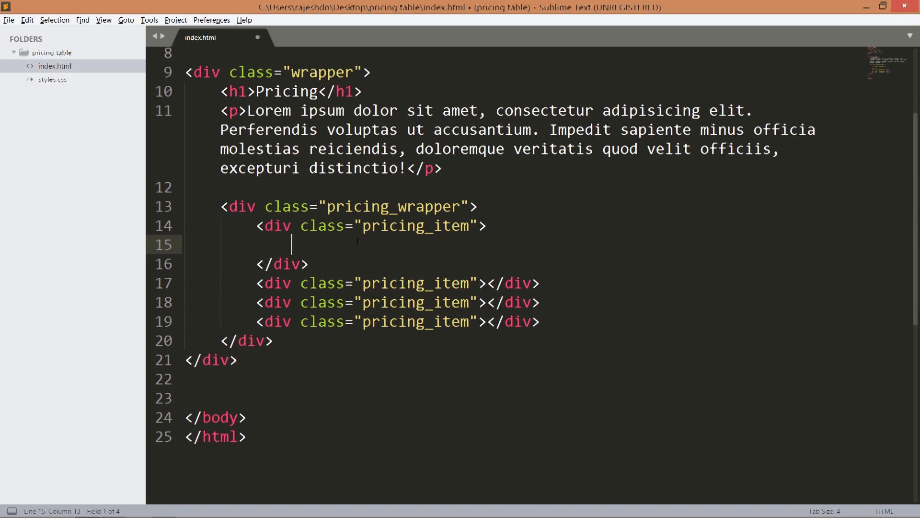
# - Add an h3 'Starter' heading to the first pricing item
pyautogui.write('h')
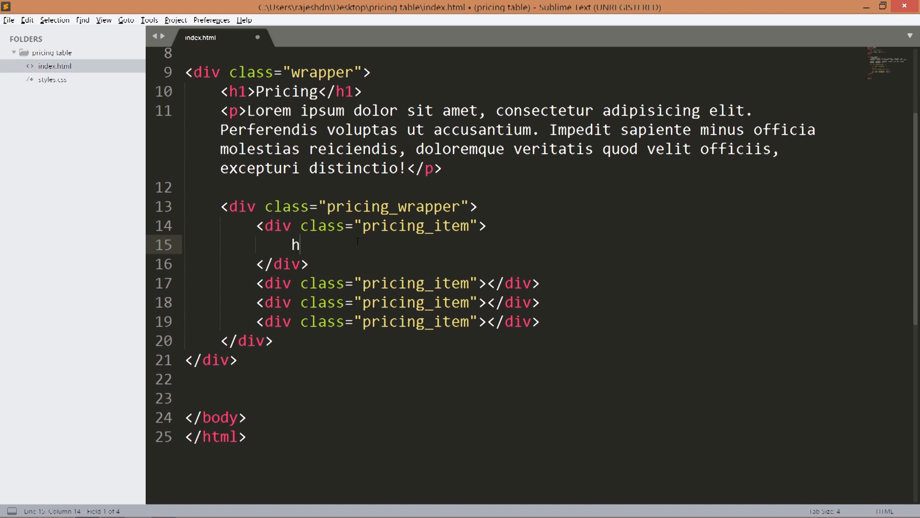
pyautogui.write('3>Sta</h3>')
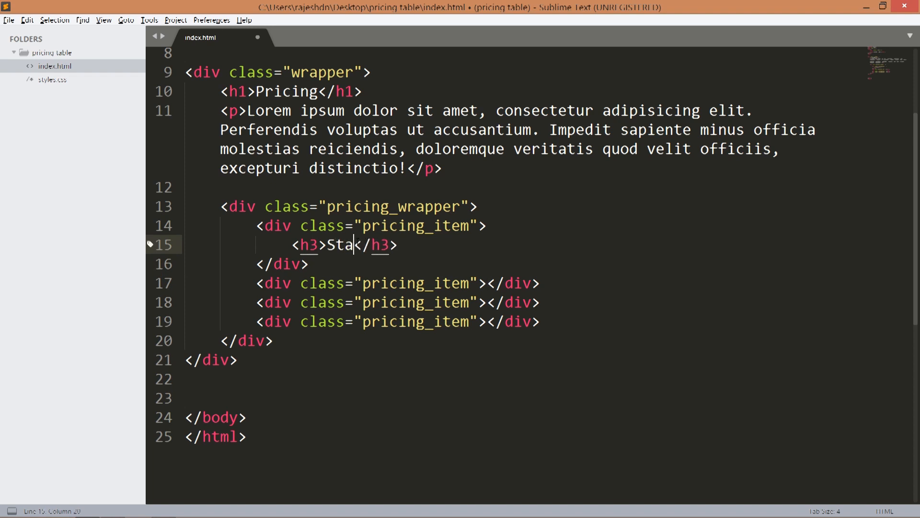
pyautogui.write('rter')
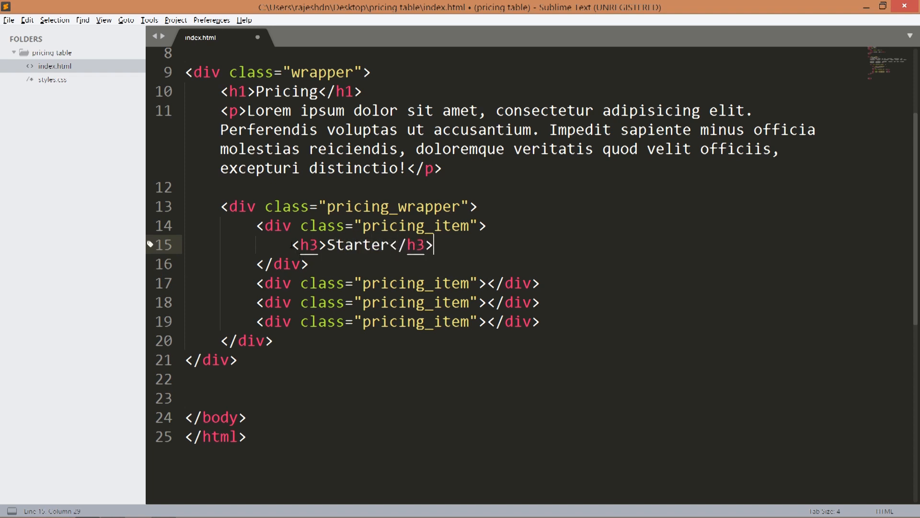
pyautogui.press('enter')
pyautogui.write('<p></p>')
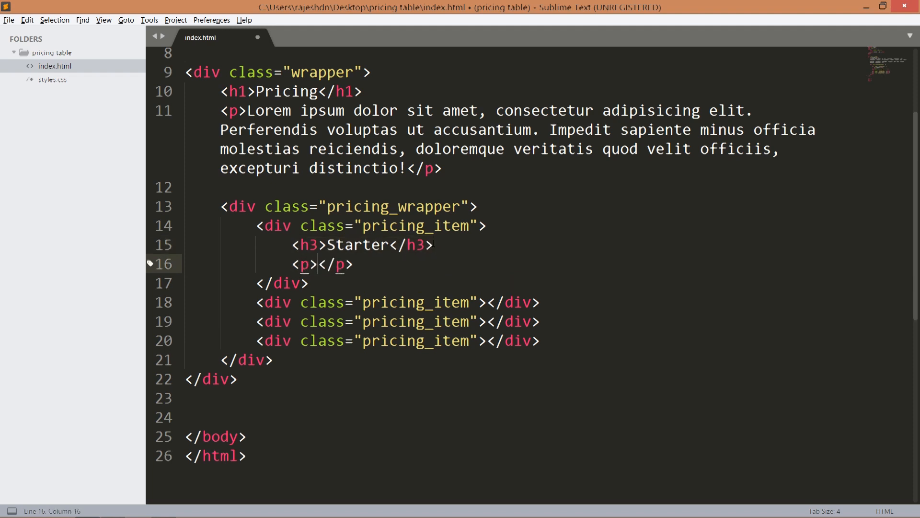
# - Add the $9 price with a 'per month' span, a <br> and class 'money', then save
pyautogui.write('$9')
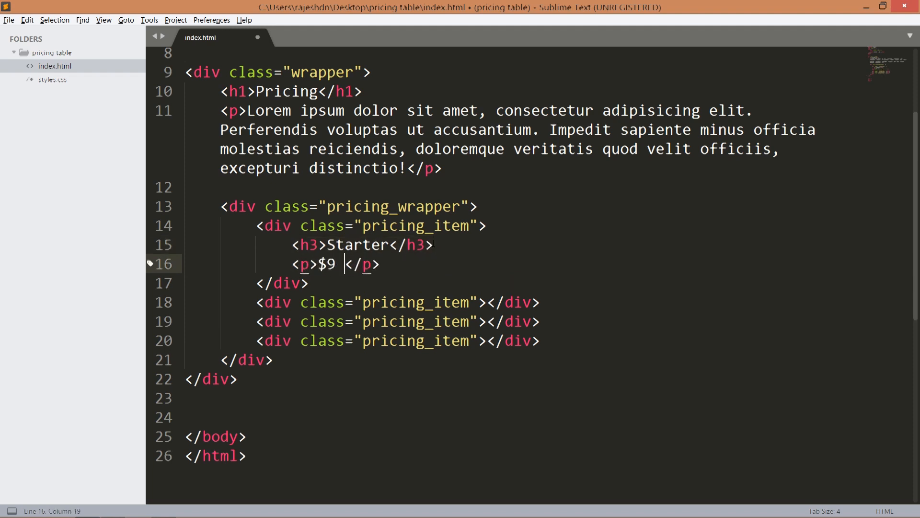
pyautogui.write('<span></span><')
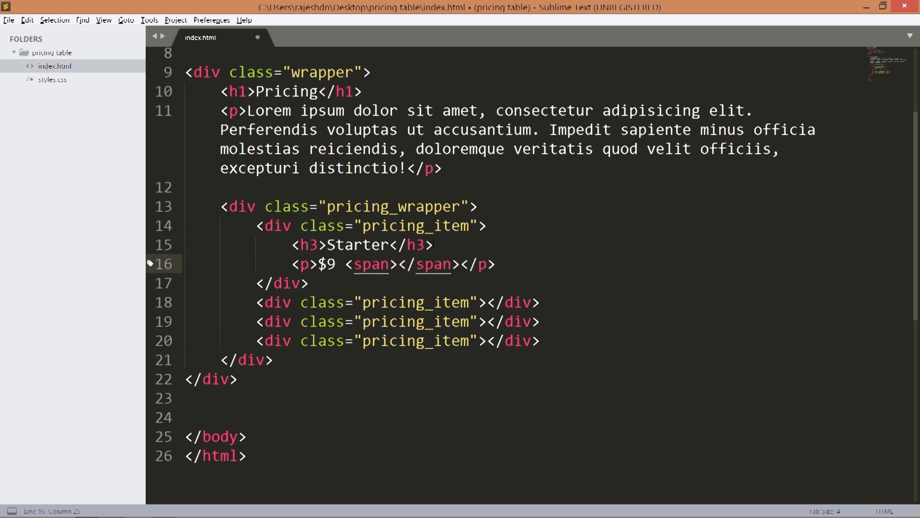
pyautogui.write('per mo')
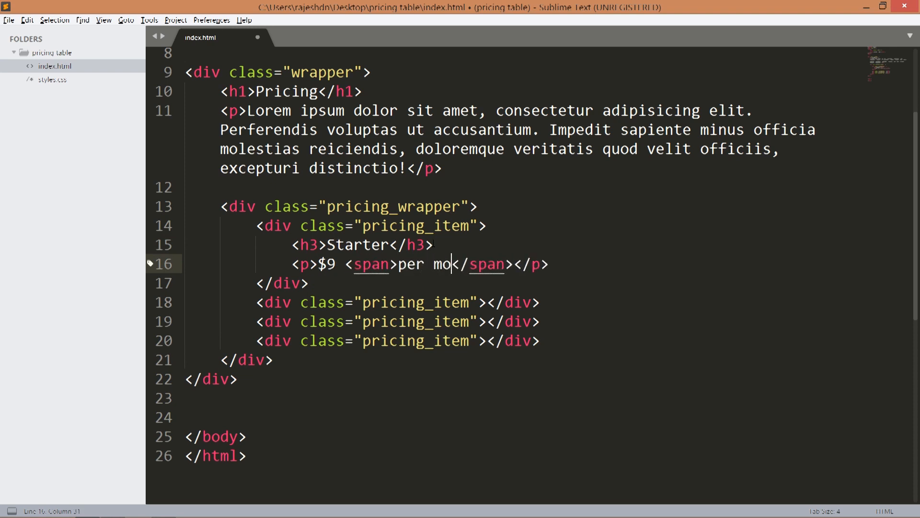
pyautogui.write('nth')
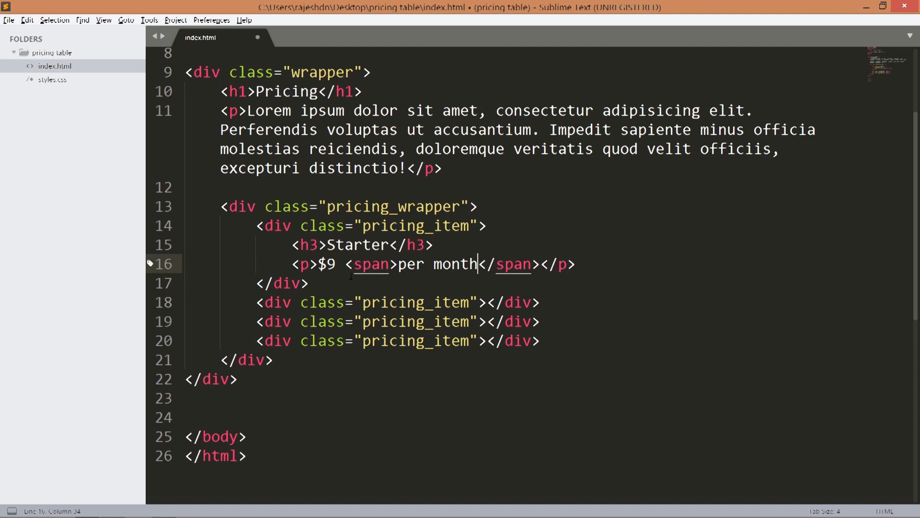
pyautogui.moveTo(347, 265); pyautogui.dragTo(539, 264)
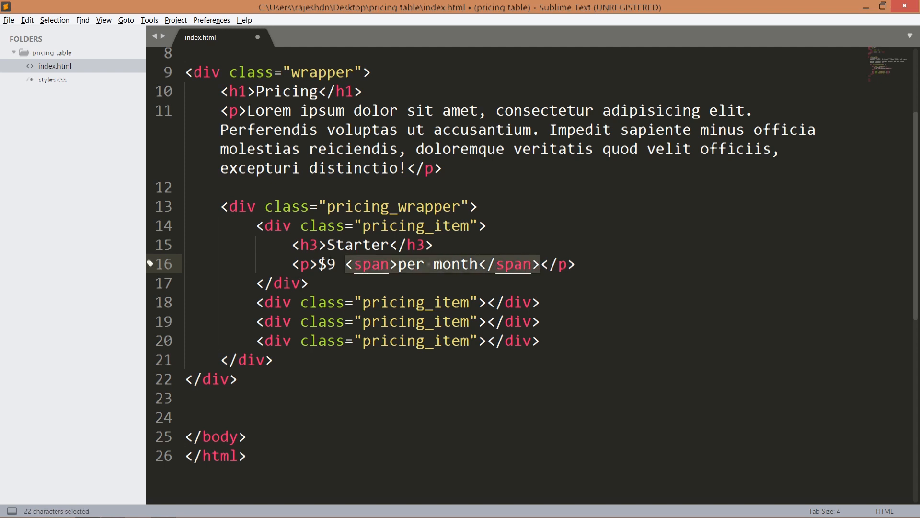
pyautogui.click(337, 264)
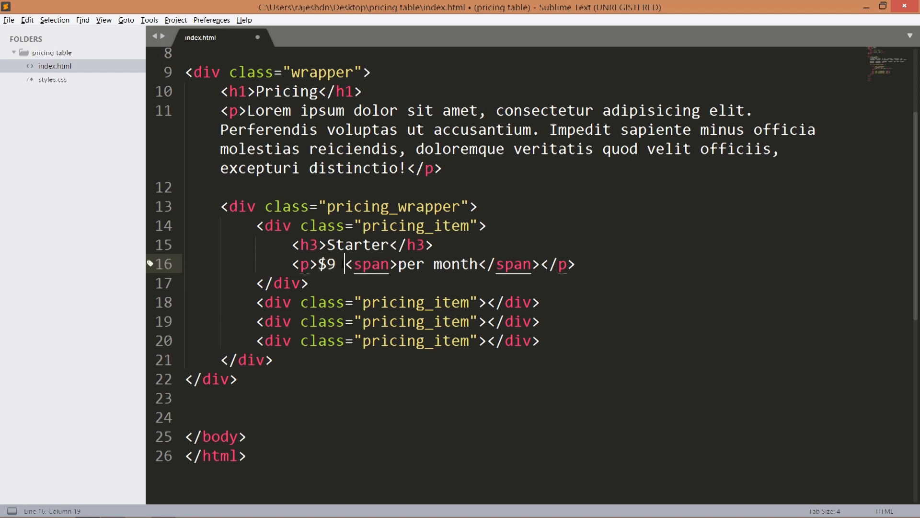
pyautogui.write('<br>')
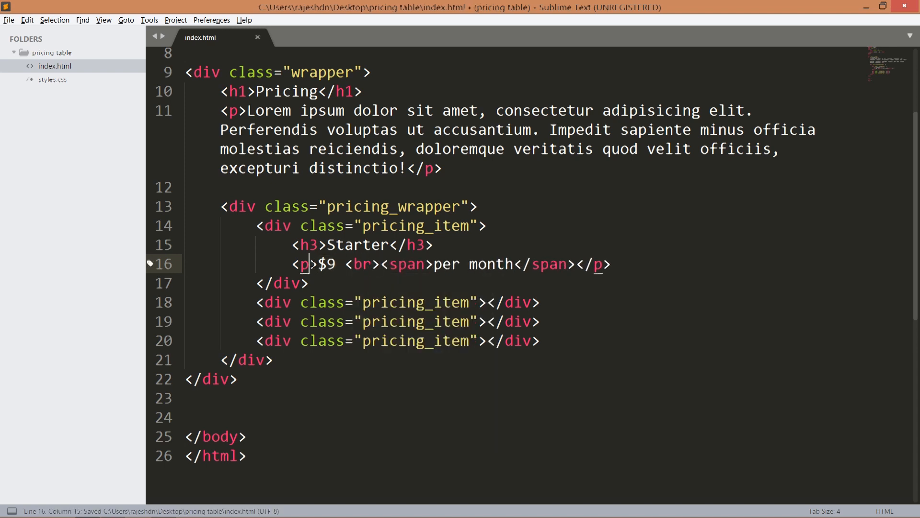
pyautogui.write('class=""')
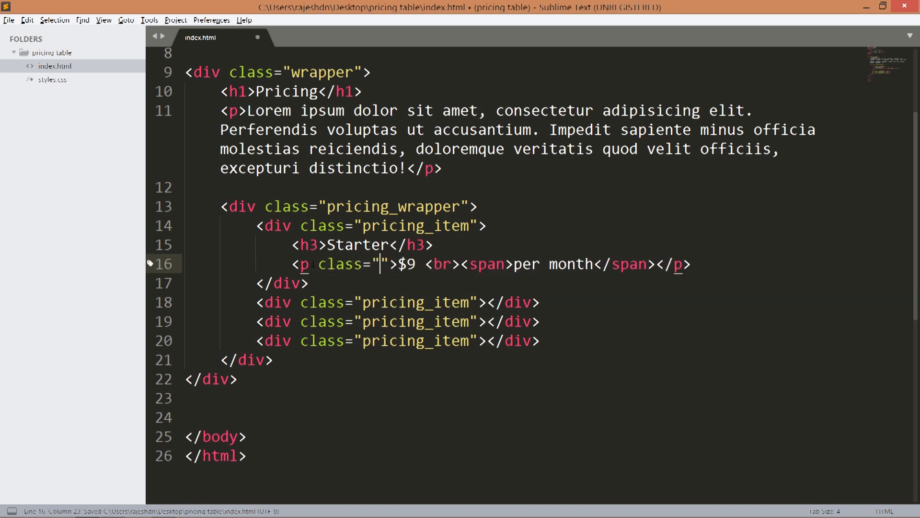
pyautogui.write('money')
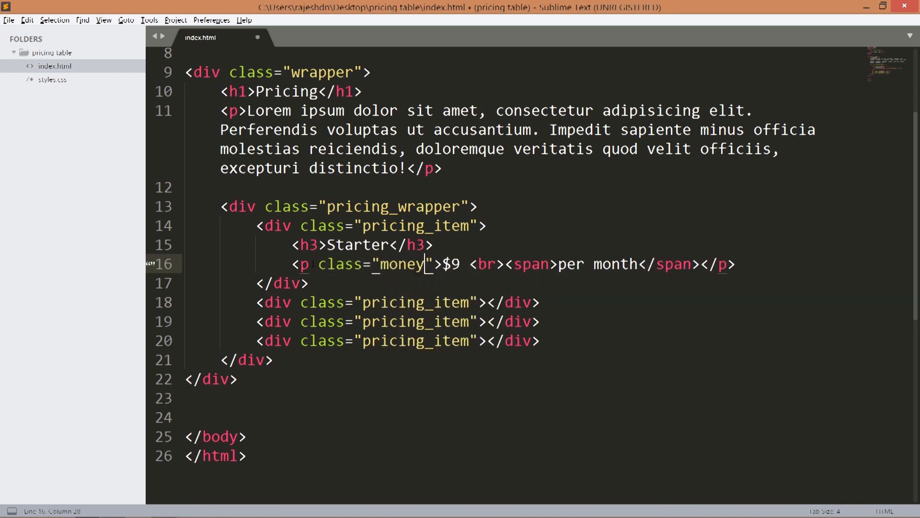
pyautogui.press('ctrl+s')
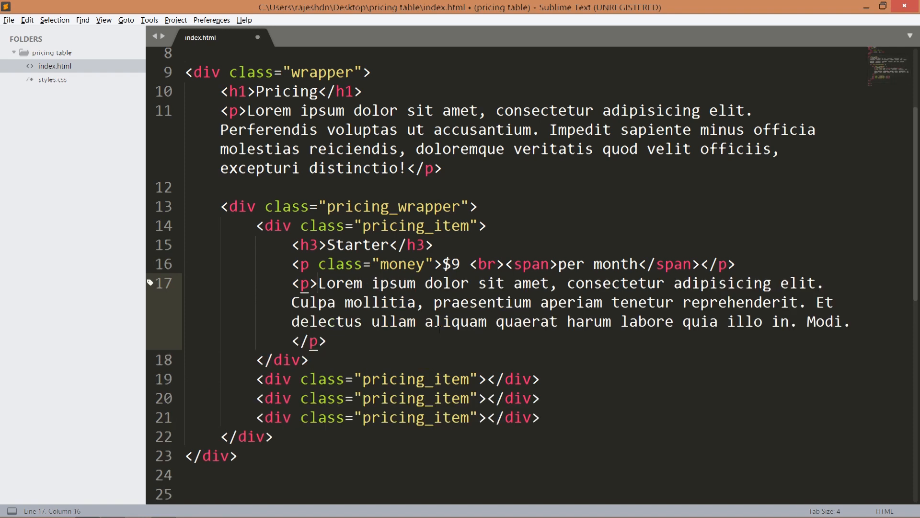
# - Add a 'Select Plan' link with class btn and href # to the Starter card
pyautogui.write('a')
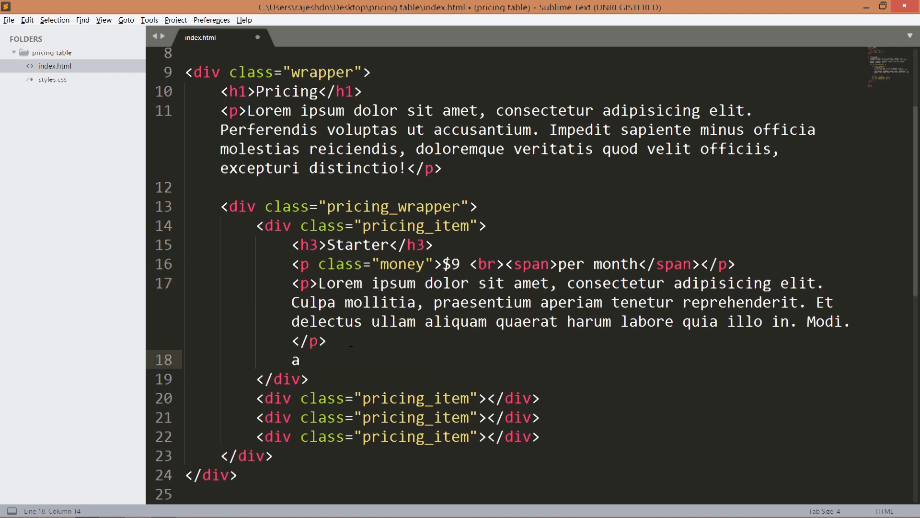
pyautogui.press('Tab')
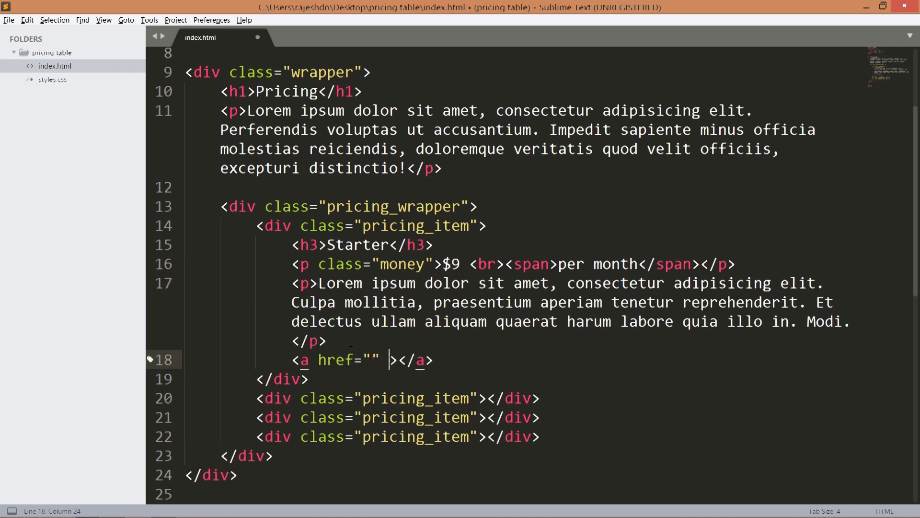
pyautogui.write('class=""')
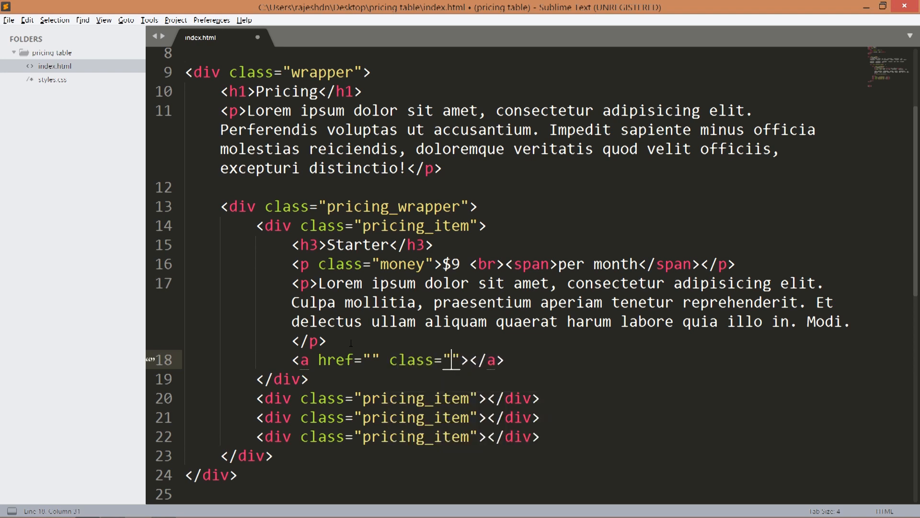
pyautogui.write('btn')
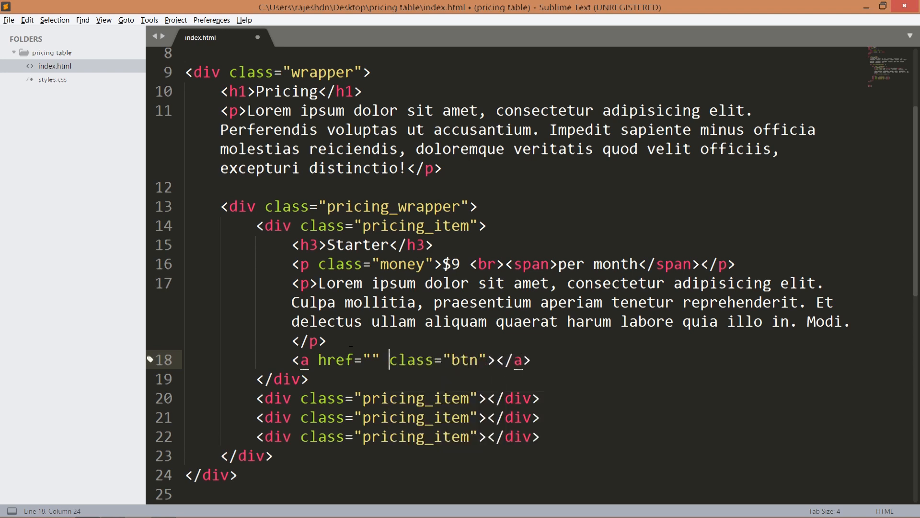
pyautogui.write('#')
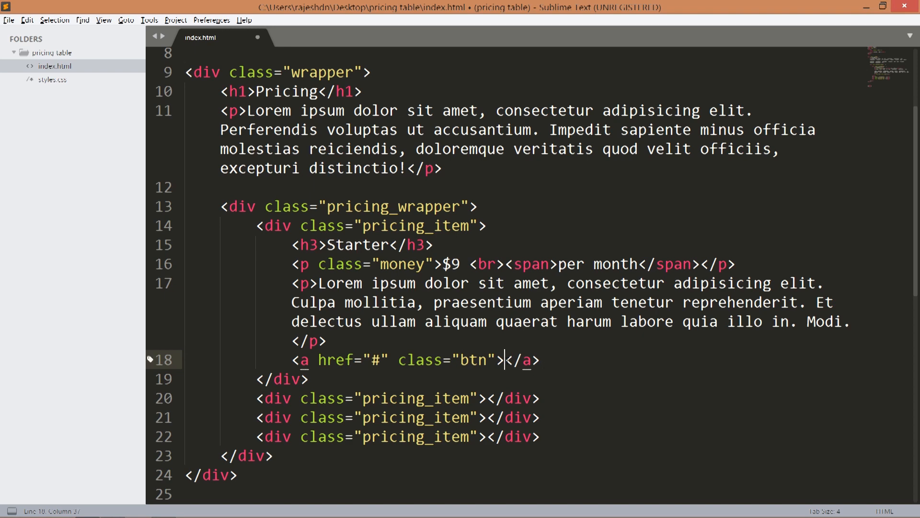
pyautogui.write('Select')
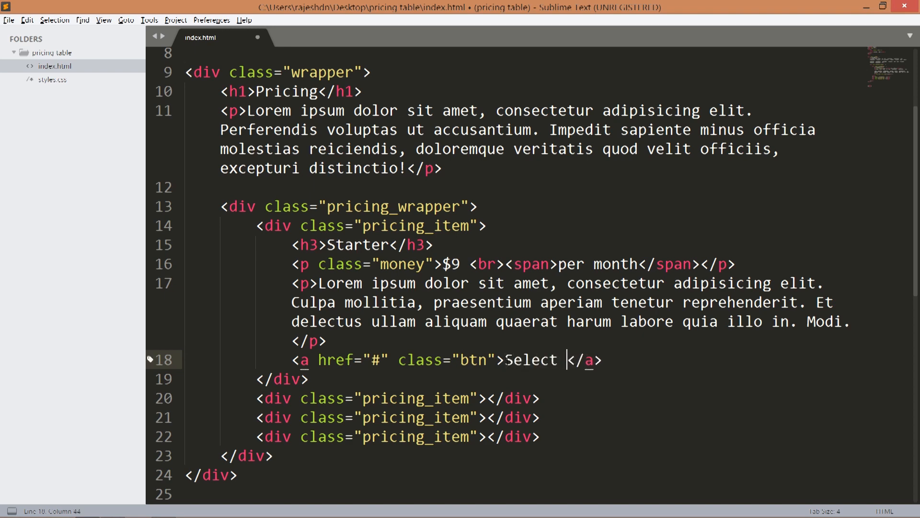
pyautogui.write('Plan')
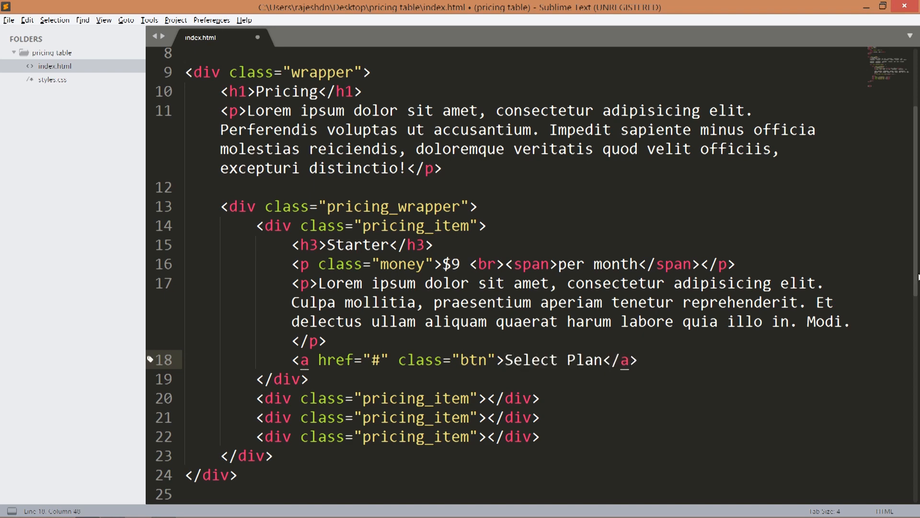
pyautogui.scroll(-3)
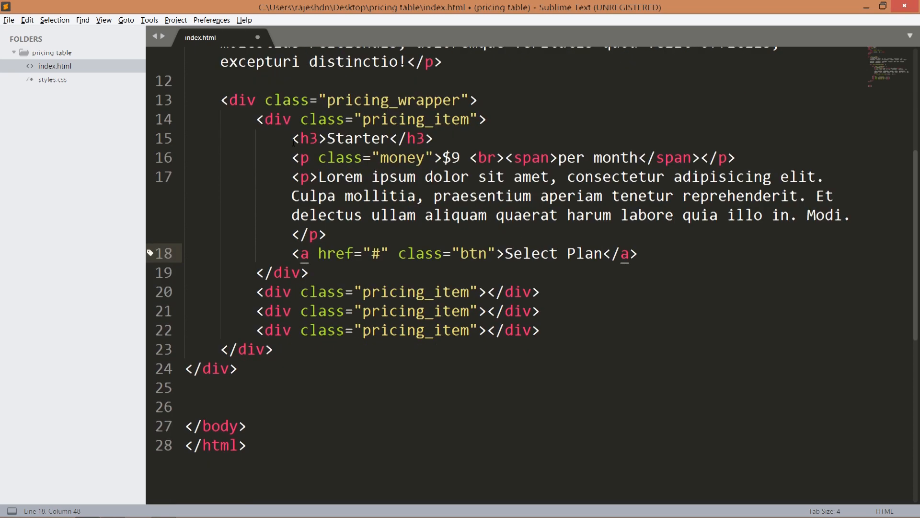
# - Duplicate the Starter card and retitle the copy Basic with a $29 price
pyautogui.moveTo(292, 139); pyautogui.dragTo(637, 254)
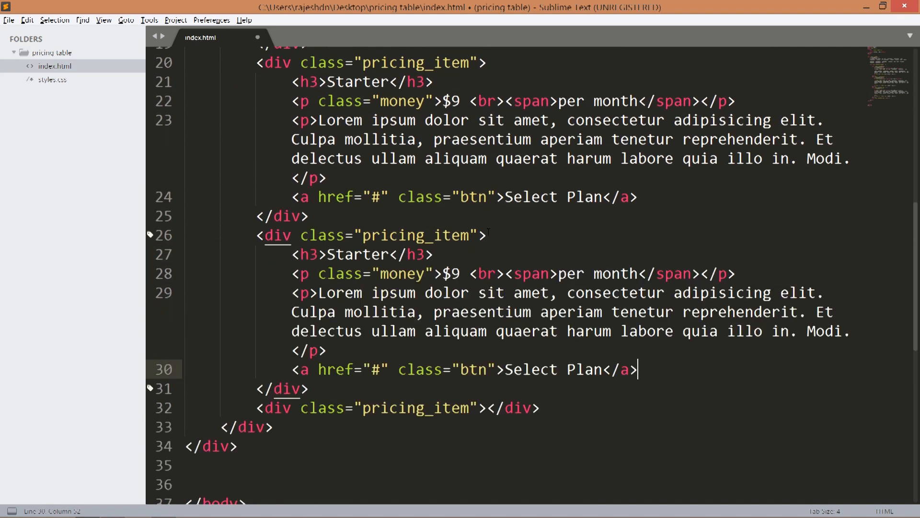
pyautogui.scroll(-3)
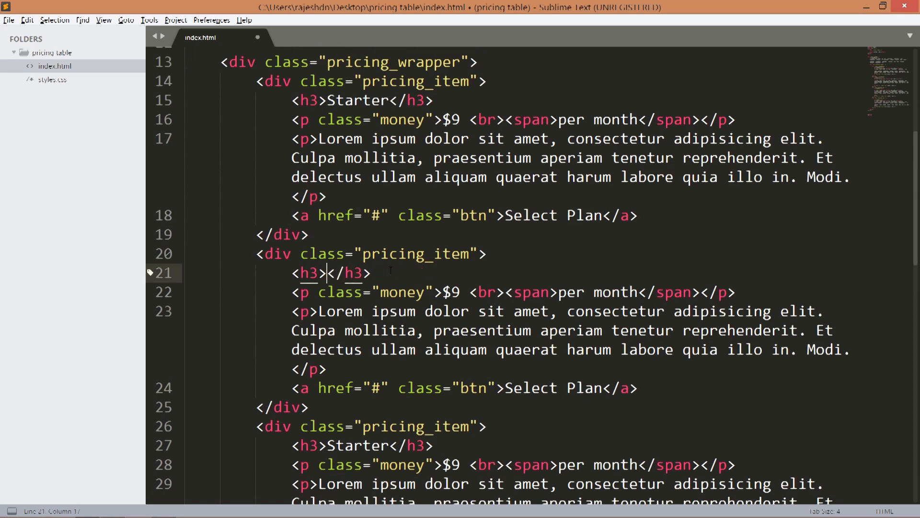
pyautogui.write('B')
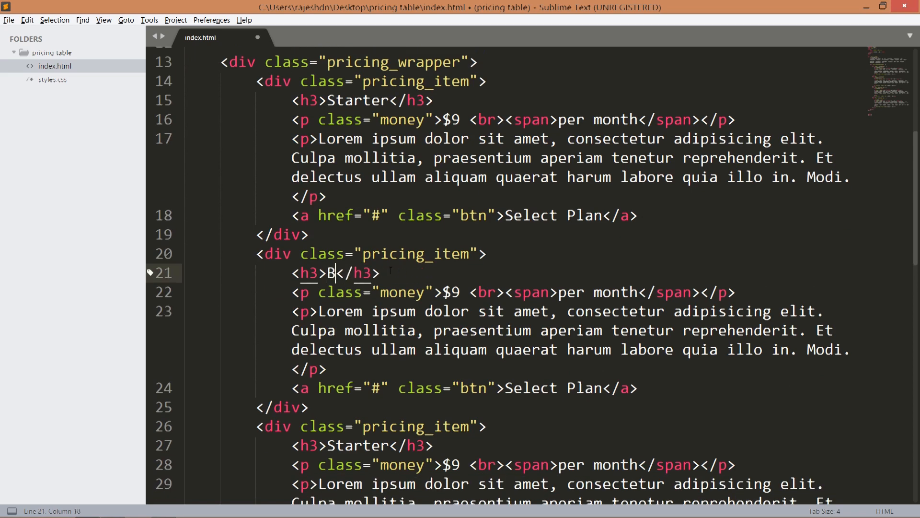
pyautogui.write('asic')
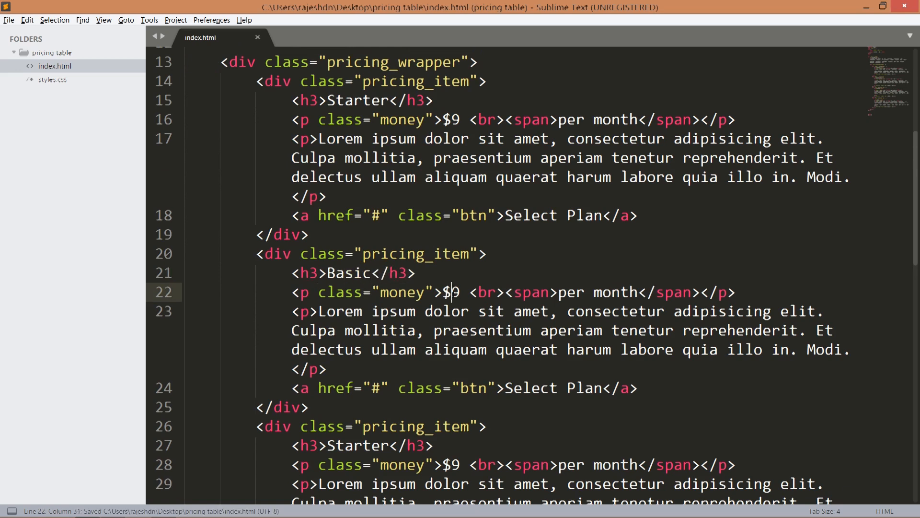
pyautogui.write('2')
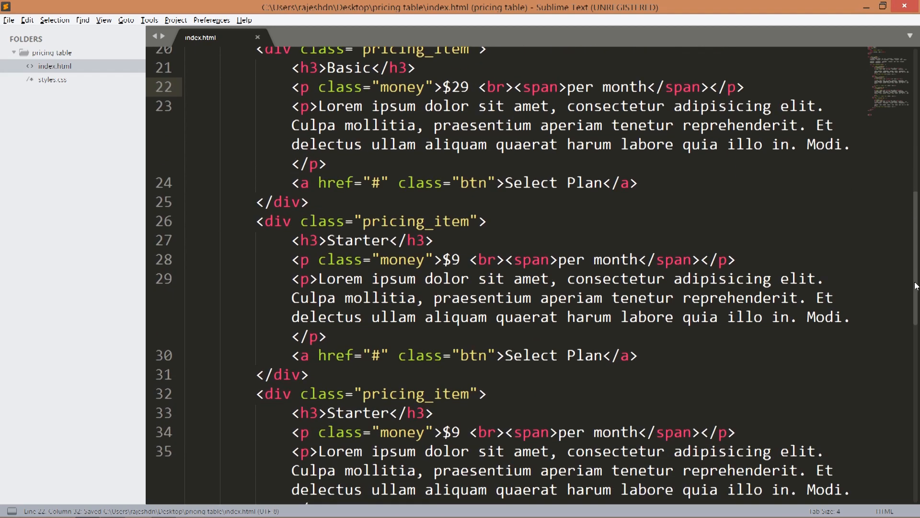
pyautogui.press('backspace')
pyautogui.write('P')
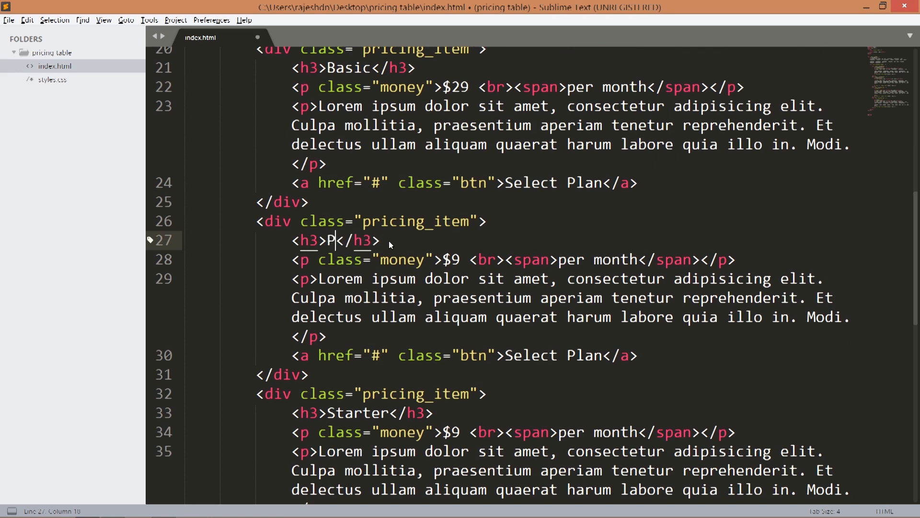
# - Turn the remaining copies into Pro at $79 and Unlimited at $140, saving
pyautogui.write('ro')
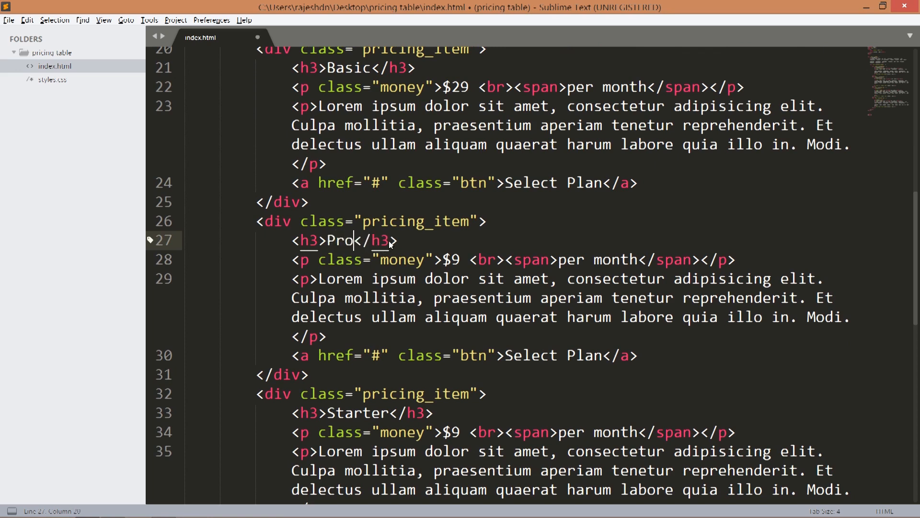
pyautogui.press('ctrl+s')
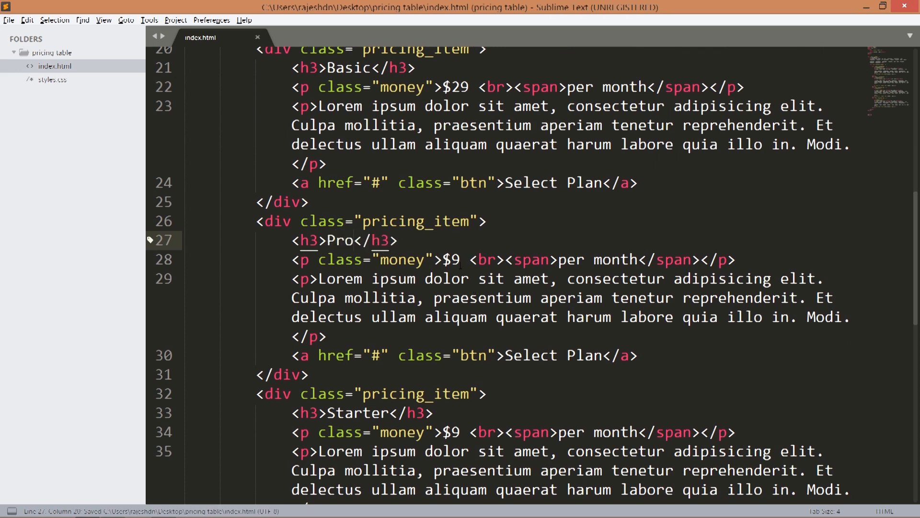
pyautogui.write('7')
pyautogui.click(363, 412)
pyautogui.write('U')
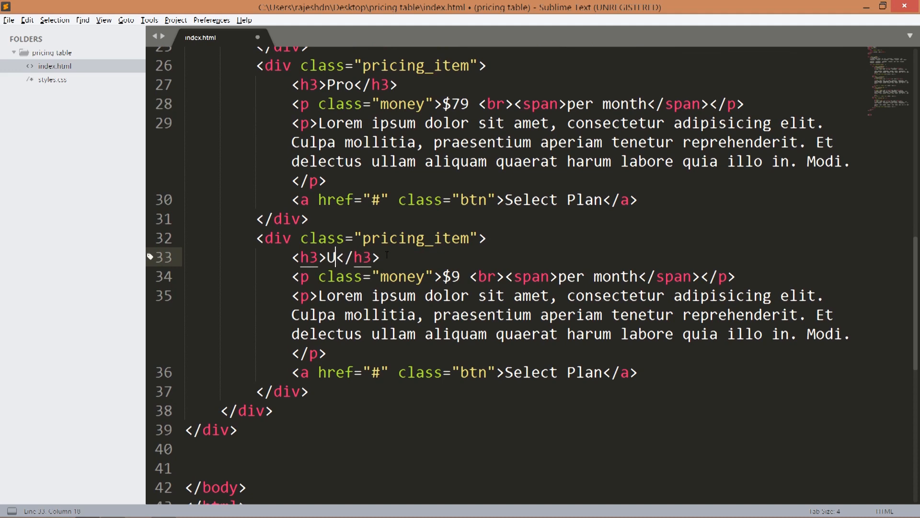
pyautogui.write('nlimited')
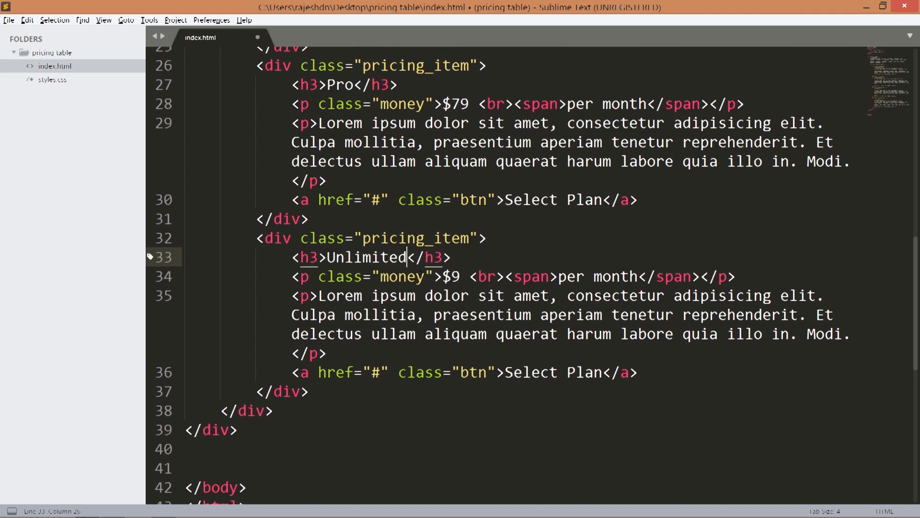
pyautogui.click(450, 276)
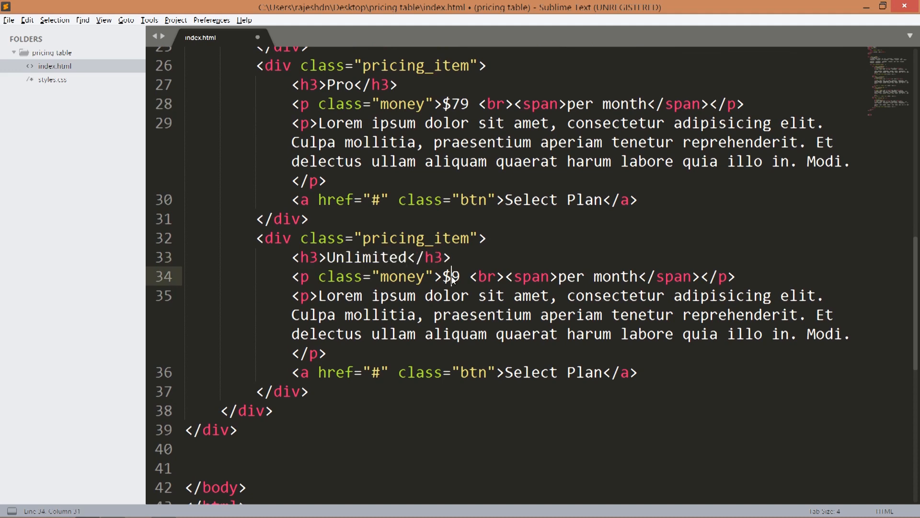
pyautogui.write('1')
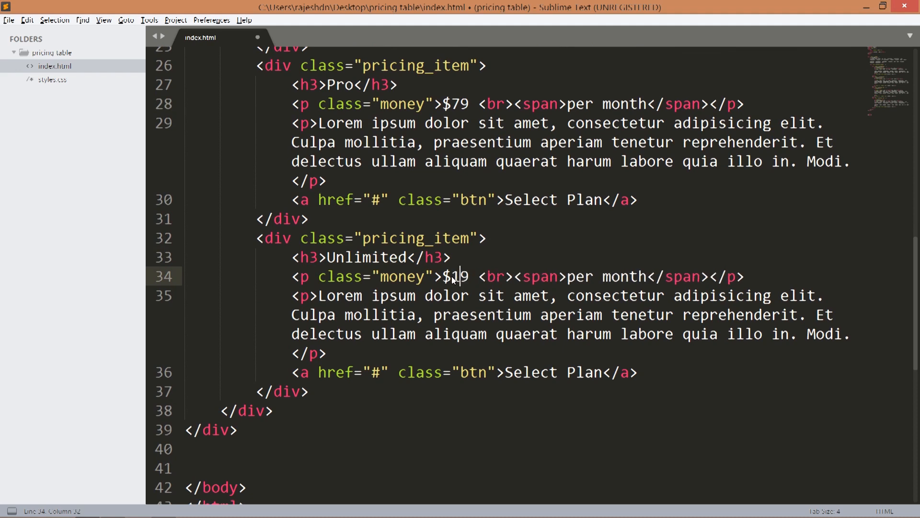
pyautogui.write('140')
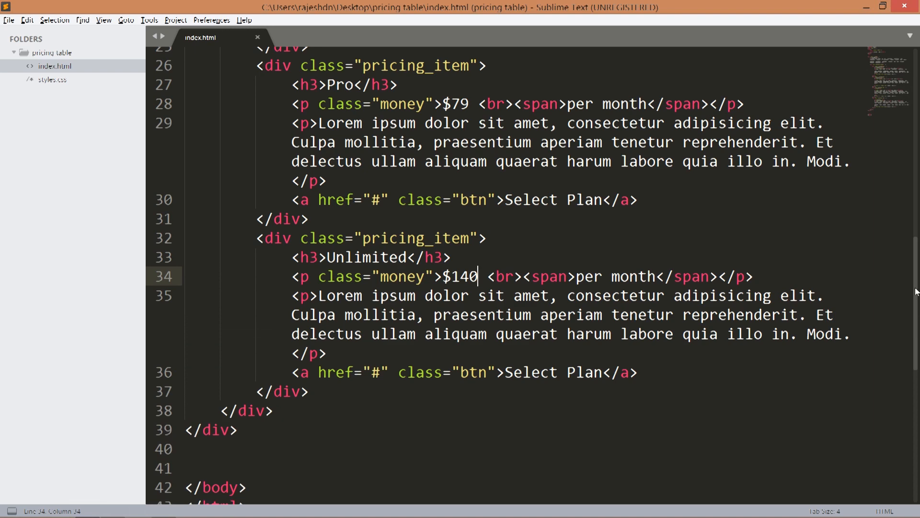
# - Add <link rel="stylesheet" href="styles.css"> to the head of index.html
pyautogui.click(51, 79)
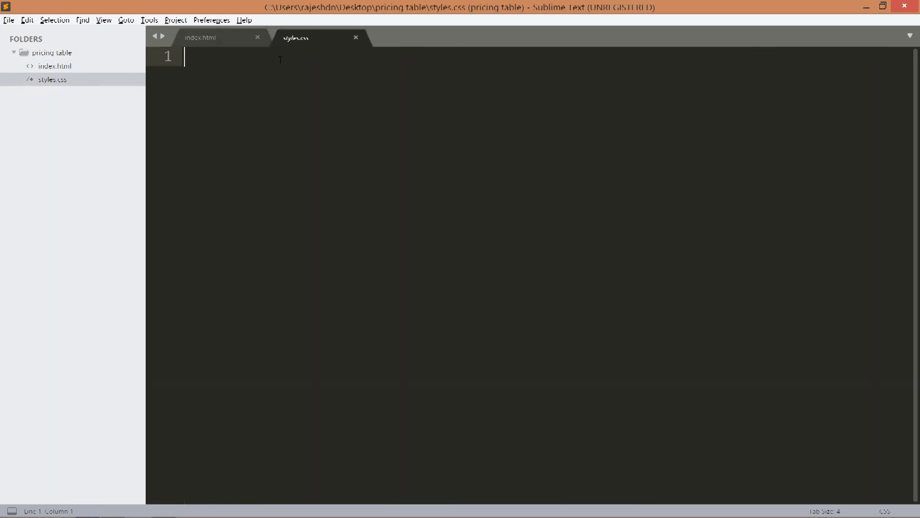
pyautogui.click(200, 37)
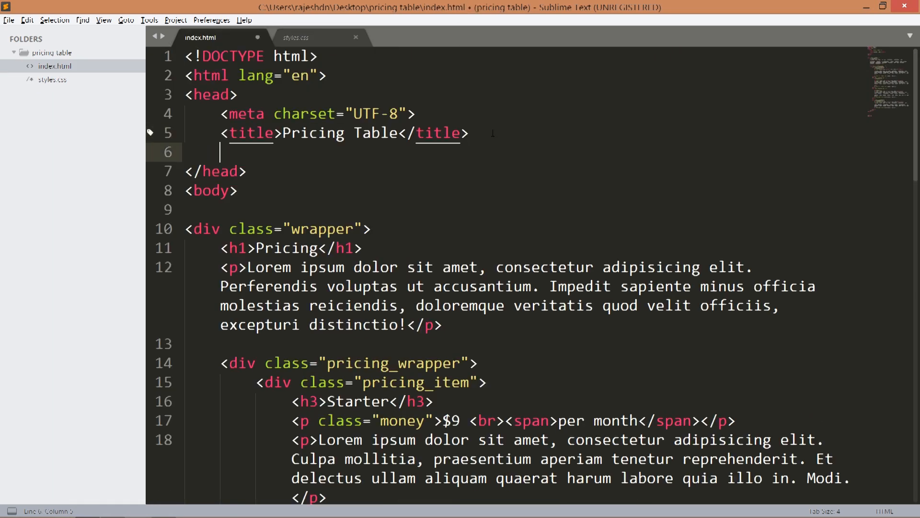
pyautogui.write('<link rel="stylesheet" href="styles">')
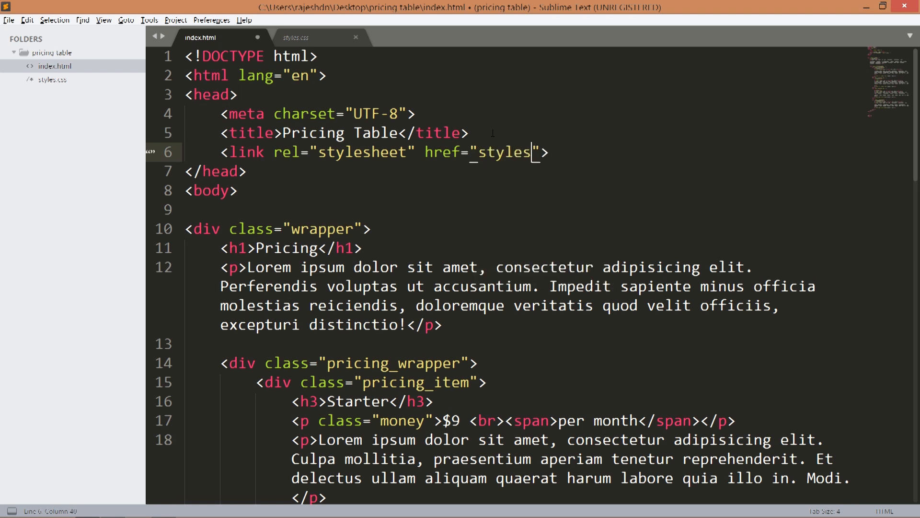
pyautogui.write('.css')
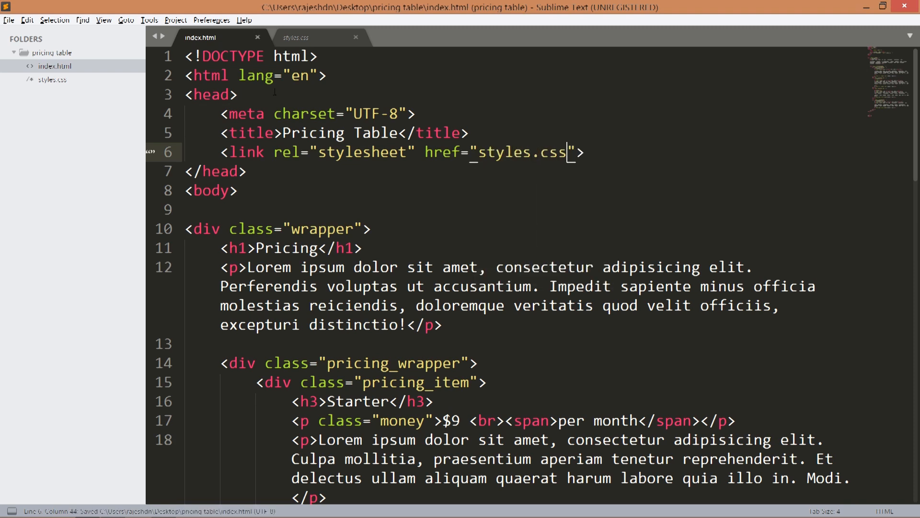
pyautogui.click(296, 36)
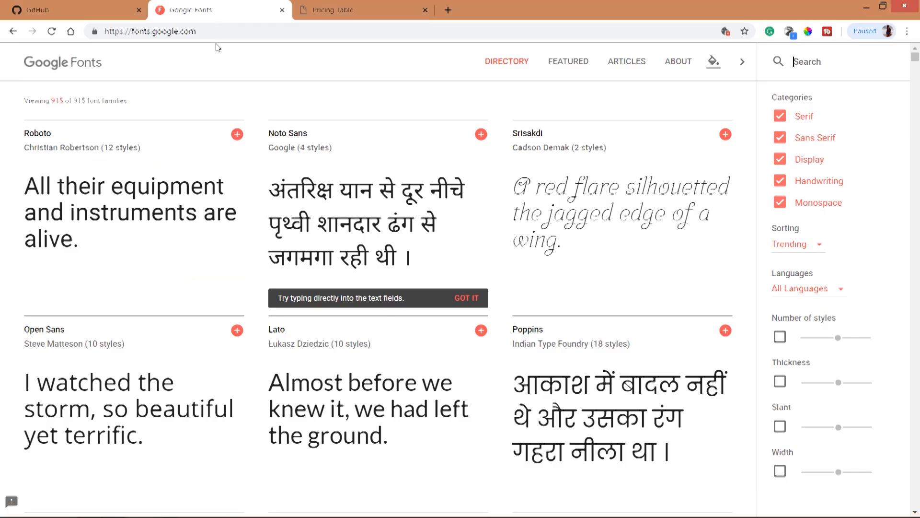
pyautogui.click(822, 61)
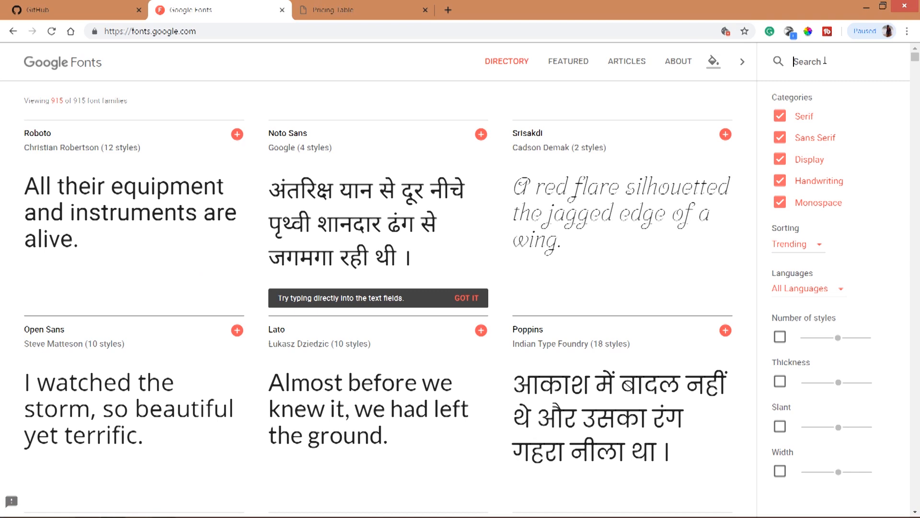
pyautogui.write('allura')
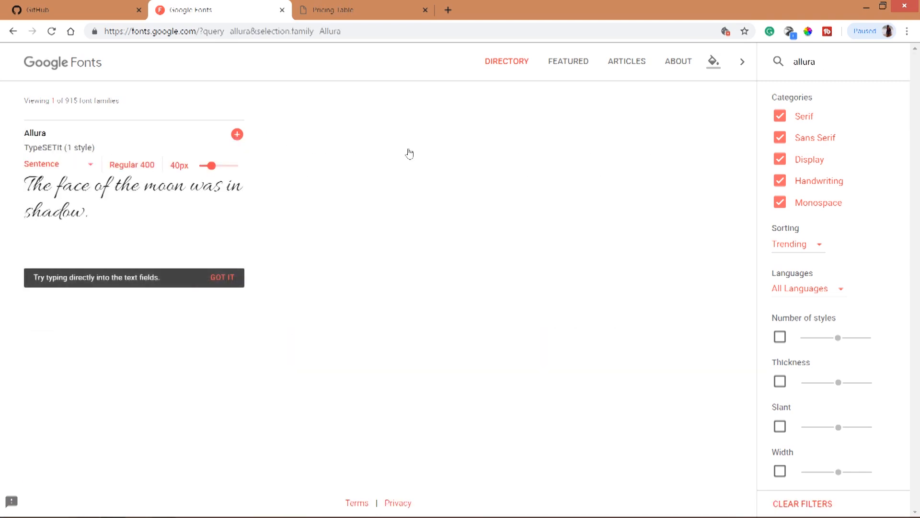
pyautogui.click(237, 134)
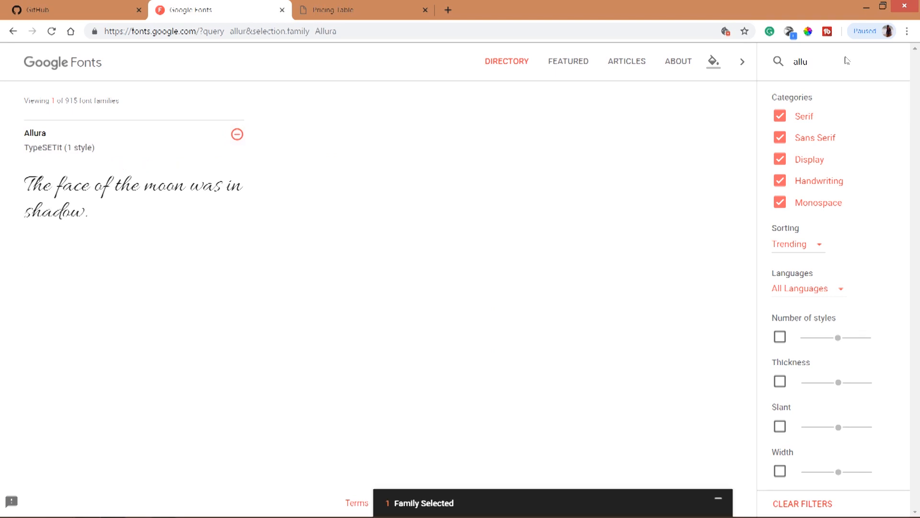
pyautogui.write('jose')
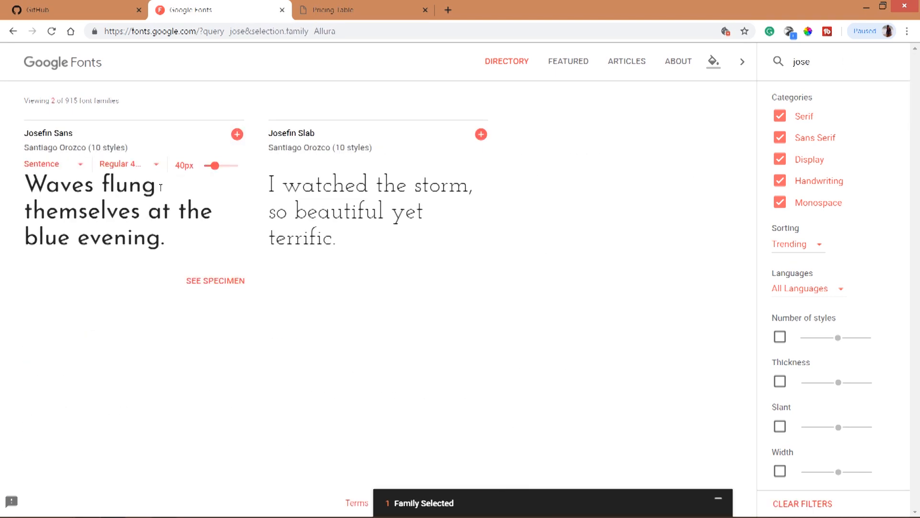
pyautogui.click(237, 134)
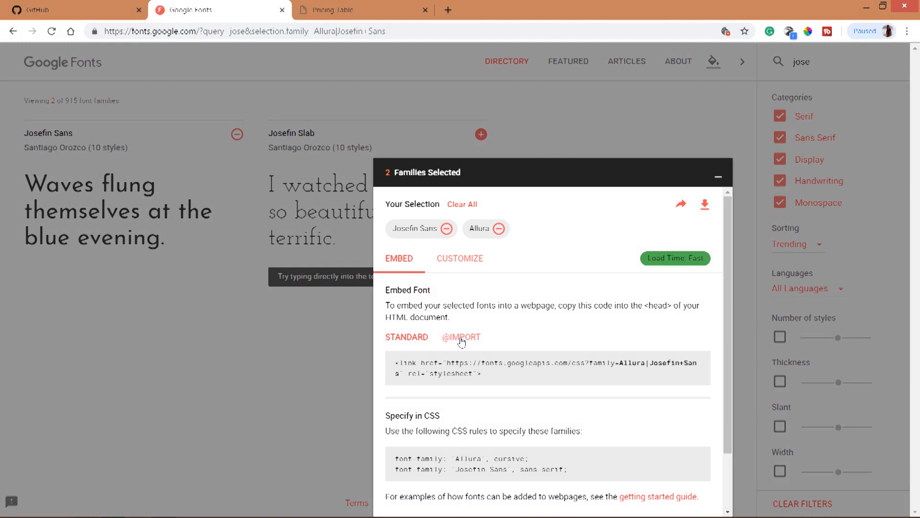
pyautogui.click(461, 337)
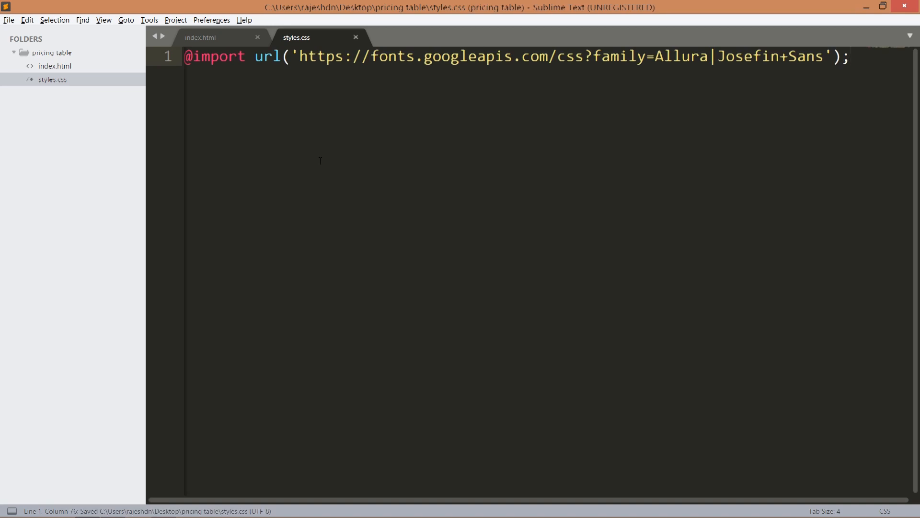
# - Add a * rule with margin and padding 0, and a body background of #4aca85
pyautogui.write('*{}')
pyautogui.write('margin: ;')
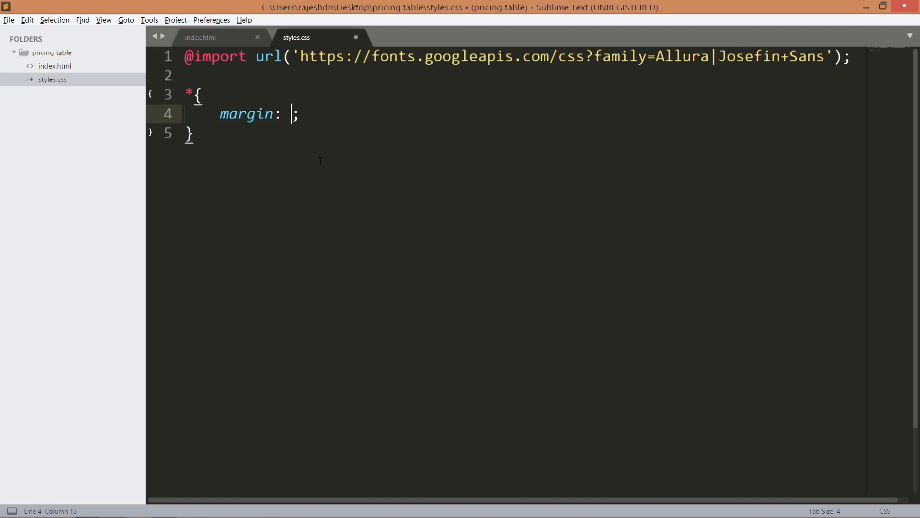
pyautogui.write('0;')
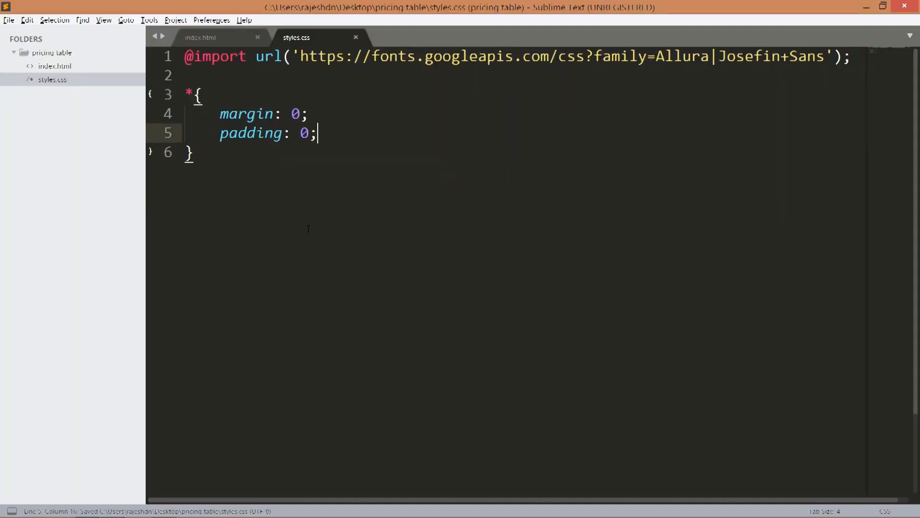
pyautogui.write('body{')
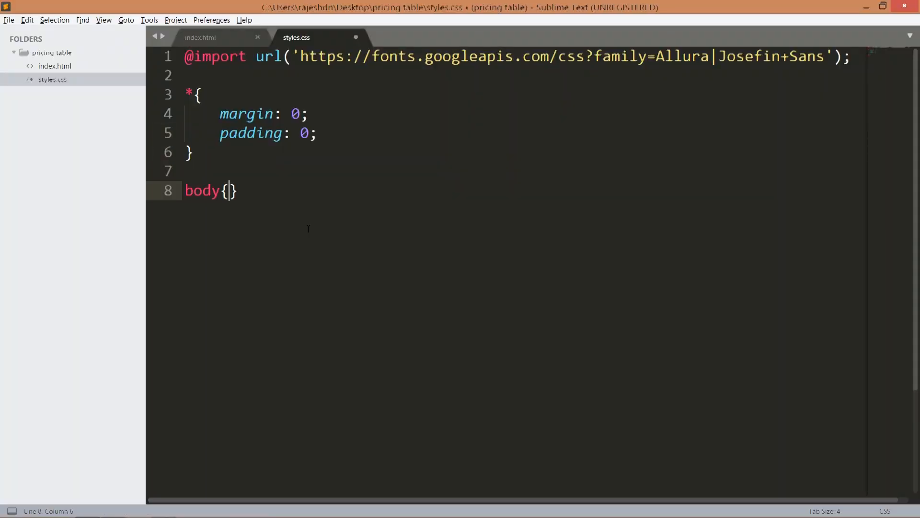
pyautogui.write('background: #4')
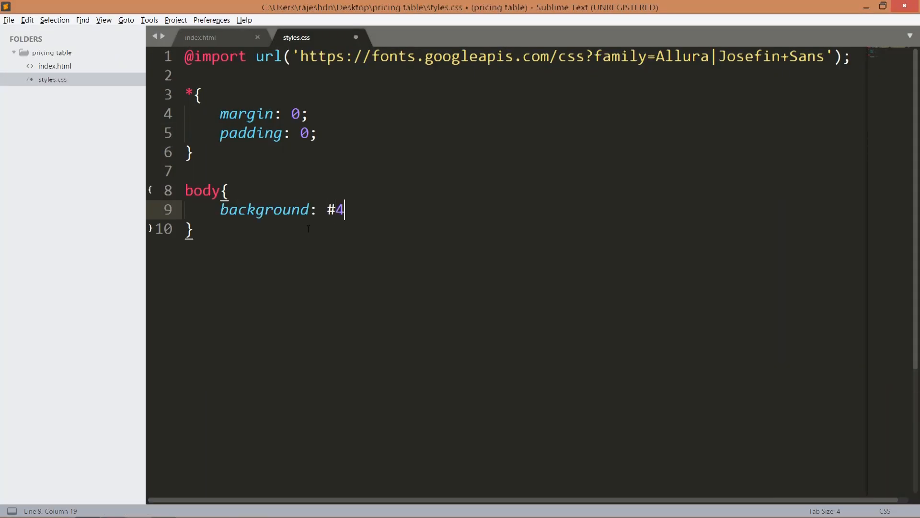
pyautogui.write('aca8')
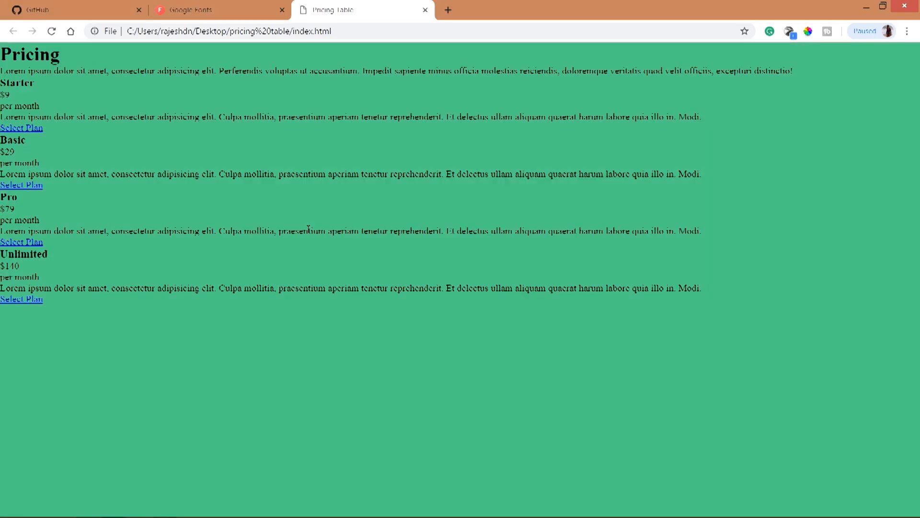
# - Switch to the Pricing Table tab in Chrome to check the green background
pyautogui.click(217, 10)
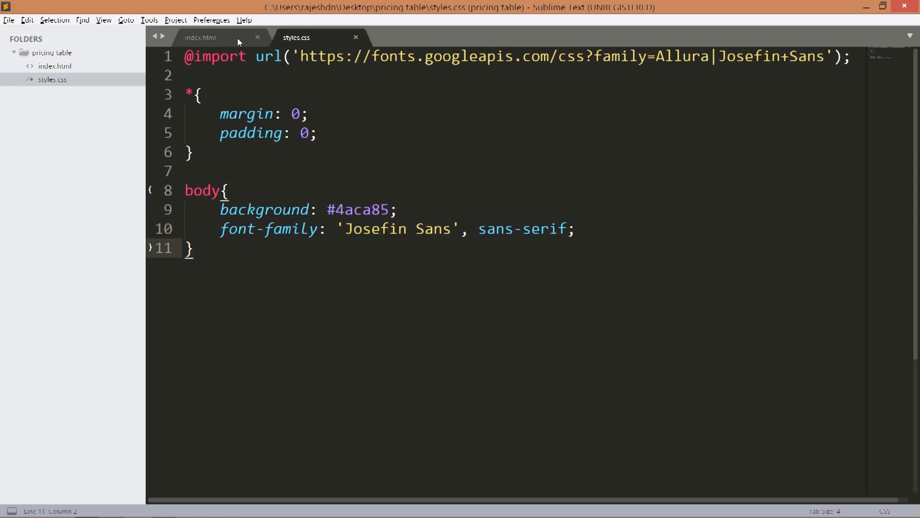
# - Check the class in index.html, then write .wrapper with margin-top 50px, text-align center, line-height 20px
pyautogui.click(201, 37)
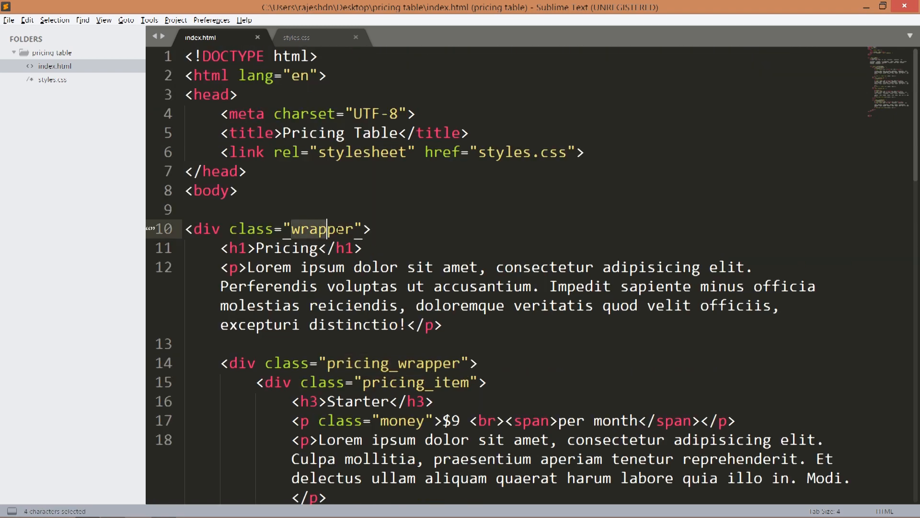
pyautogui.click(296, 37)
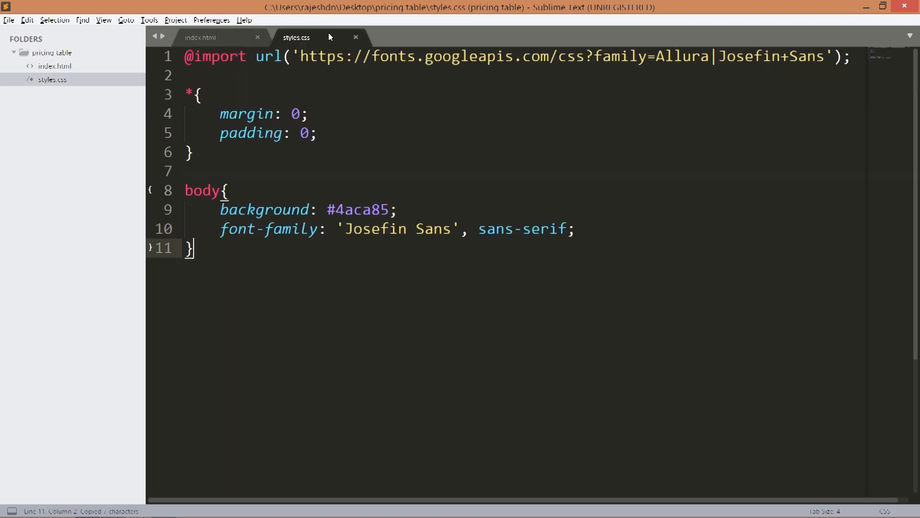
pyautogui.write('.wrapper{')
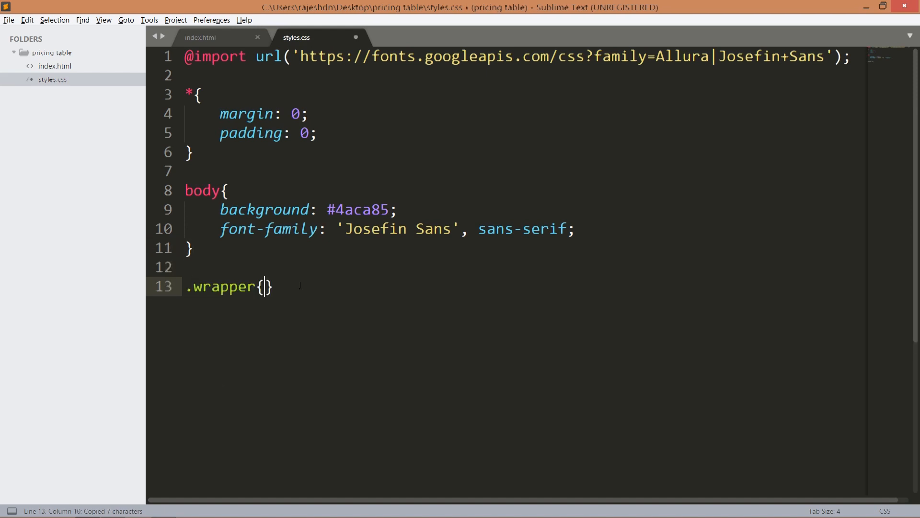
pyautogui.write('mar')
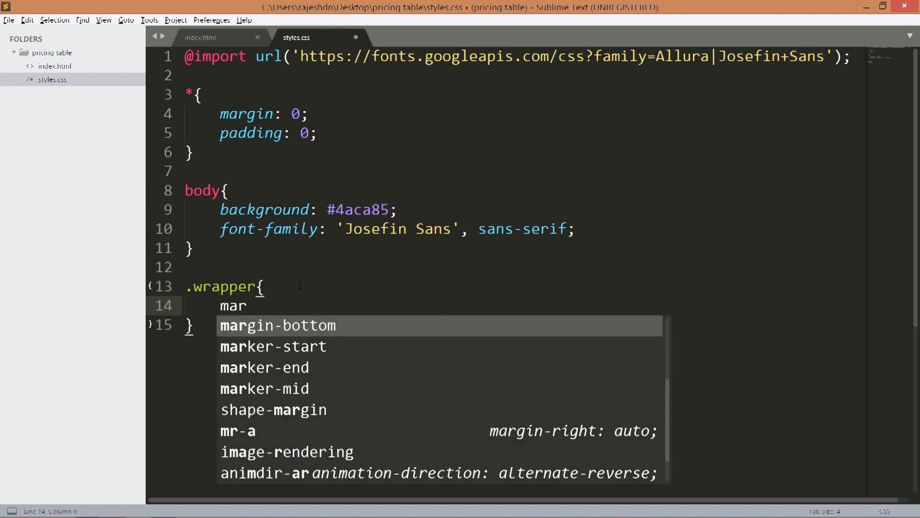
pyautogui.write('gin-top: 50px;')
pyautogui.write('tex')
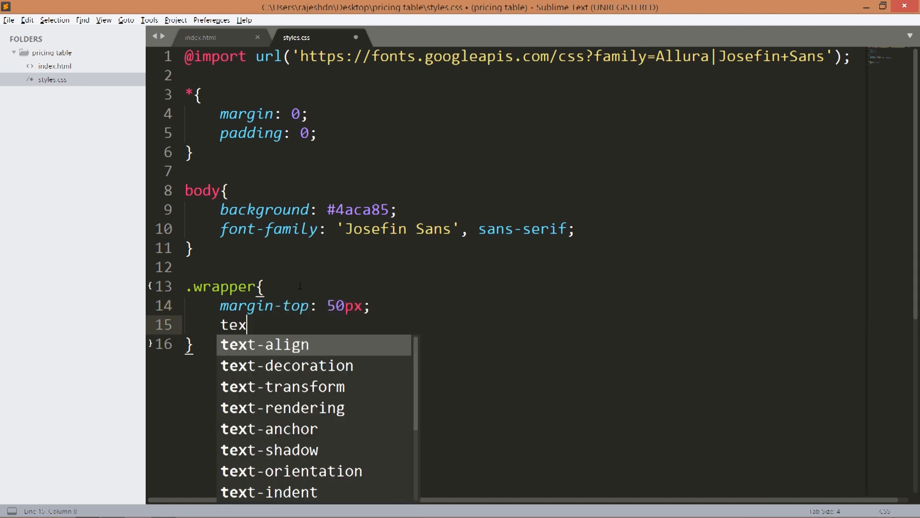
pyautogui.write('line-height: 20px;')
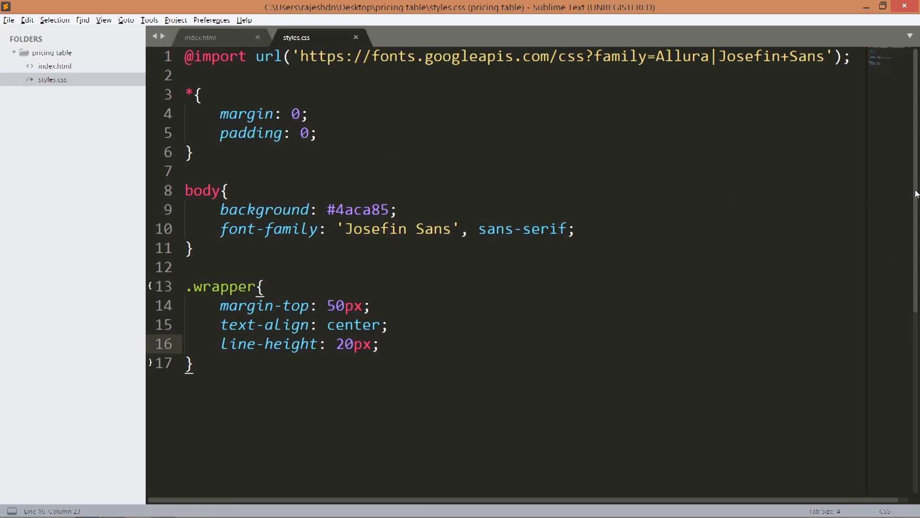
pyautogui.click(200, 37)
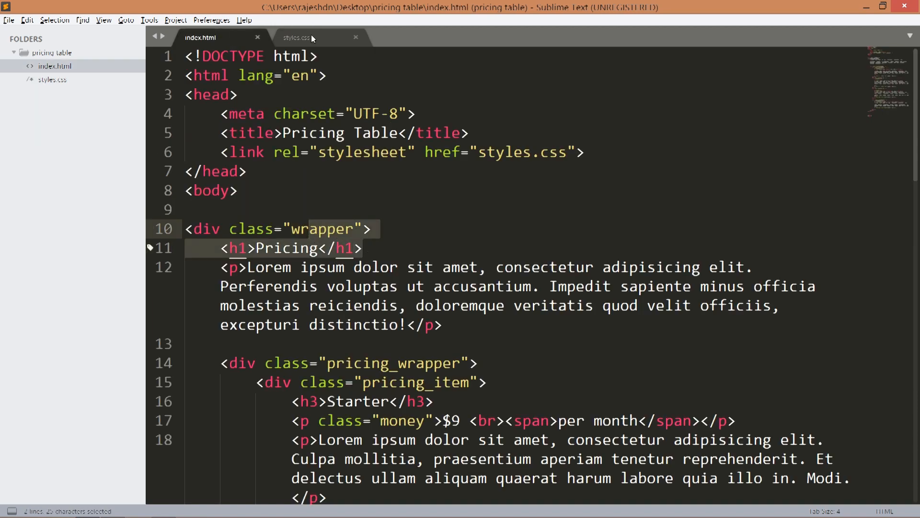
# - Add .wrapper h1 with Allura cursive, 52px font size, 20px bottom margin and 10px letter spacing
pyautogui.click(295, 37)
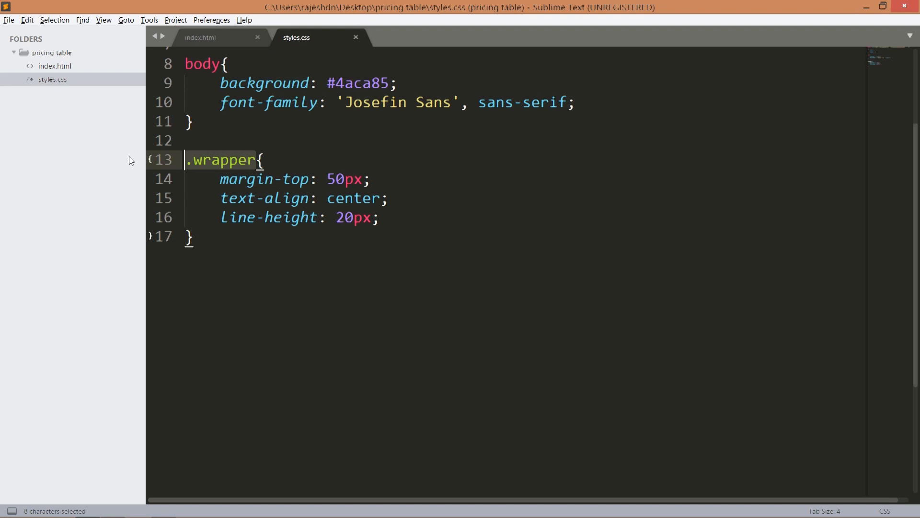
pyautogui.write('.wrapper')
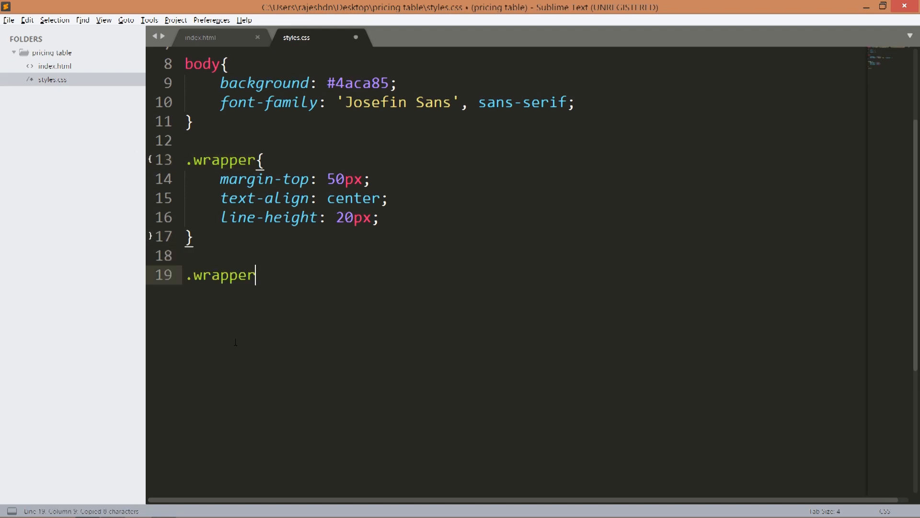
pyautogui.write('h1{')
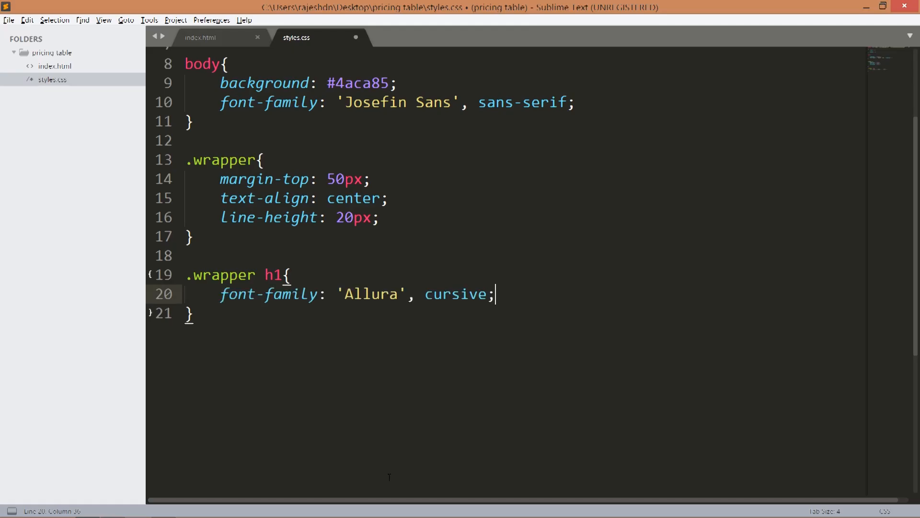
pyautogui.write('font-size:')
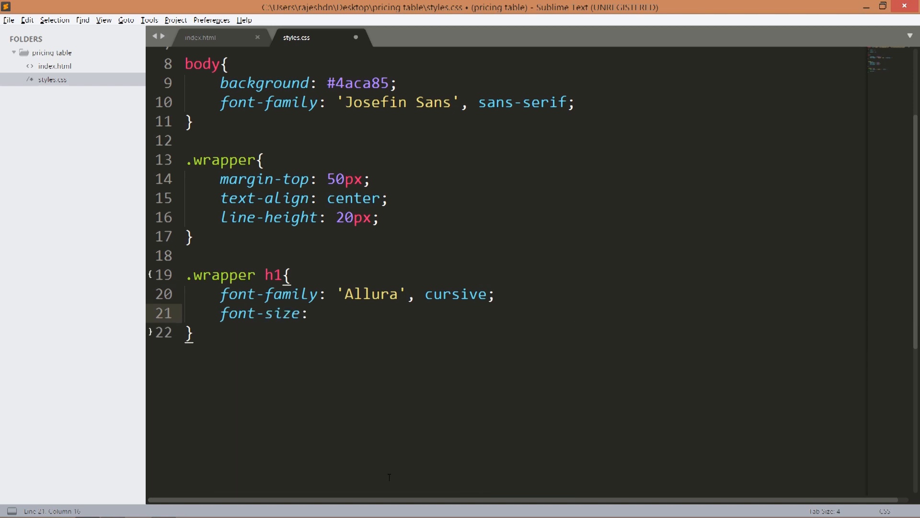
pyautogui.write('52px;')
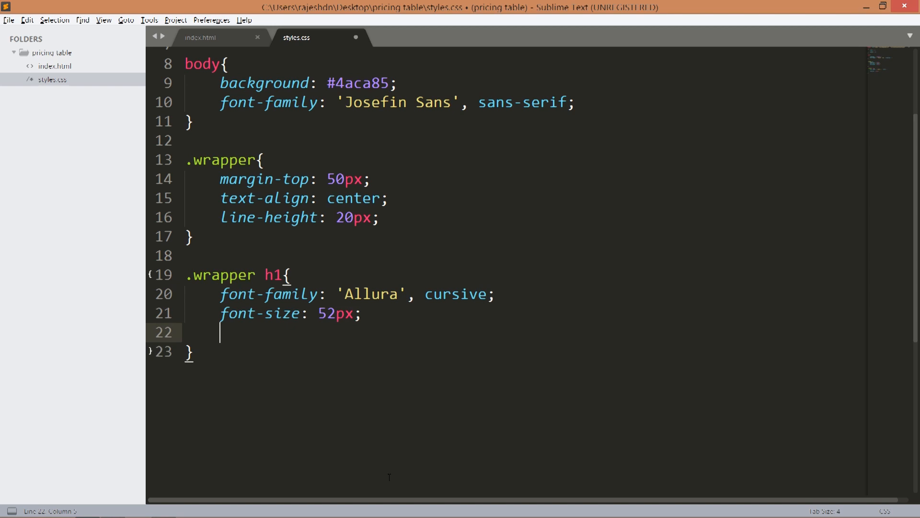
pyautogui.write('margin-bottom: 20px;')
pyautogui.write('letter-spacing: 10px;')
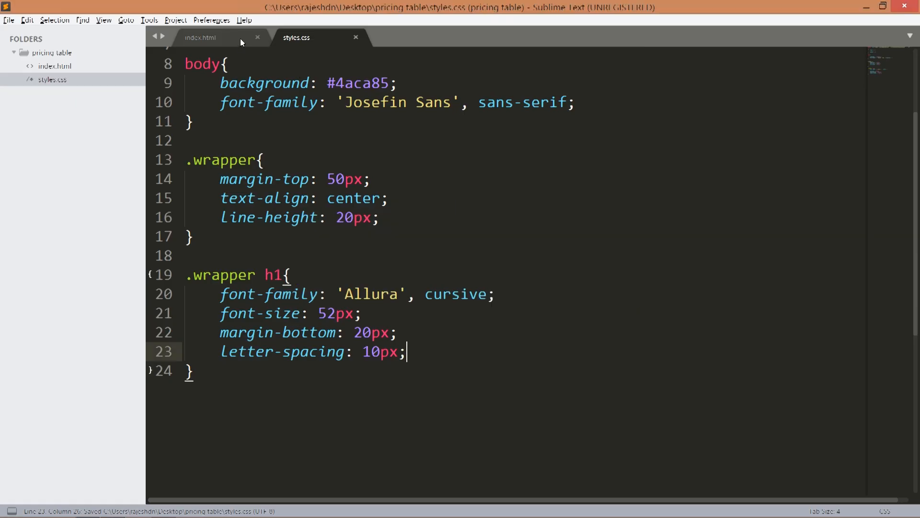
pyautogui.click(200, 37)
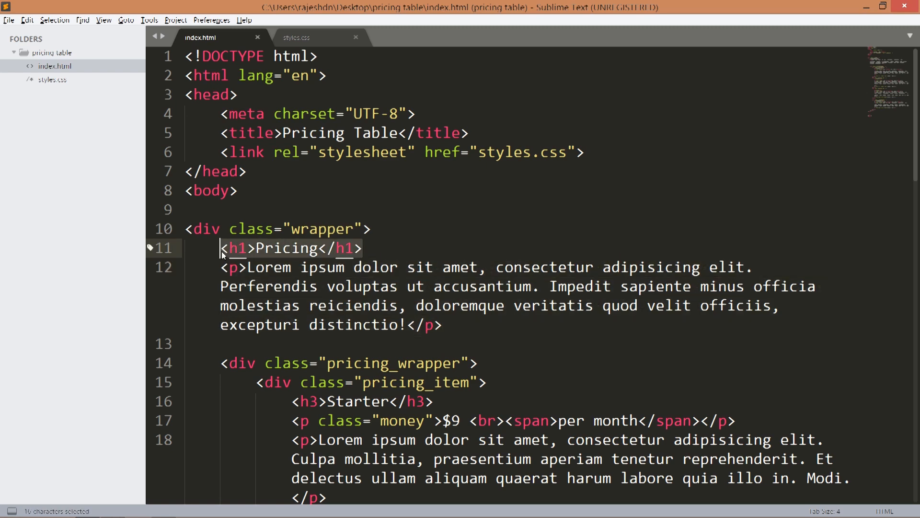
# - Start a .wrapper h1 + p rule after checking the intro paragraph in index.html
pyautogui.click(295, 37)
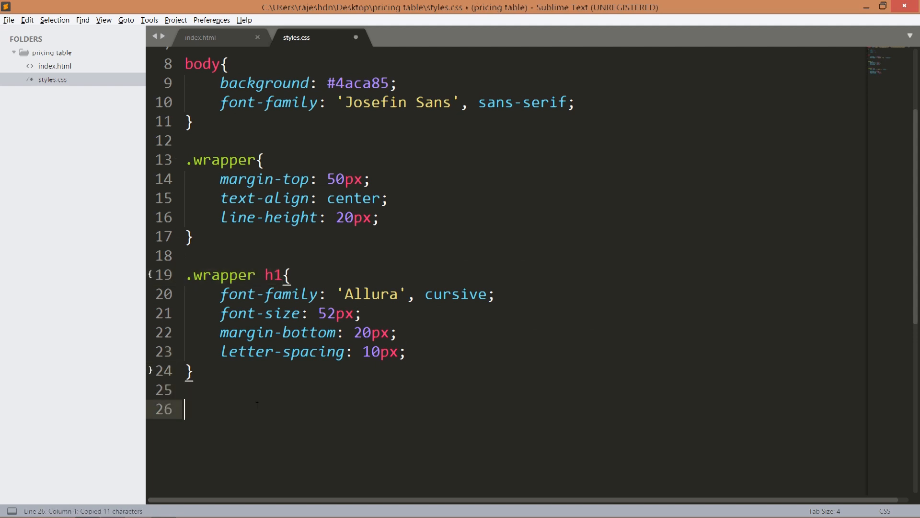
pyautogui.write('.wrapper h1 +')
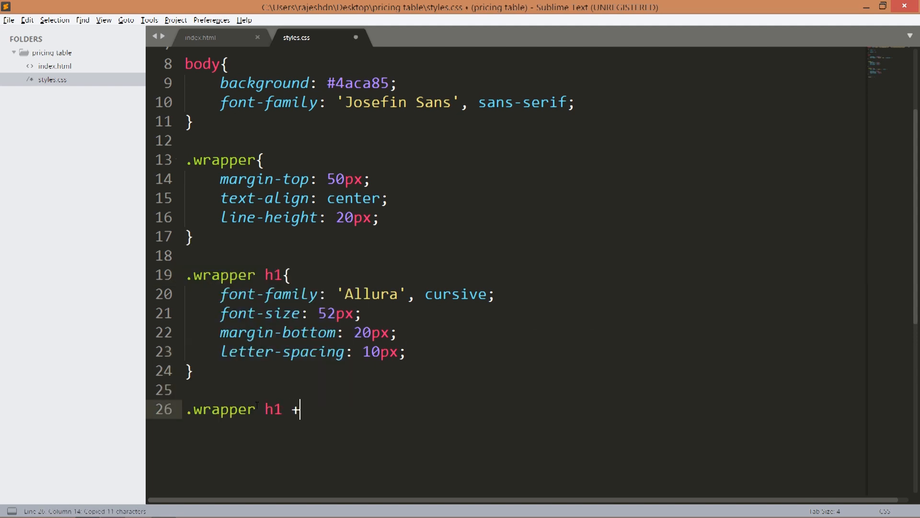
pyautogui.write('p{')
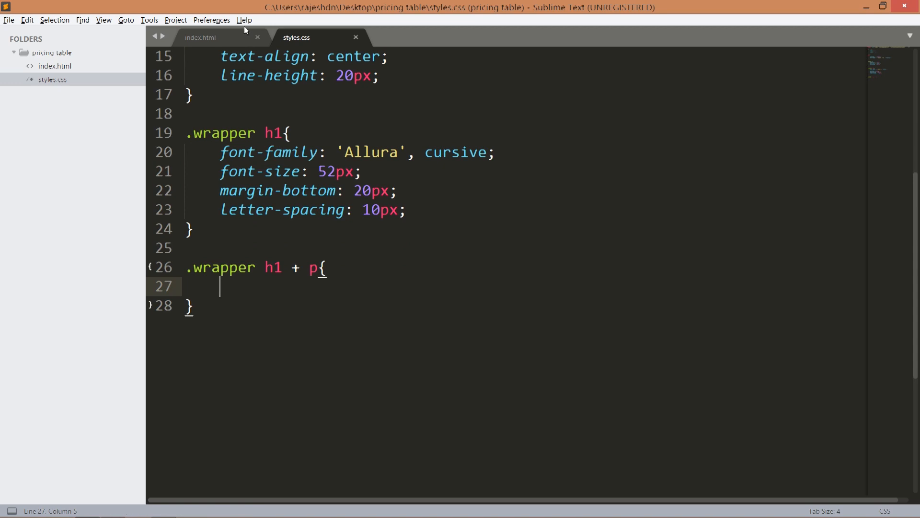
pyautogui.click(200, 37)
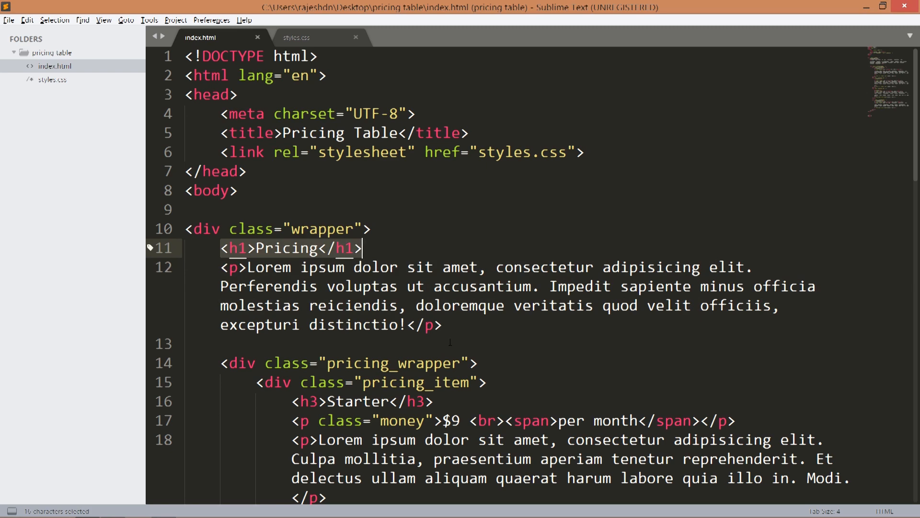
pyautogui.click(296, 37)
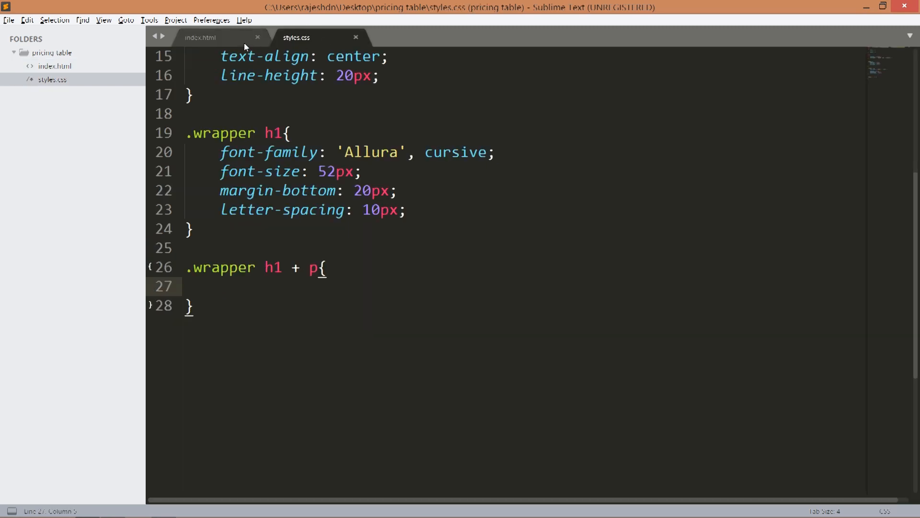
pyautogui.click(200, 37)
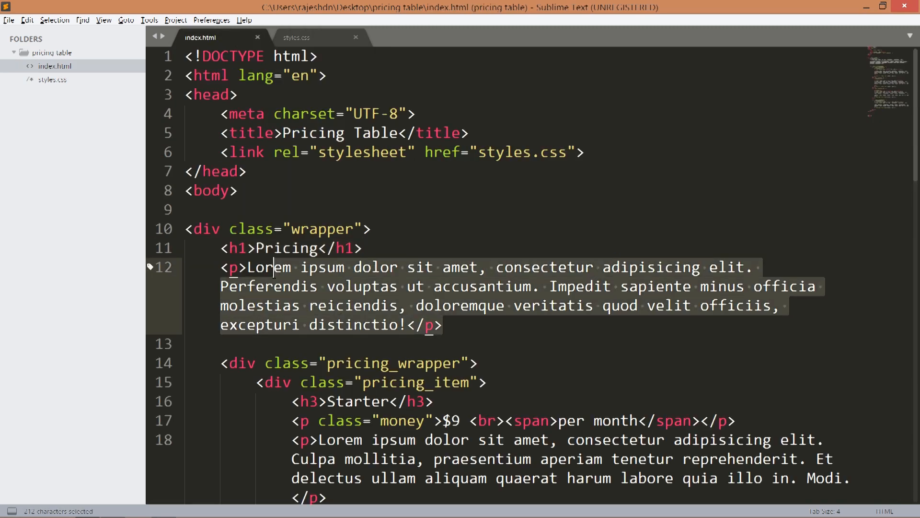
pyautogui.click(296, 37)
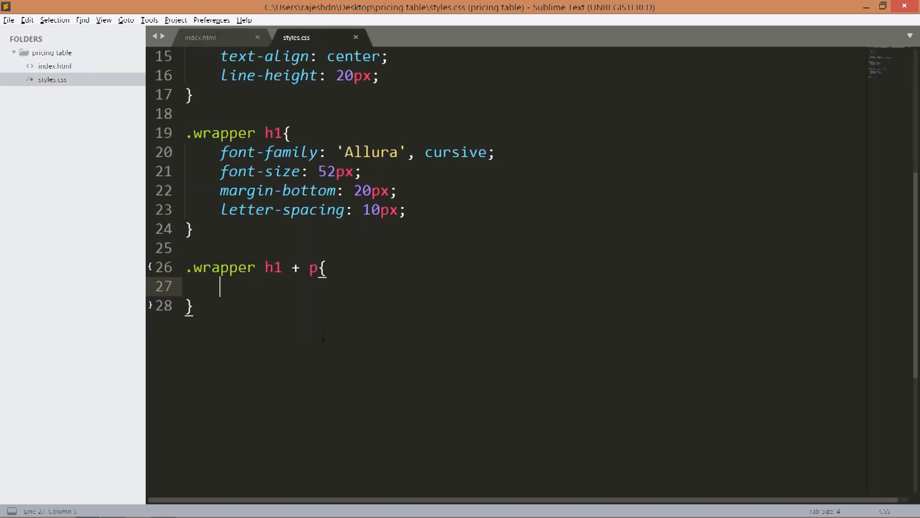
# - Give the intro paragraph width: 60% and margin: 0 auto
pyautogui.write('m')
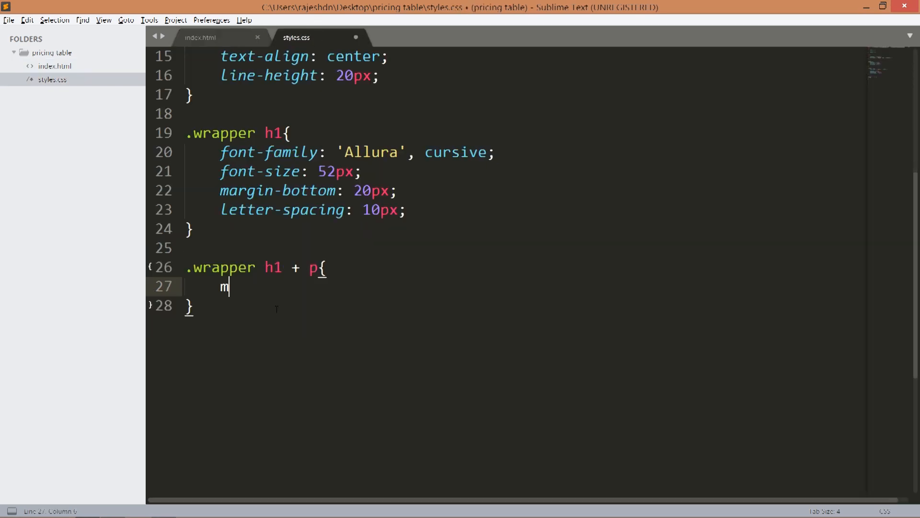
pyautogui.write('idth:')
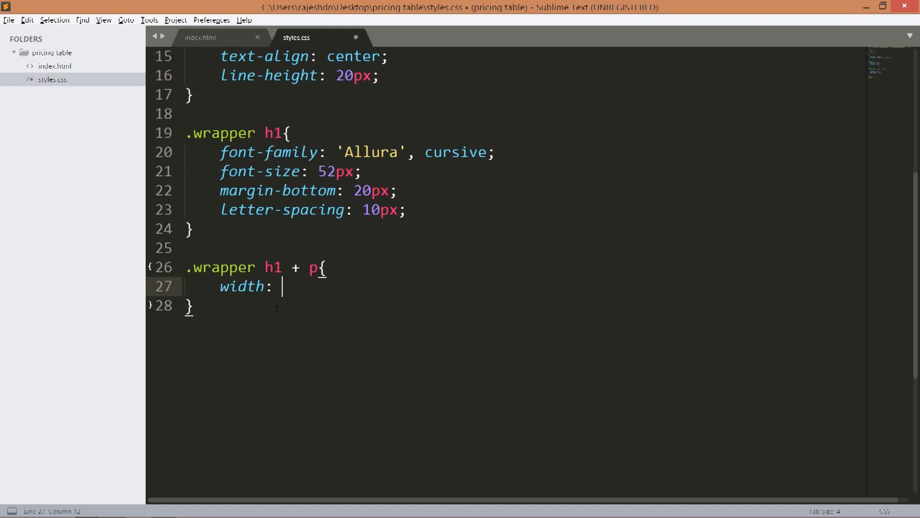
pyautogui.write('60&')
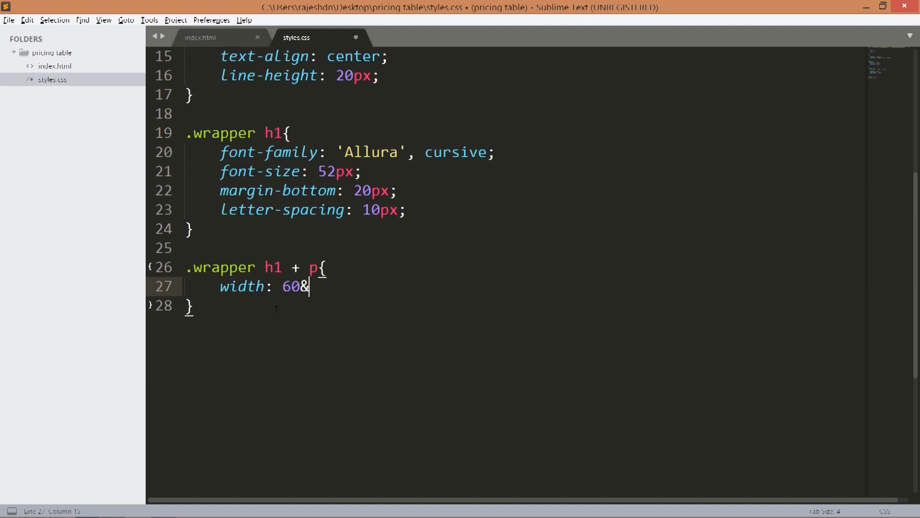
pyautogui.write('%;')
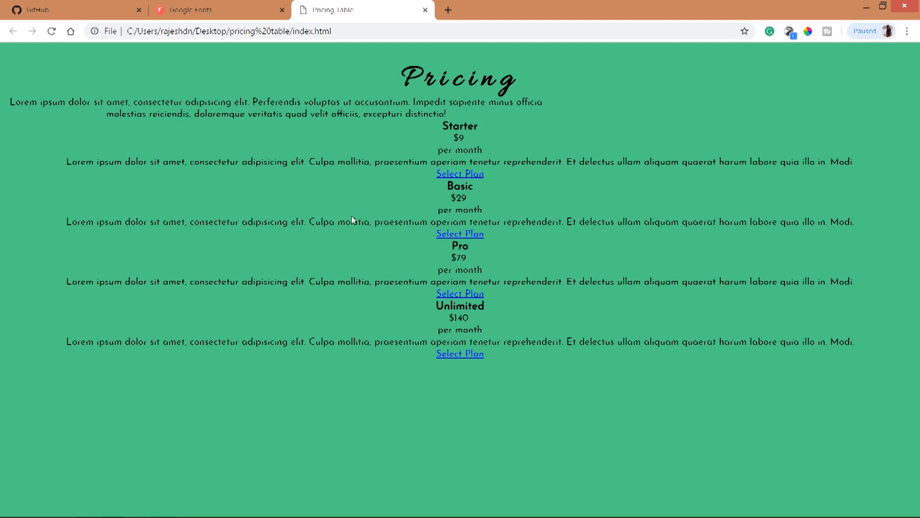
pyautogui.moveTo(189, 101); pyautogui.dragTo(446, 113)
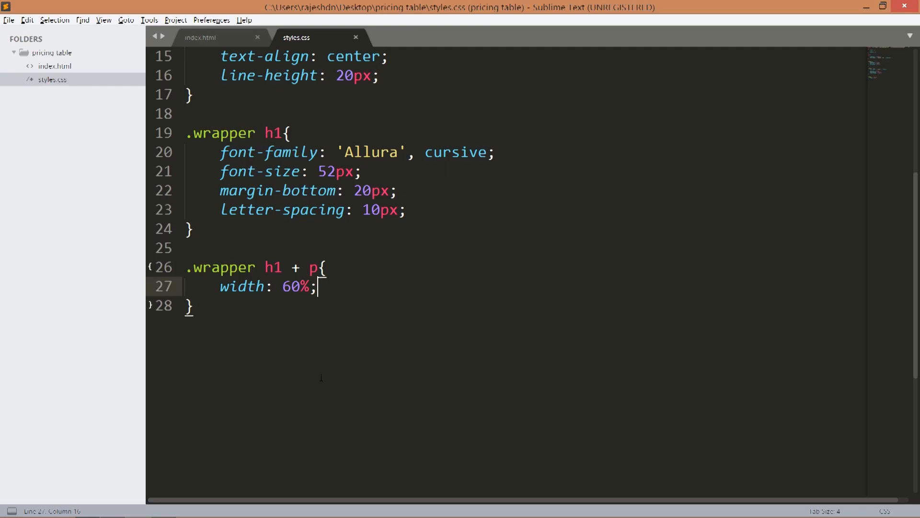
pyautogui.write('margin: 0')
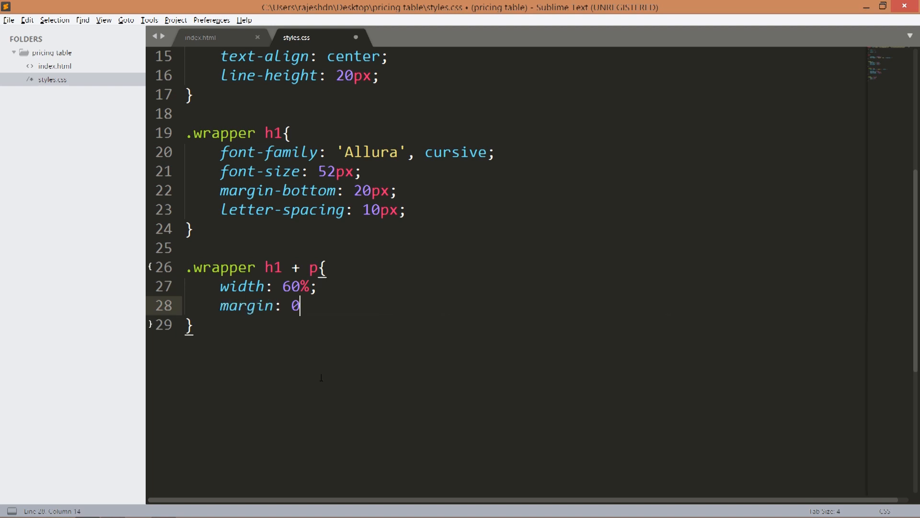
pyautogui.write('auto;')
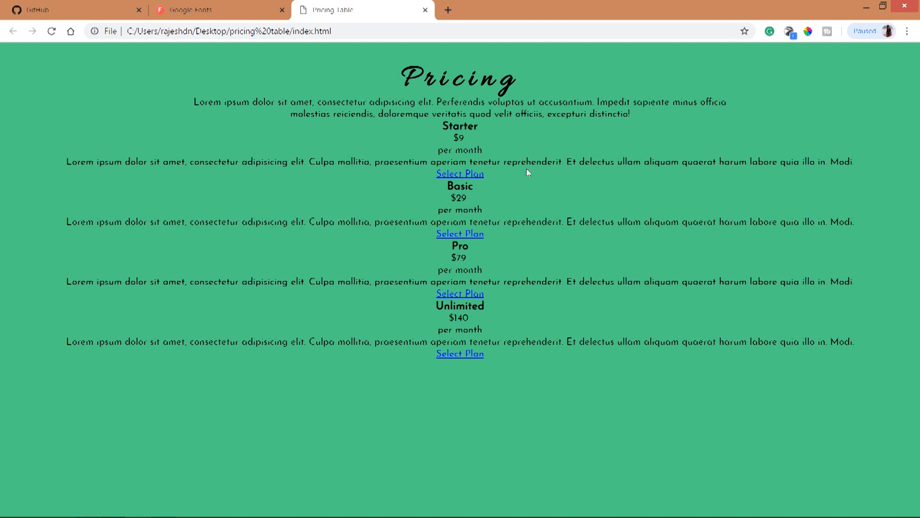
# - Change the margin to 0 auto 50px, add white text colour, and reload Chrome
pyautogui.moveTo(526, 101); pyautogui.dragTo(576, 113)
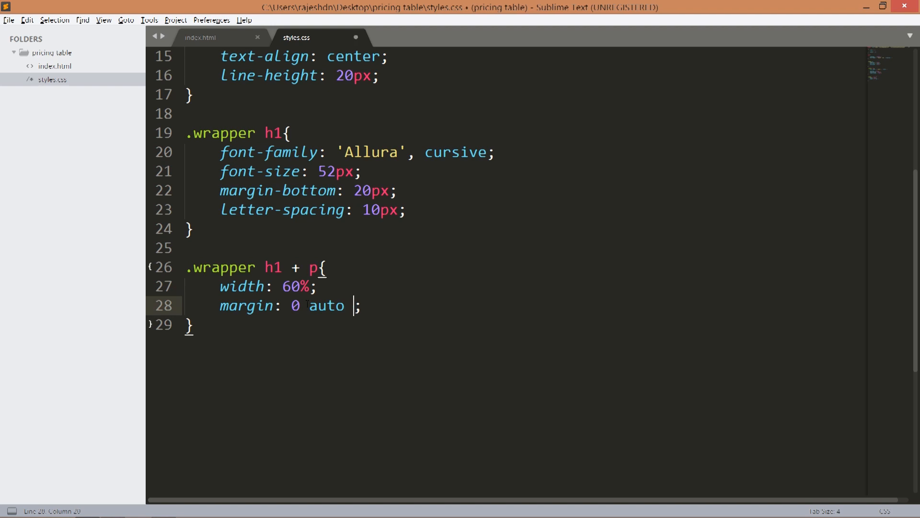
pyautogui.write('55')
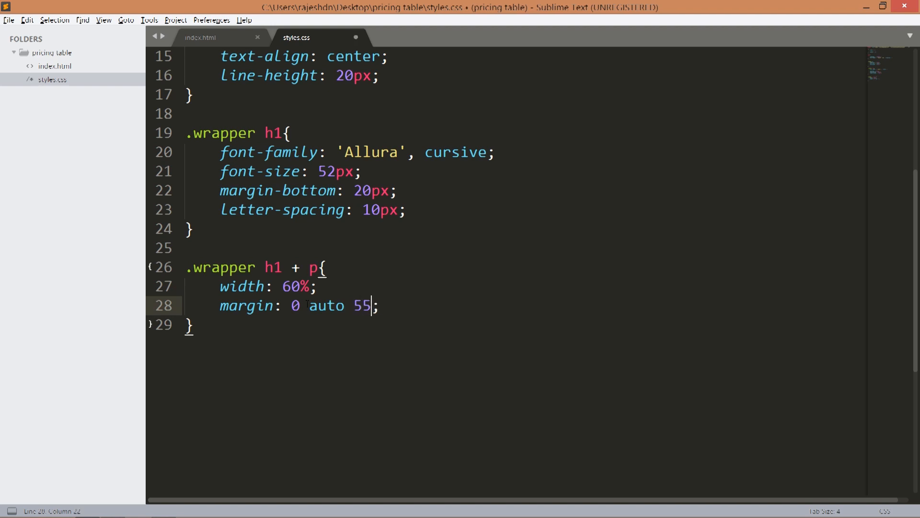
pyautogui.write('0px')
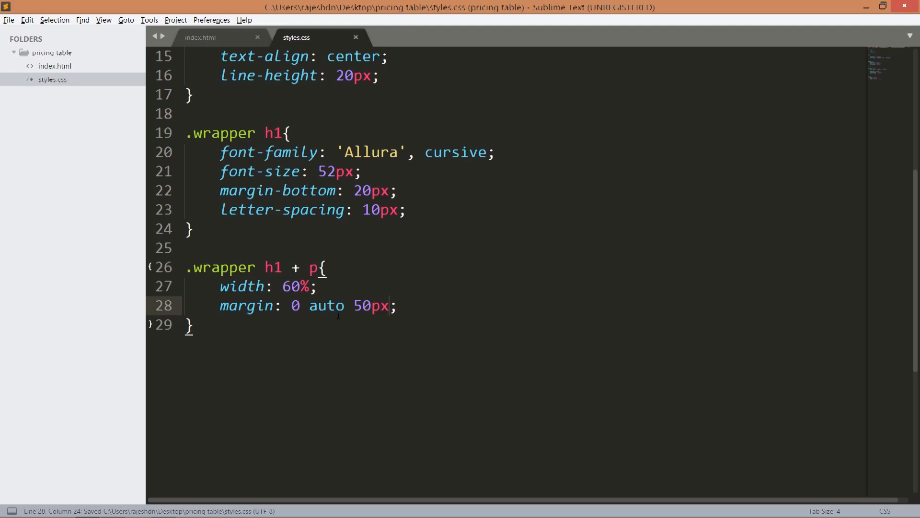
pyautogui.doubleClick(293, 305)
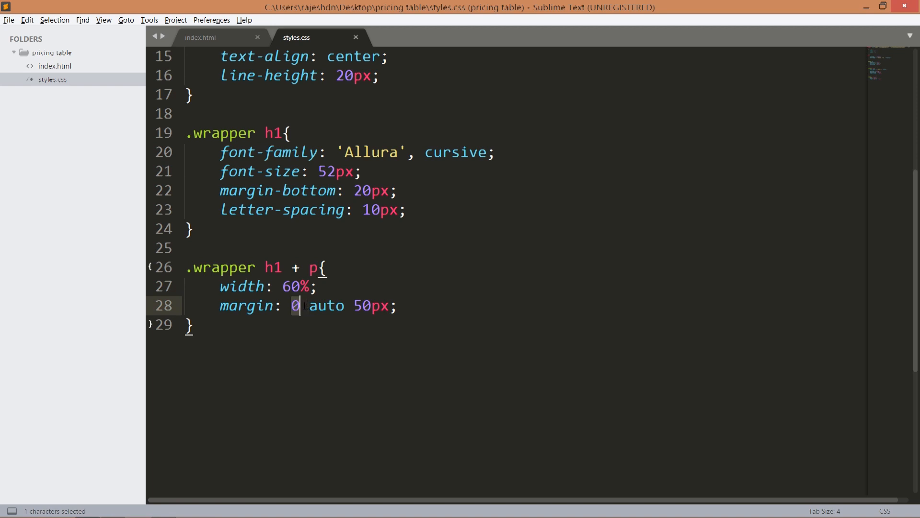
pyautogui.doubleClick(370, 306)
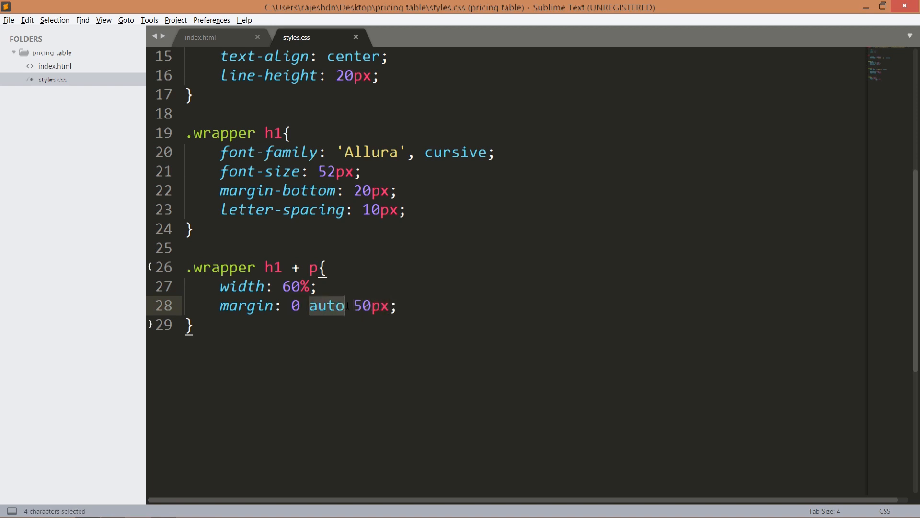
pyautogui.write('color: #fff;')
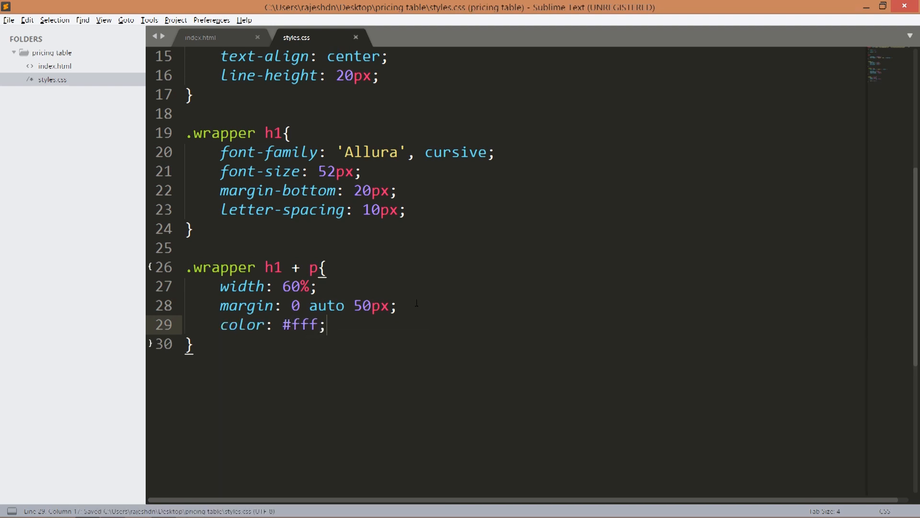
pyautogui.click(362, 10)
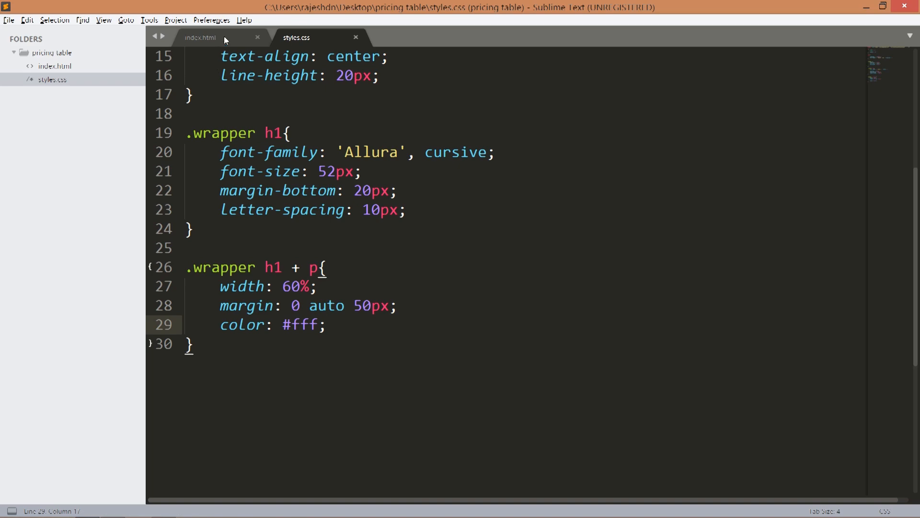
# - Copy the pricing_wrapper class name from index.html and add .pricing_wrapper { display: flex; }
pyautogui.click(200, 37)
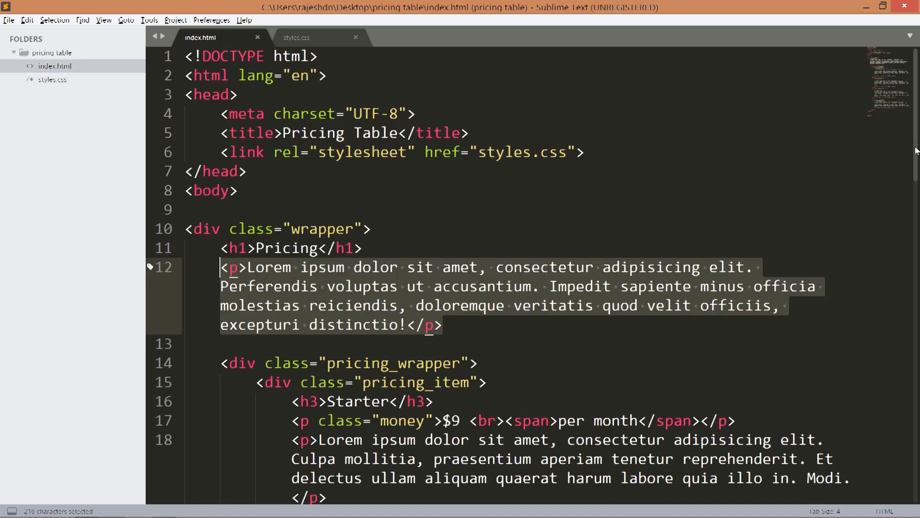
pyautogui.scroll(-3)
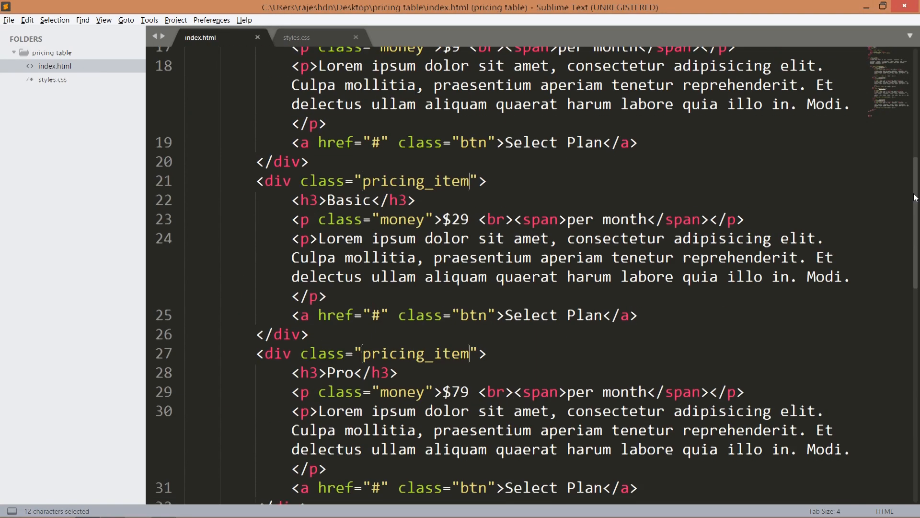
pyautogui.scroll(3)
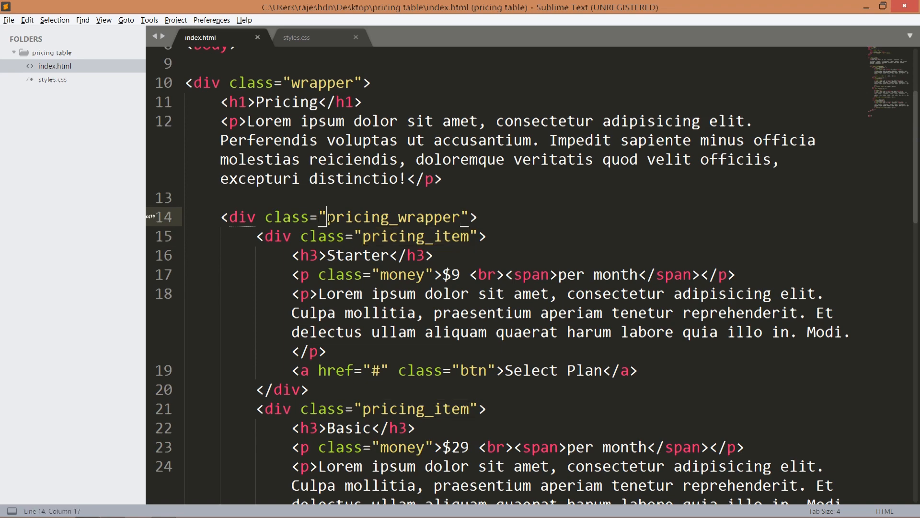
pyautogui.doubleClick(394, 217)
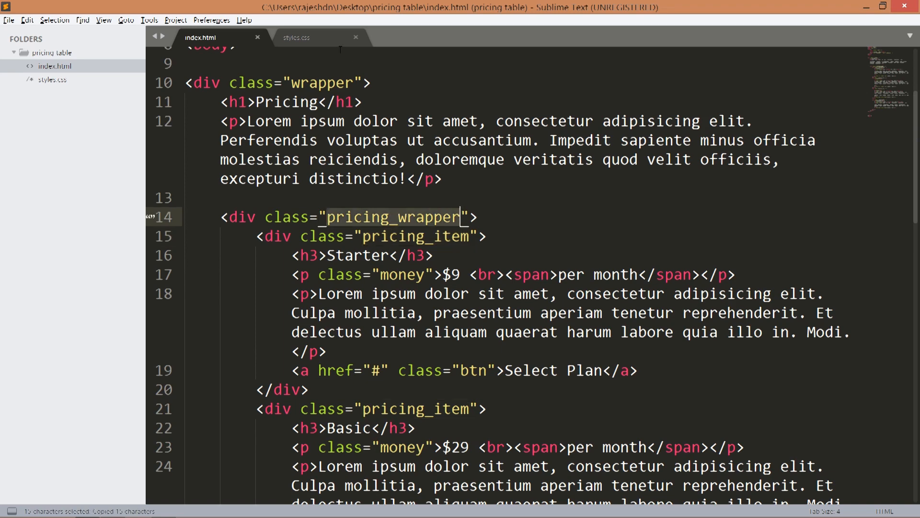
pyautogui.click(296, 37)
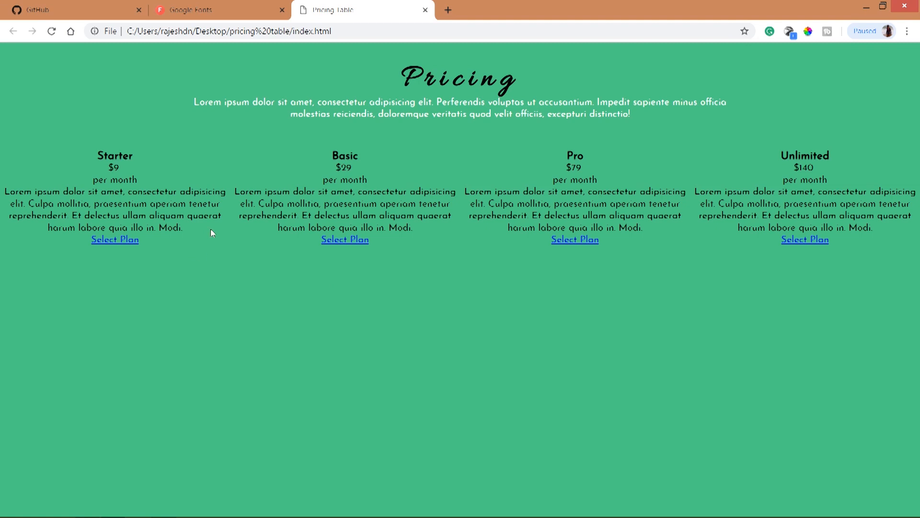
pyautogui.moveTo(114, 167); pyautogui.dragTo(115, 239)
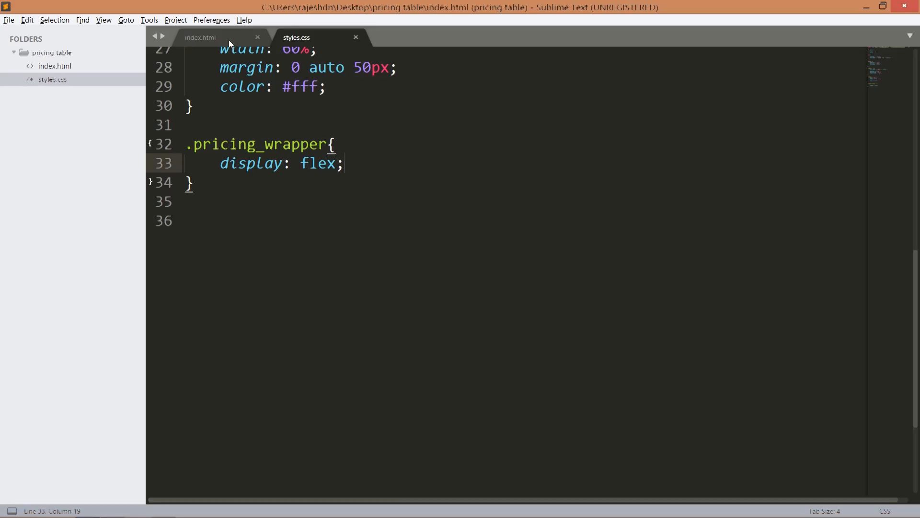
# - Write .pricing_wrapper .pricing_item with 200px width, white background and 5px 10px 50px margin
pyautogui.click(200, 37)
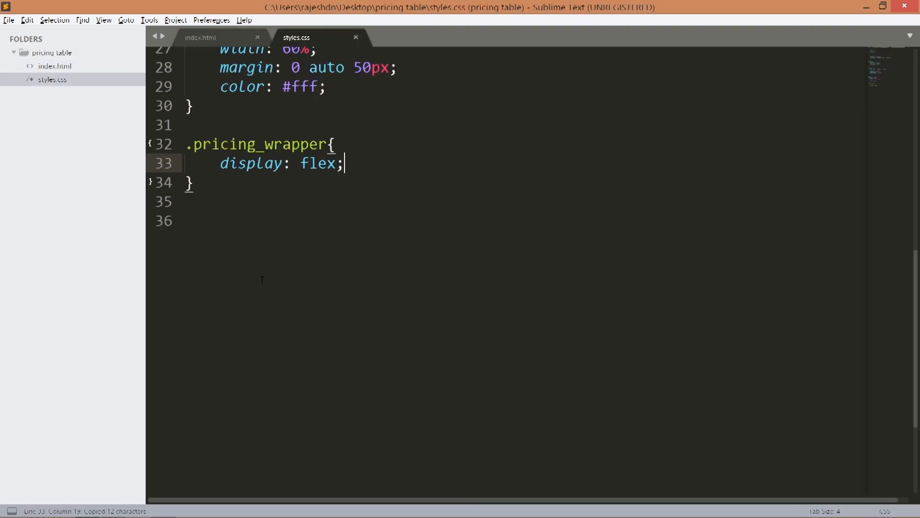
pyautogui.write('.pricing_item')
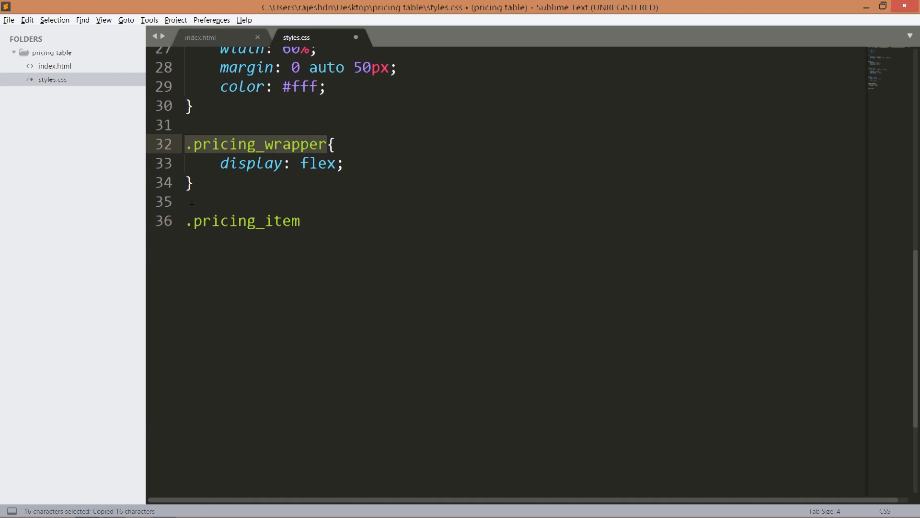
pyautogui.write('.pricing_wrapper')
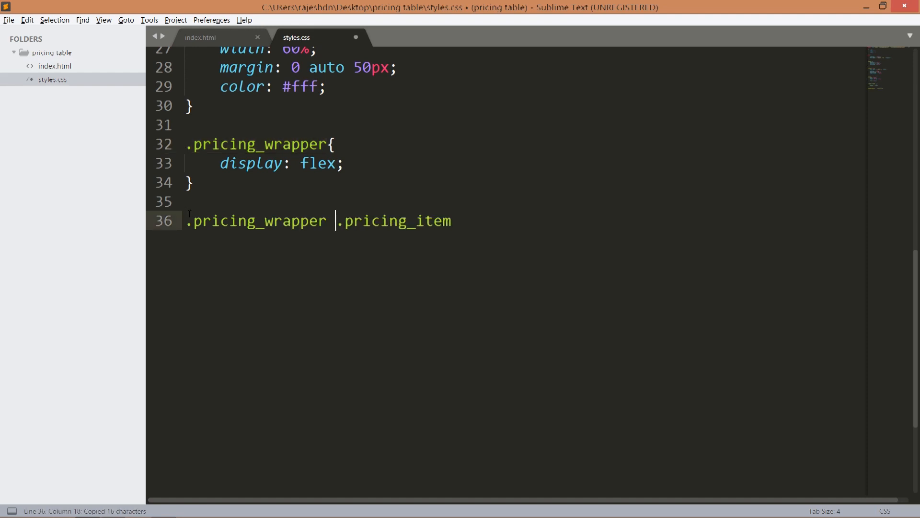
pyautogui.write('{')
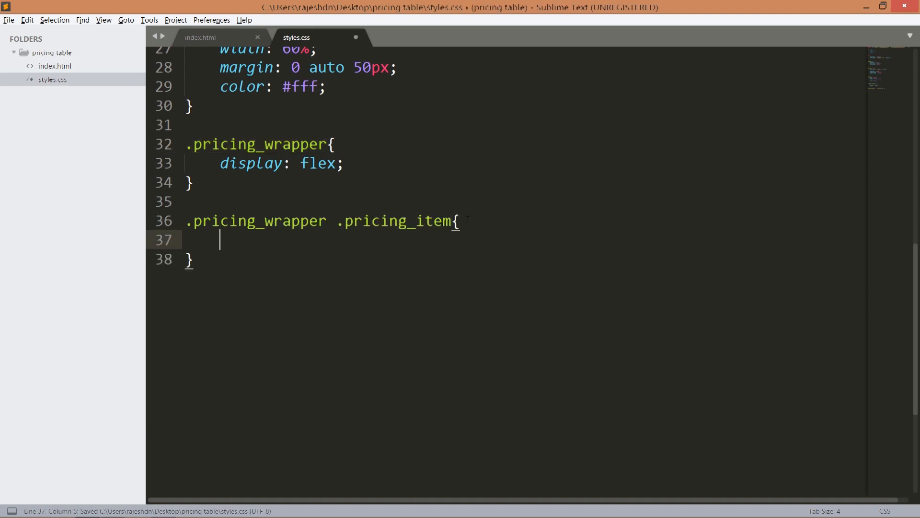
pyautogui.write('width: 20')
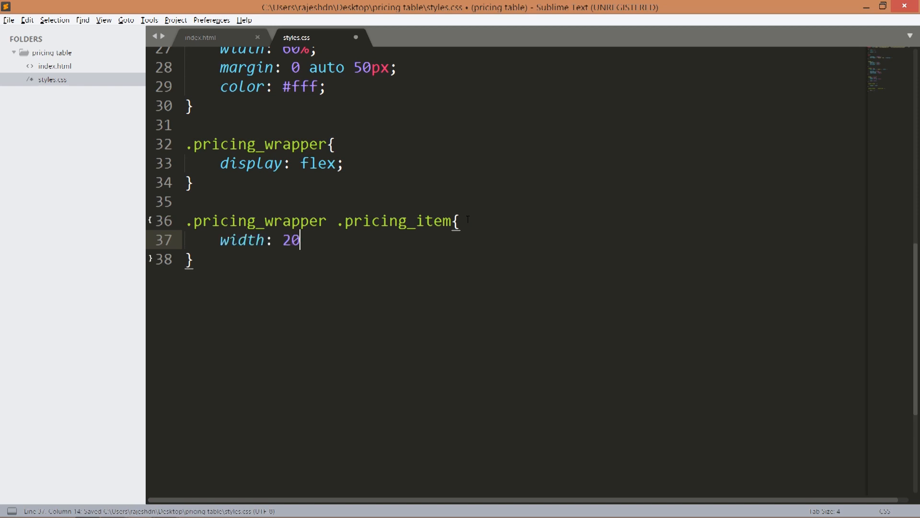
pyautogui.write('0px;')
pyautogui.write('background: #fff;')
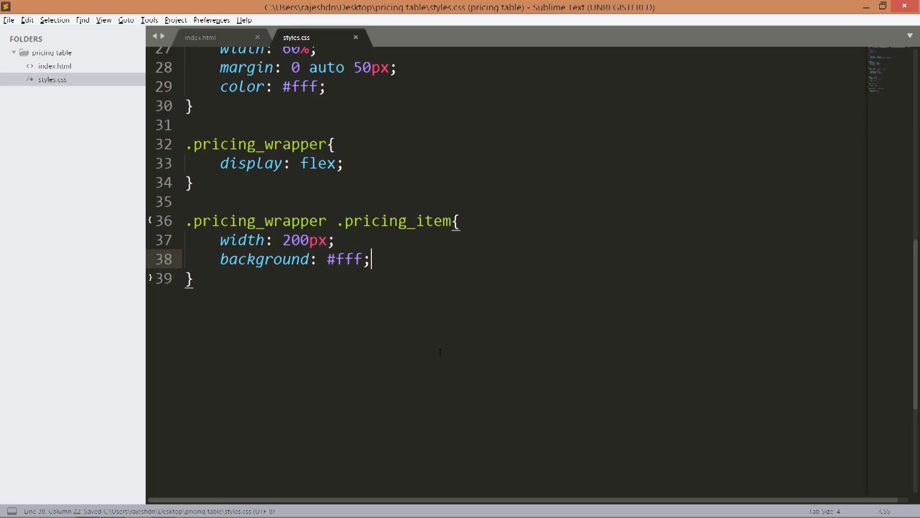
pyautogui.write(',a')
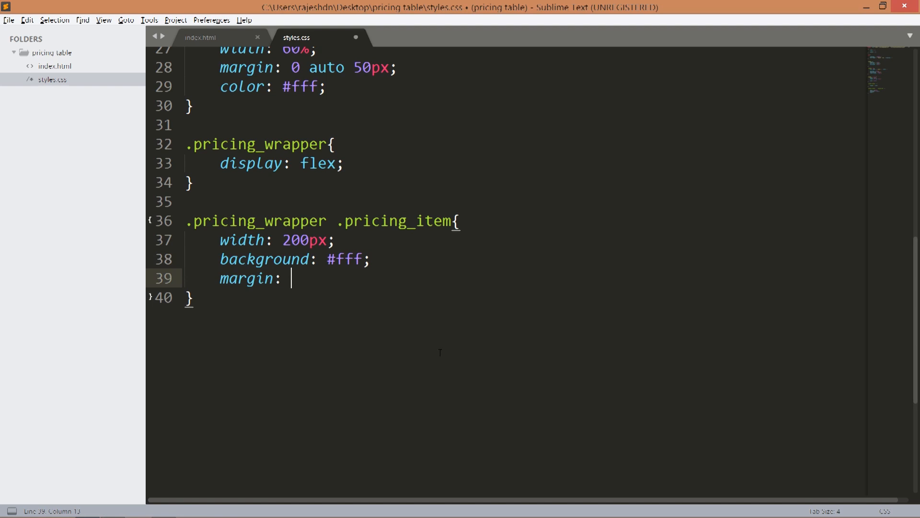
pyautogui.write('5px')
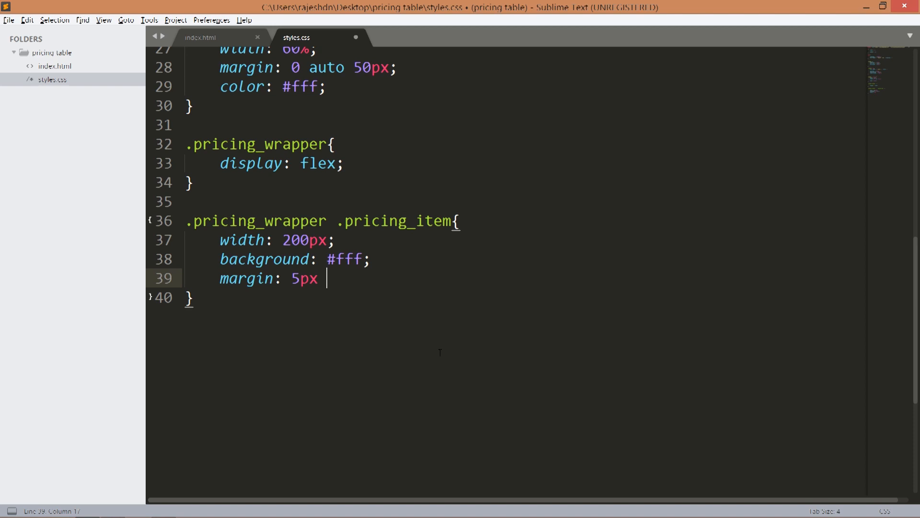
pyautogui.write('10px')
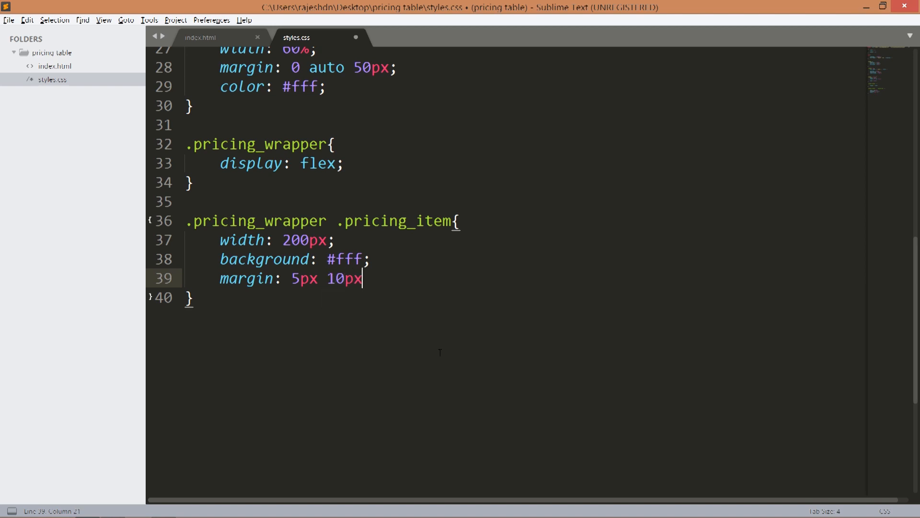
pyautogui.write('50px;')
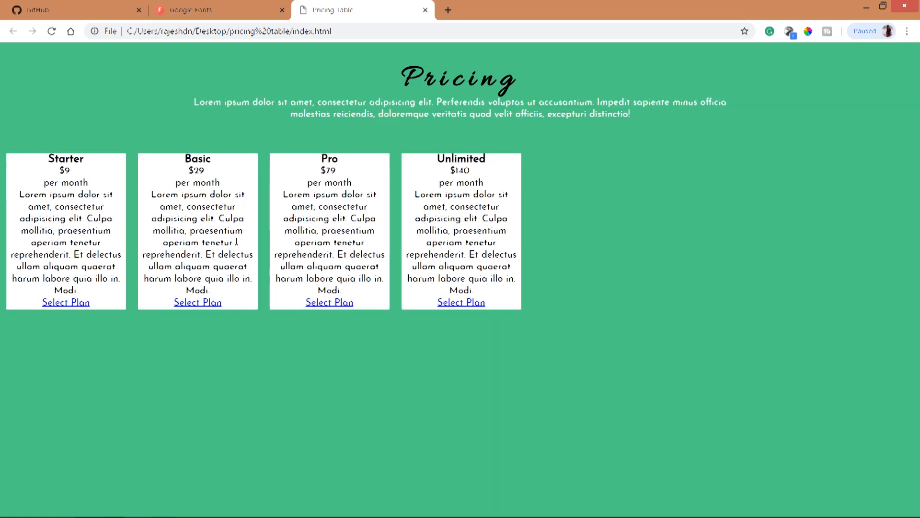
pyautogui.moveTo(581, 228)
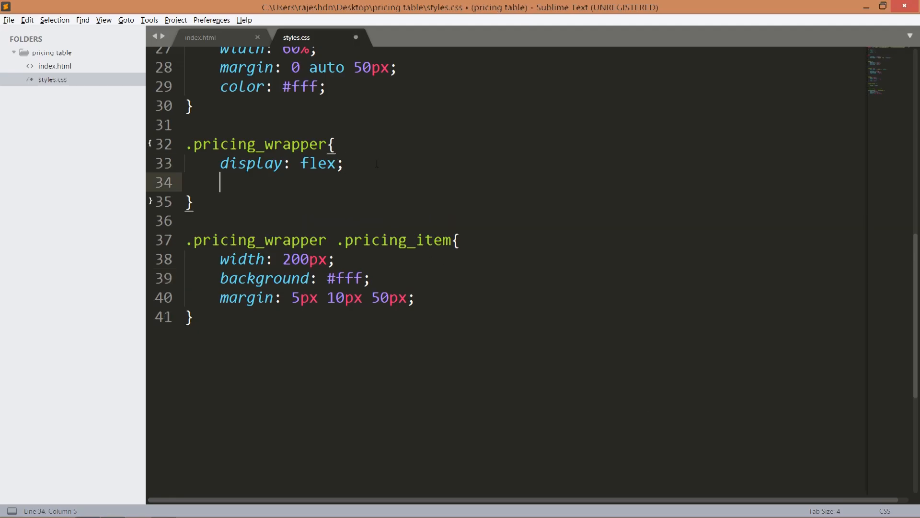
# - Add justify-content: center to the wrapper and 30px 20px padding to the cards
pyautogui.write('justify-content: center;')
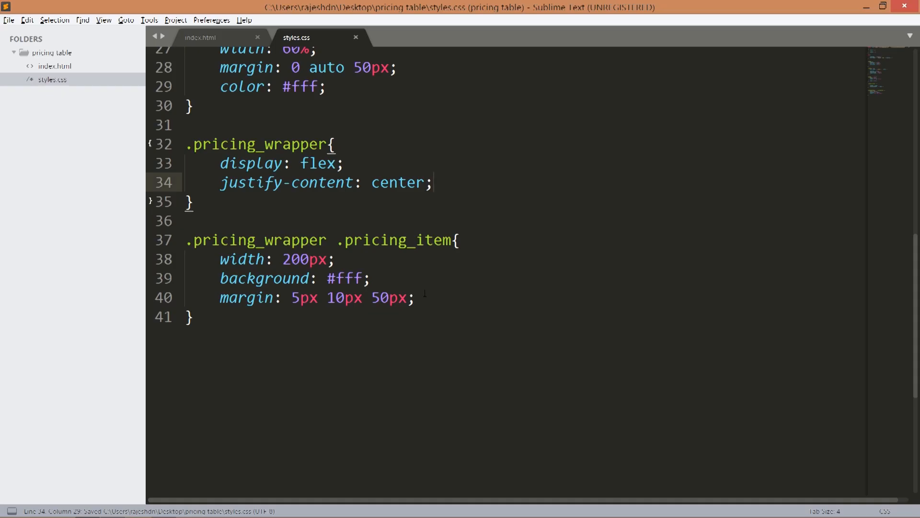
pyautogui.write('padding: 30')
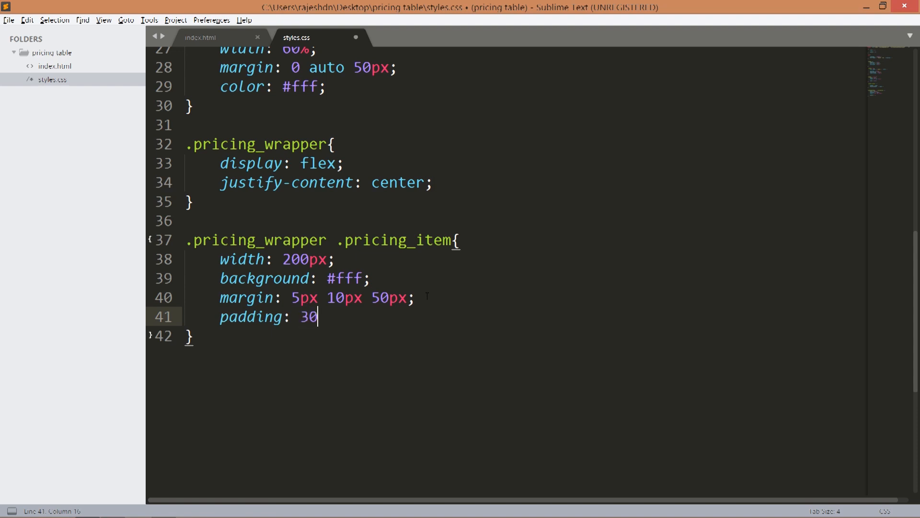
pyautogui.write('px 20px;')
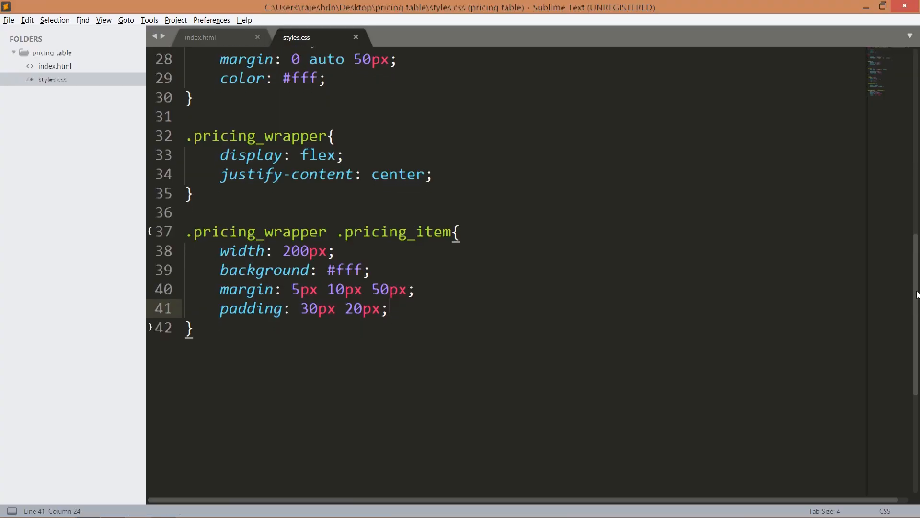
pyautogui.scroll(-3)
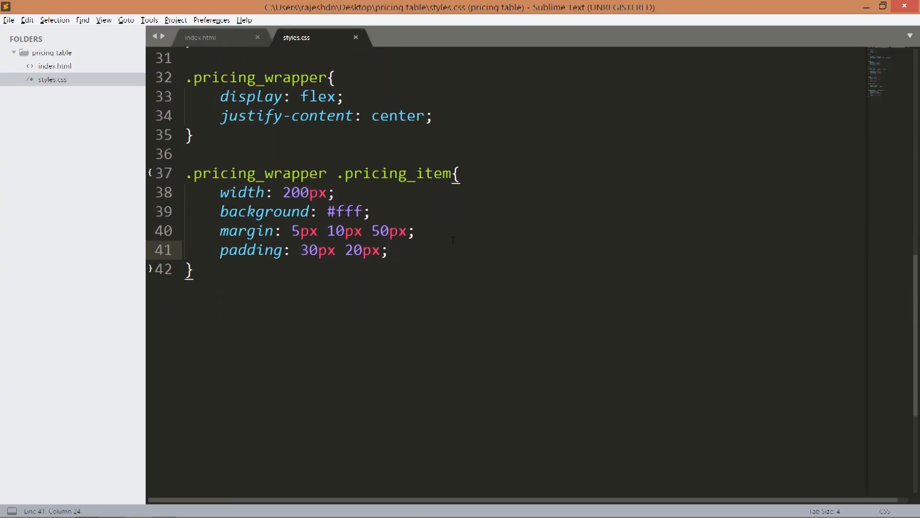
# - Give the cards a 0 0 2px rgba(0,0,0,.25) box shadow and save
pyautogui.write('ba')
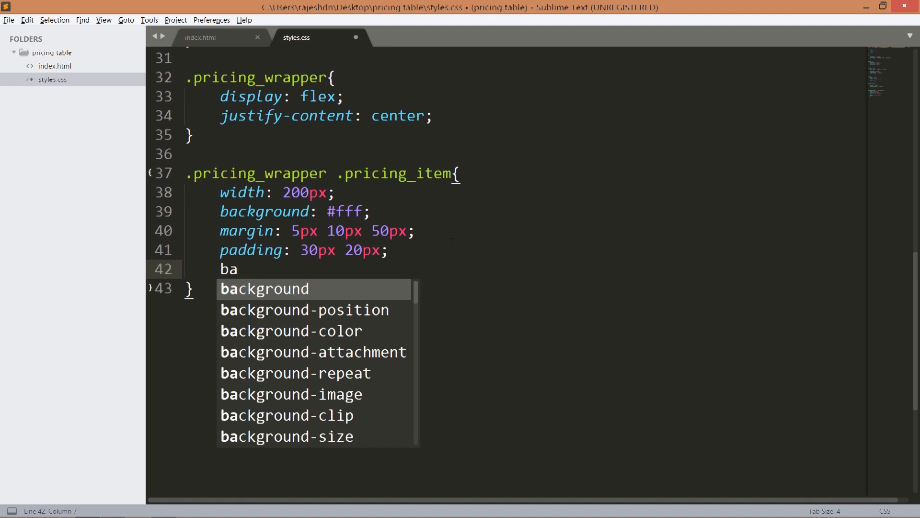
pyautogui.write('box-shadow:')
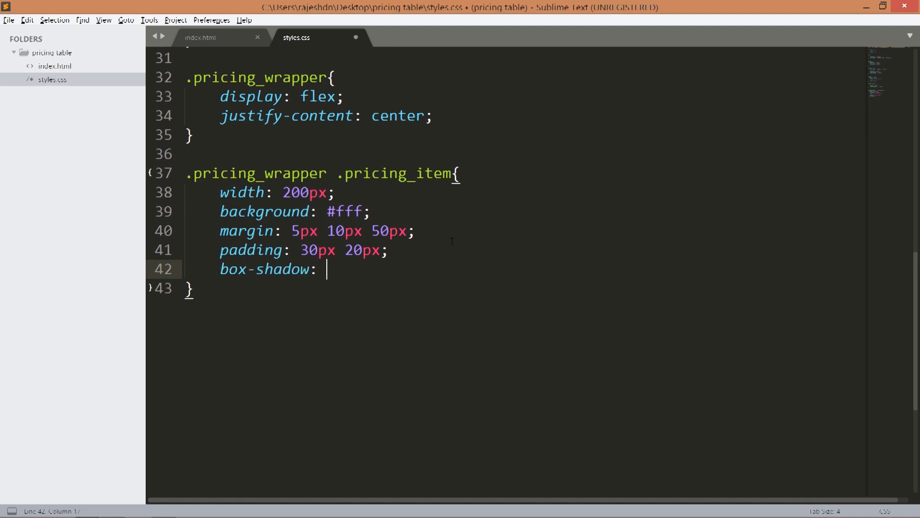
pyautogui.write('0 0 2px')
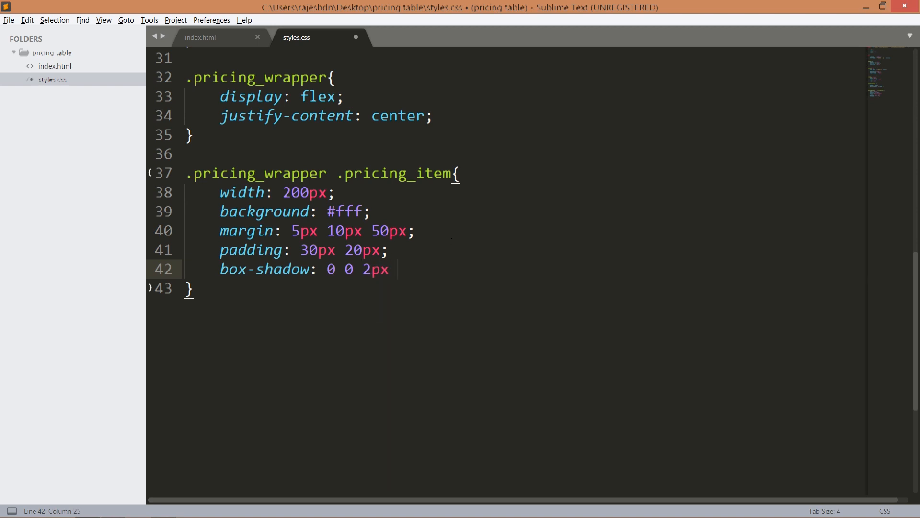
pyautogui.write('rgba')
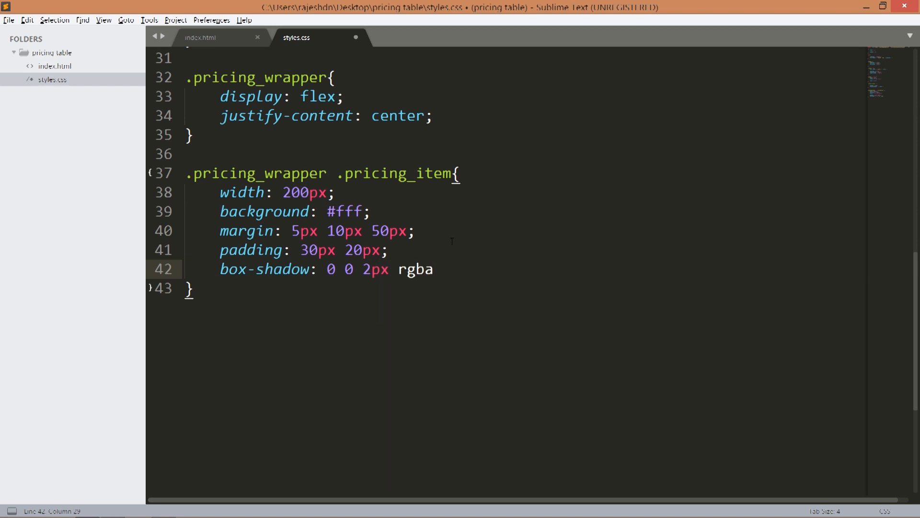
pyautogui.write('(0,0,0,0.2')
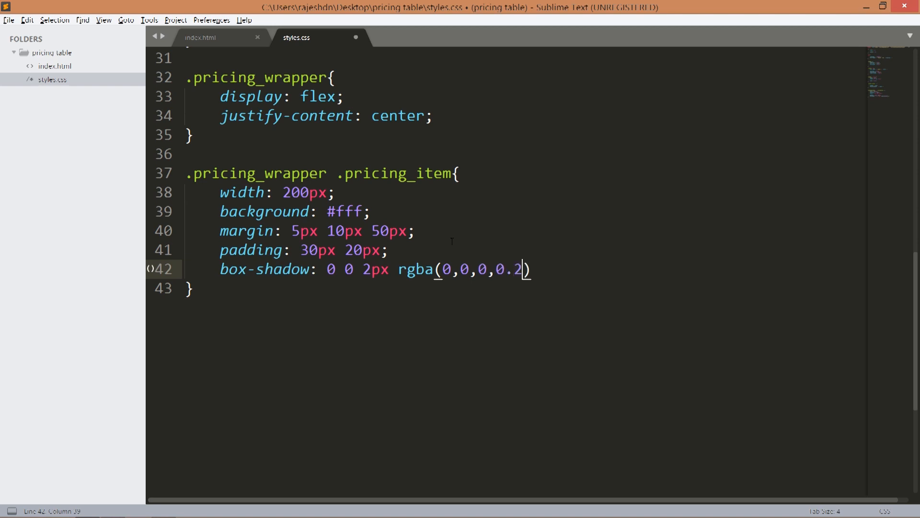
pyautogui.write('5;')
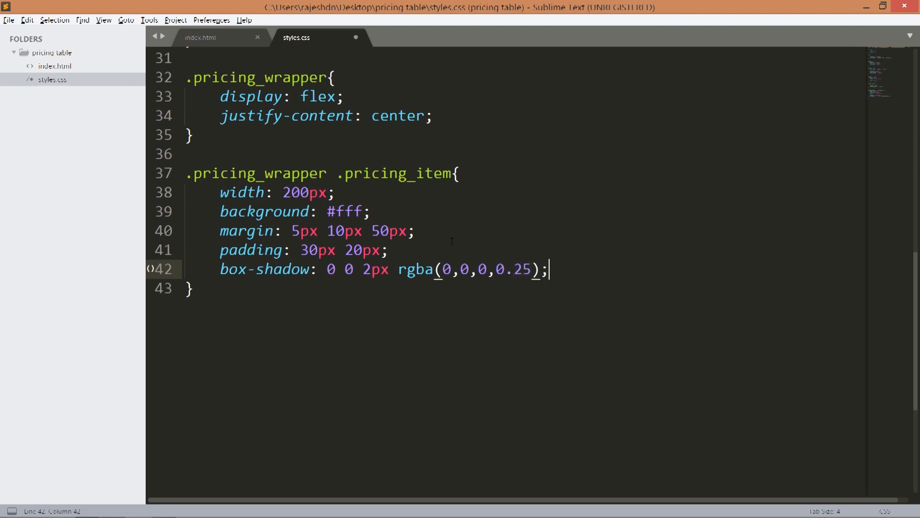
pyautogui.press('ctrl+s')
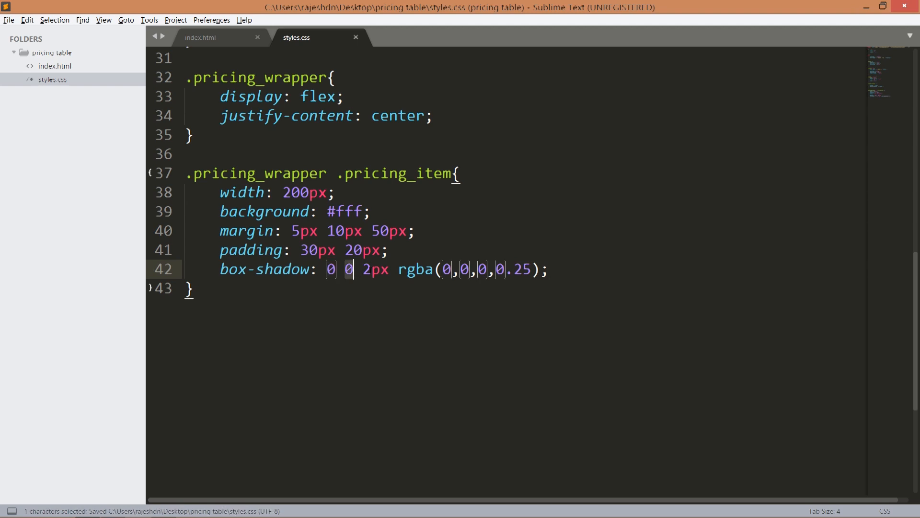
pyautogui.doubleClick(373, 269)
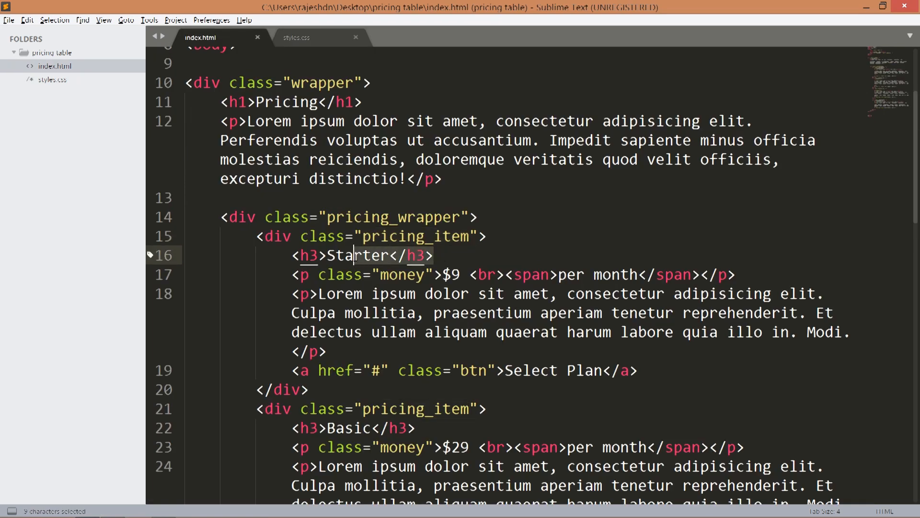
# - Add a .pricing_wrapper .pricing_item h3 rule with font-size: 26px
pyautogui.click(296, 37)
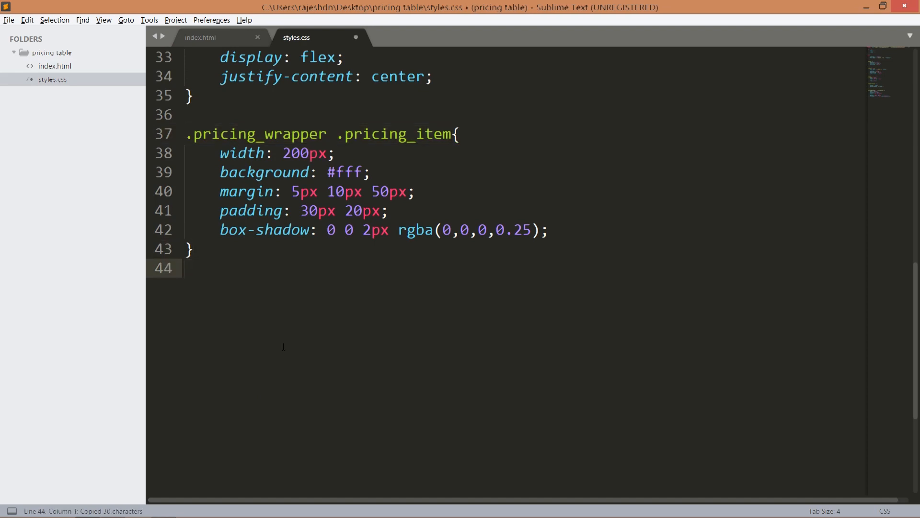
pyautogui.write('.pricing_wrapper .pricing_item h3')
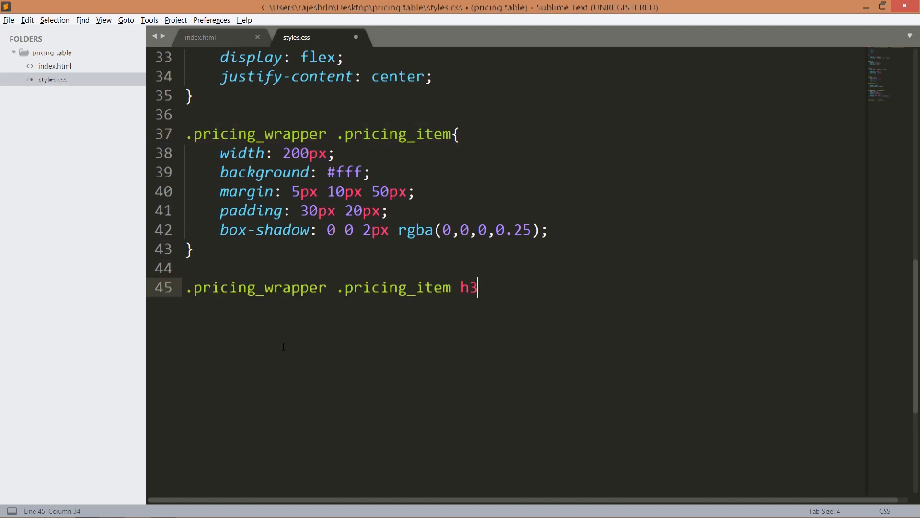
pyautogui.write('{')
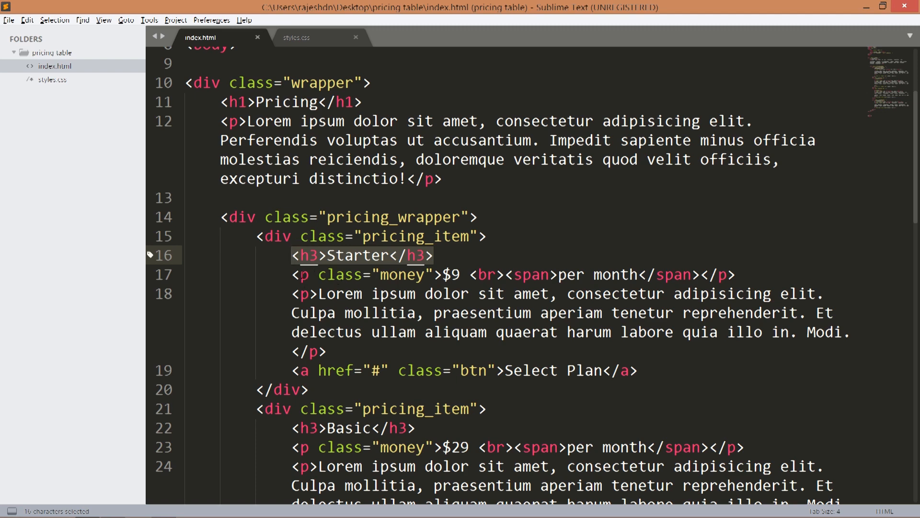
pyautogui.click(298, 37)
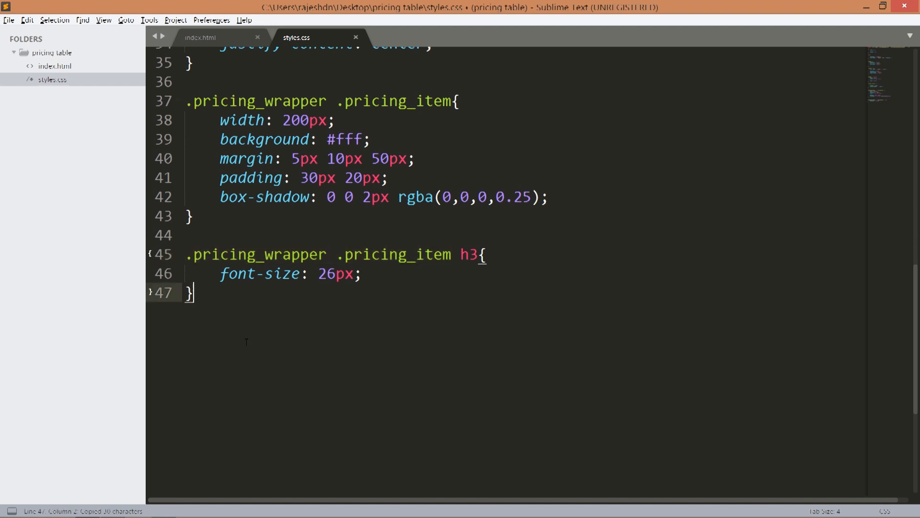
# - Style p.money with 50px 0 20px margin, 52px font size and #4aca85 colour
pyautogui.write('.pricing_wrapper .pricing_item p')
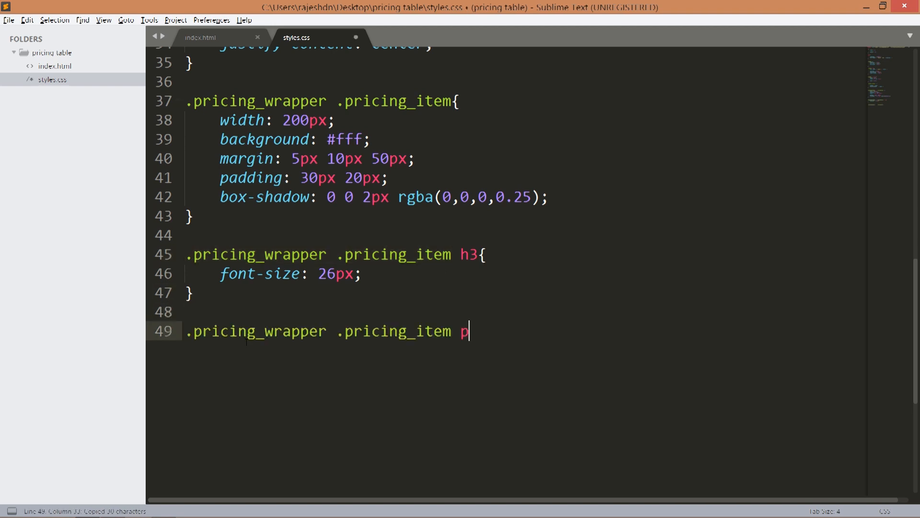
pyautogui.write('.money{')
pyautogui.write('margin: ;')
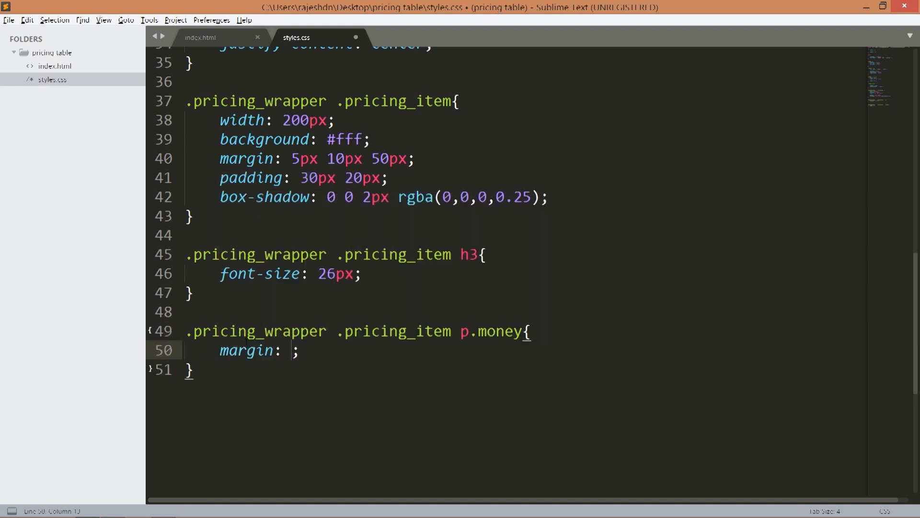
pyautogui.write('50')
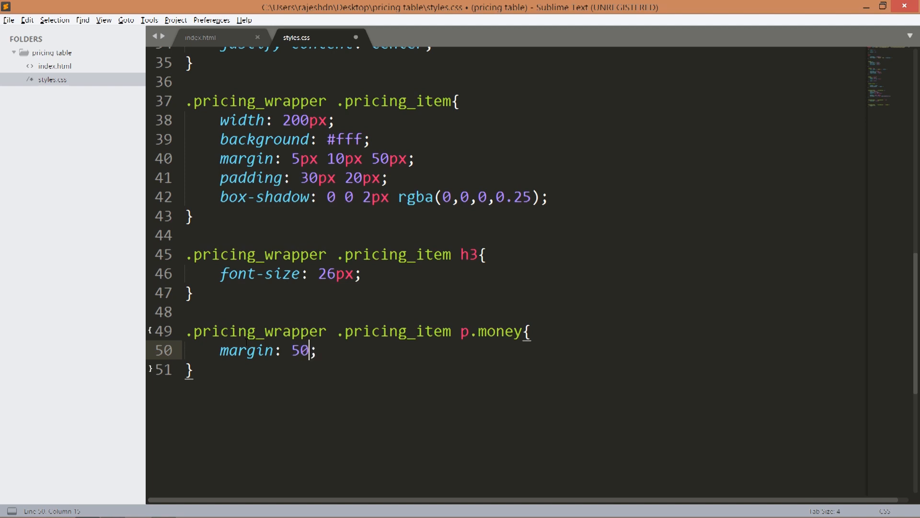
pyautogui.write('px 0 20px')
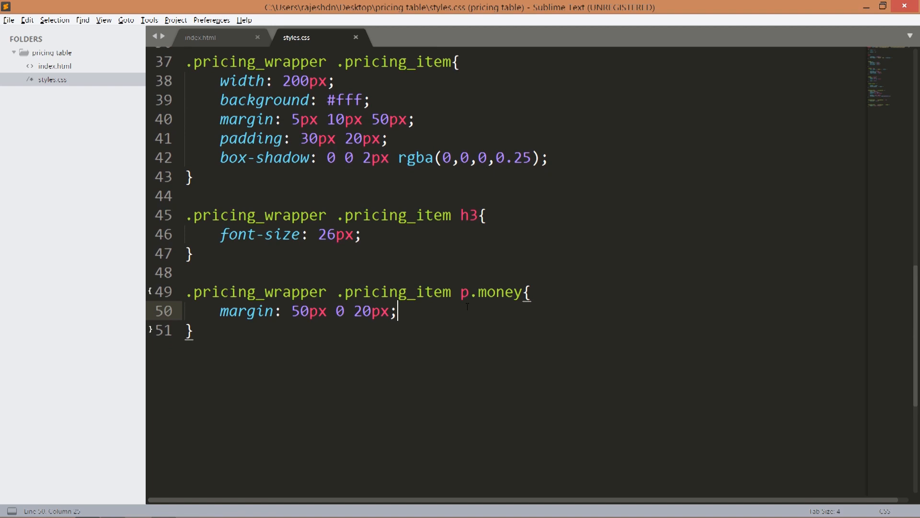
pyautogui.write('font')
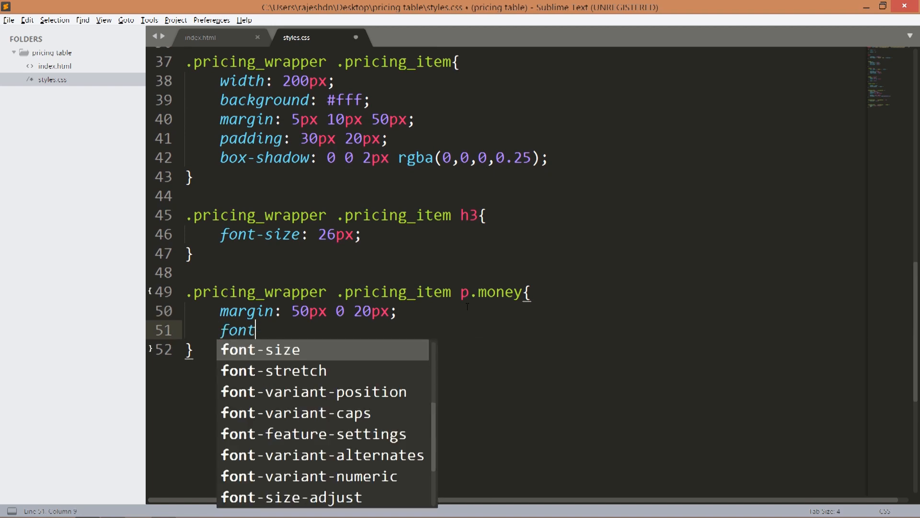
pyautogui.write('-size: 52px;')
pyautogui.write('color: #')
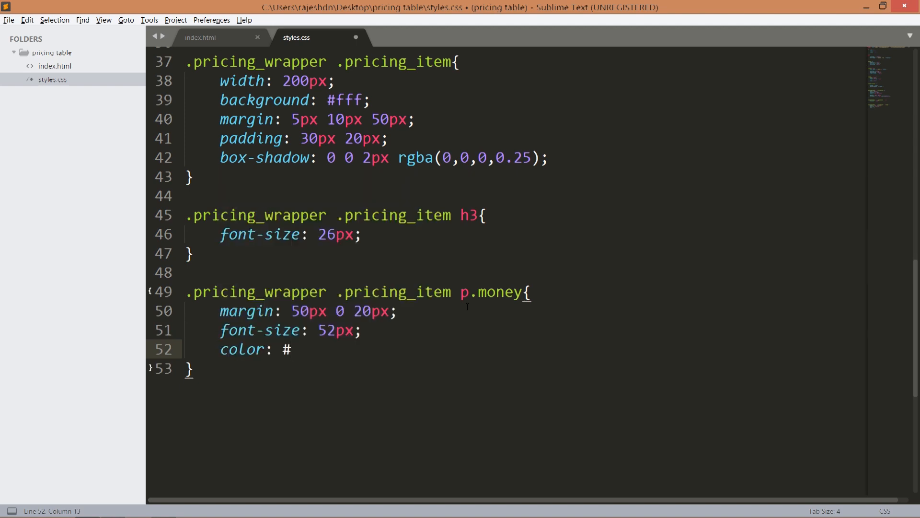
pyautogui.write('4aca85')
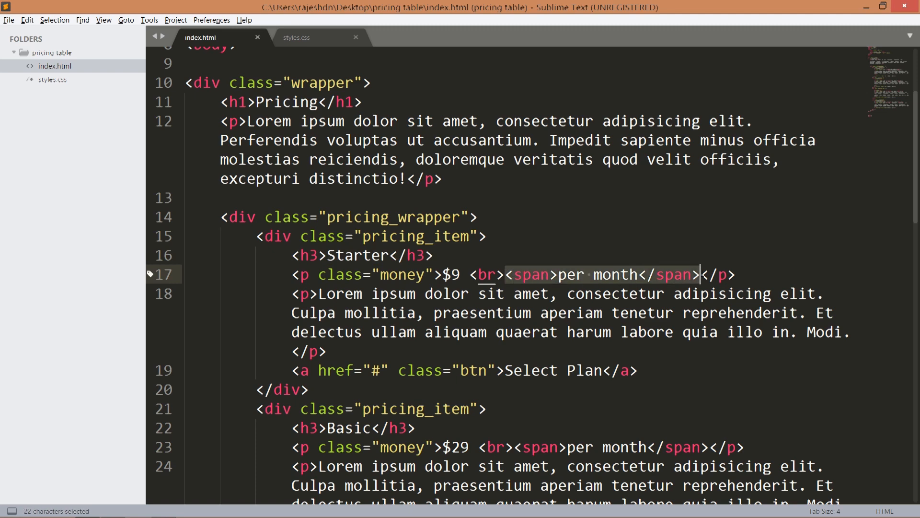
# - Start a .pricing_wrapper .pricing_item p.money span rule for the per-month text
pyautogui.click(296, 37)
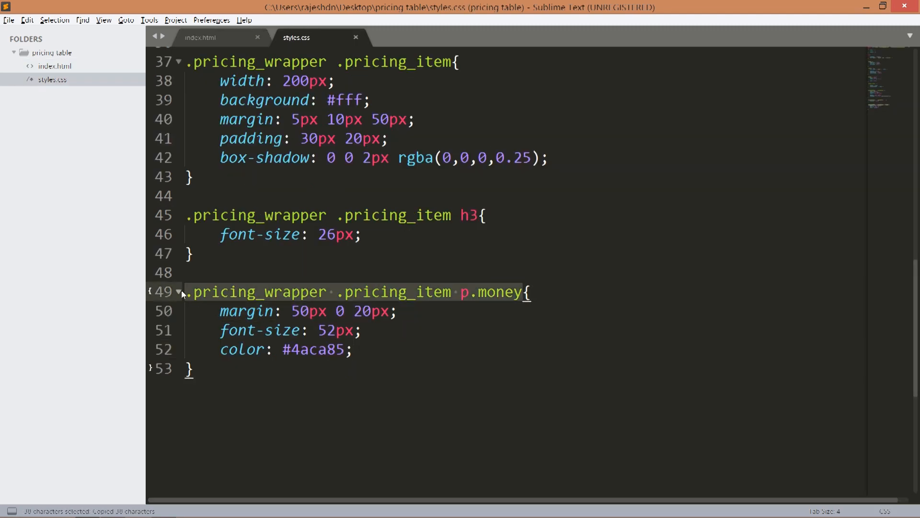
pyautogui.write('.pricing_wrapper .pricing_item p.money spa')
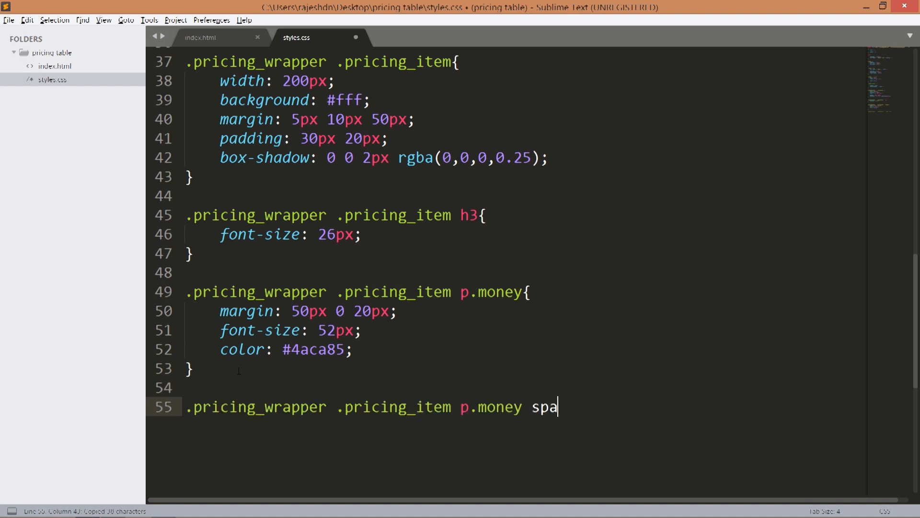
pyautogui.write('n{')
pyautogui.write('color: #')
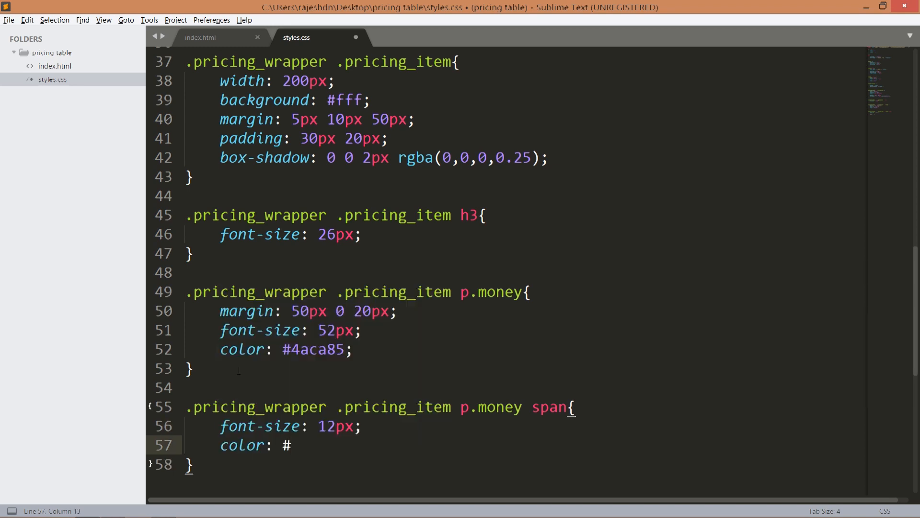
# - Colour the per-month span #bebebe, preview in Chrome, then make description paragraphs #bebebe
pyautogui.write('bebeb')
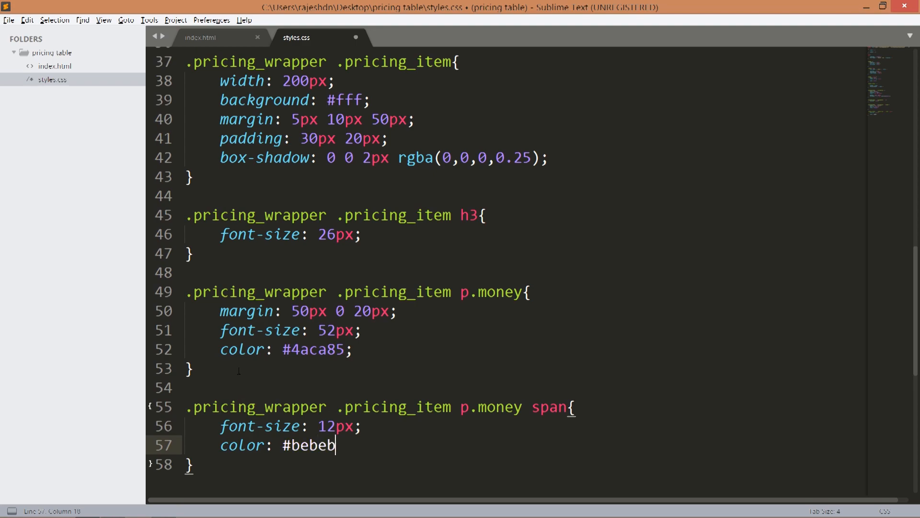
pyautogui.click(362, 10)
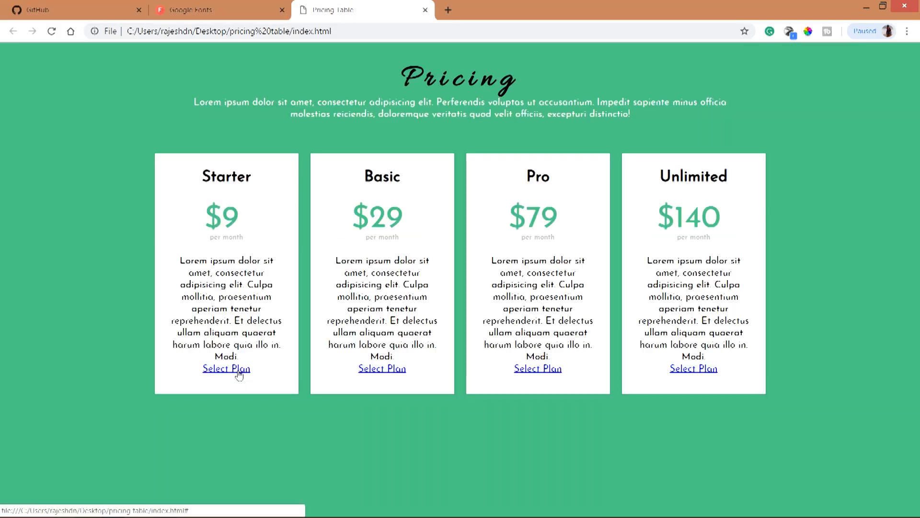
pyautogui.moveTo(260, 357)
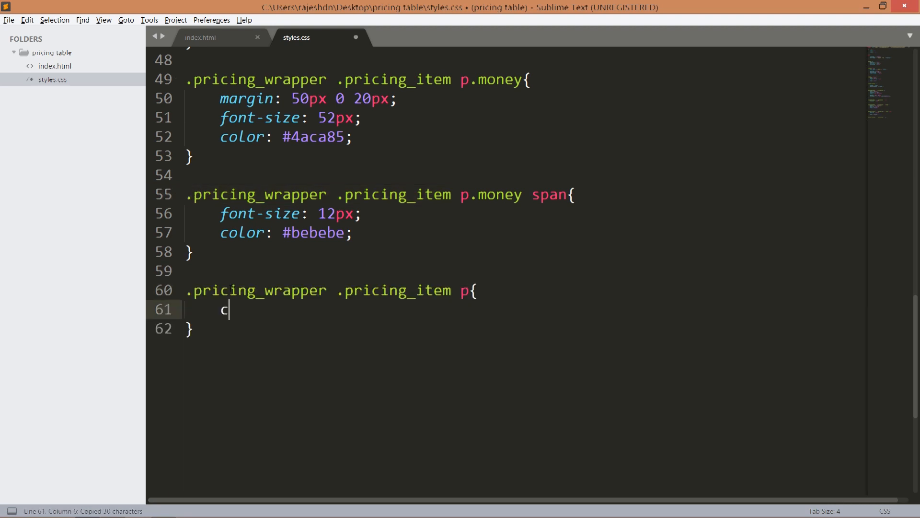
pyautogui.write('olor: #beb')
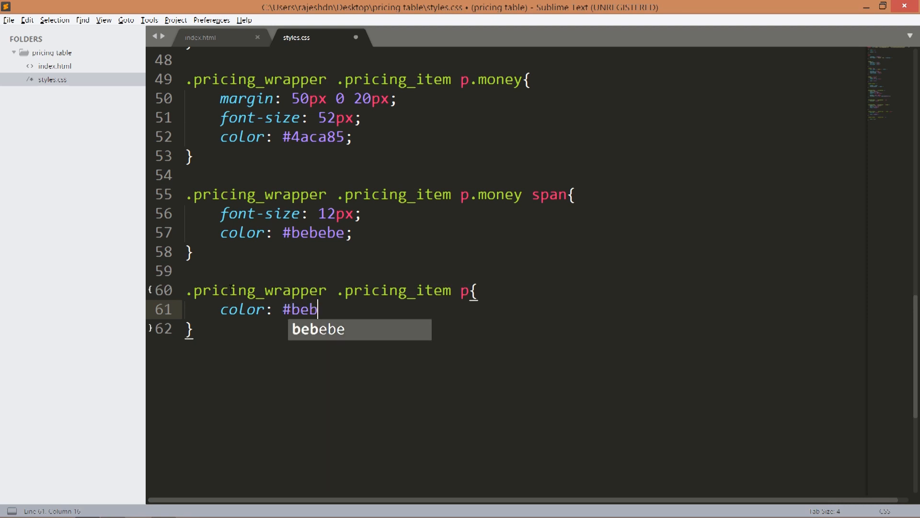
pyautogui.press('Tab')
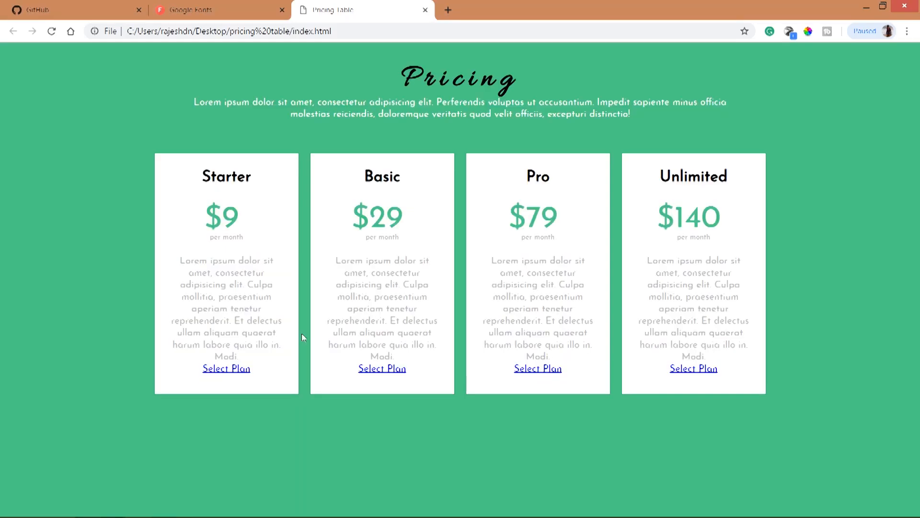
pyautogui.moveTo(212, 376)
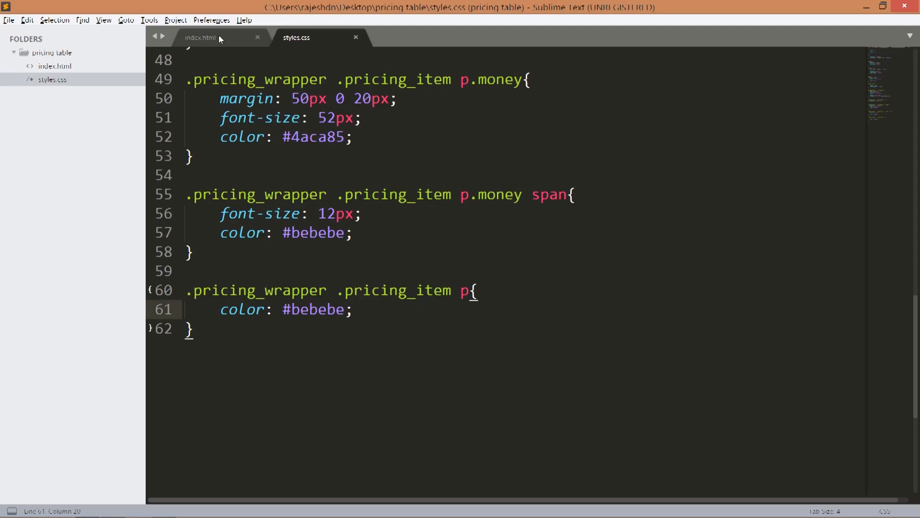
# - Check the btn class, then start an a.btn rule with display: block and 20px top margin
pyautogui.click(200, 37)
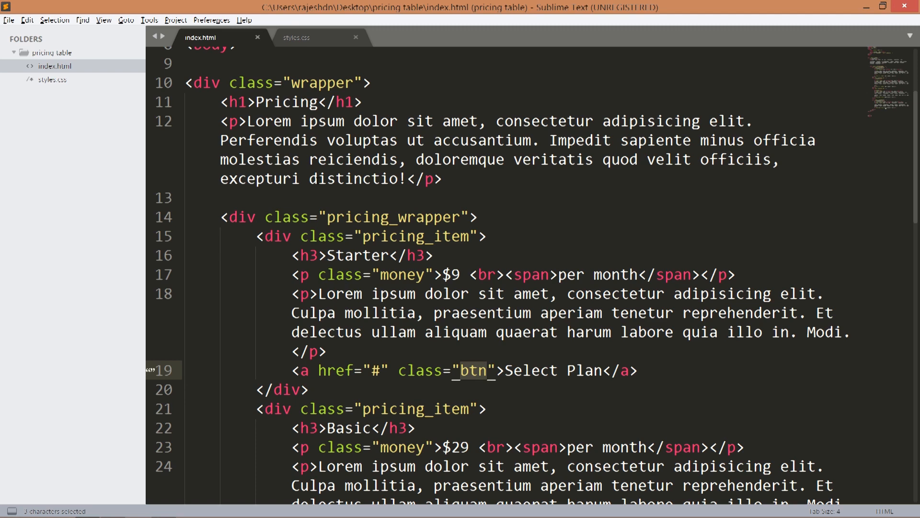
pyautogui.click(296, 37)
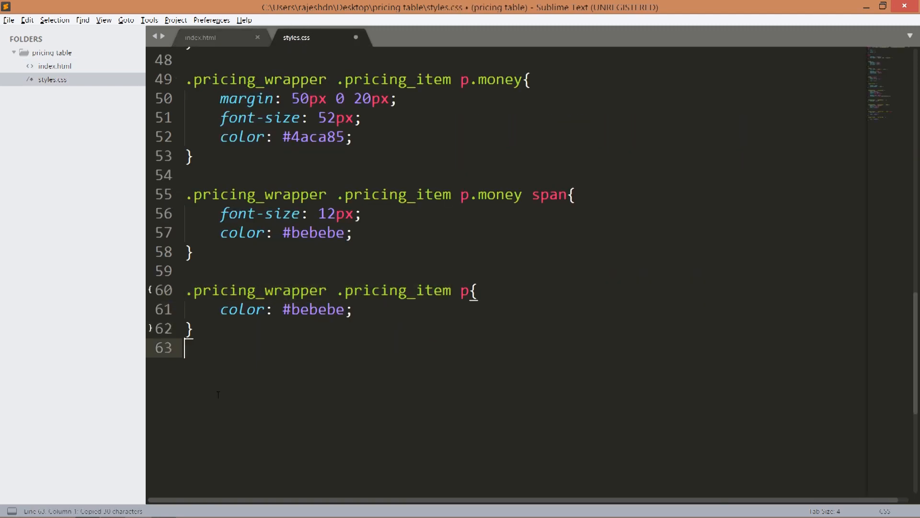
pyautogui.write('.pricing_wrapper .pricing_item a.btn{')
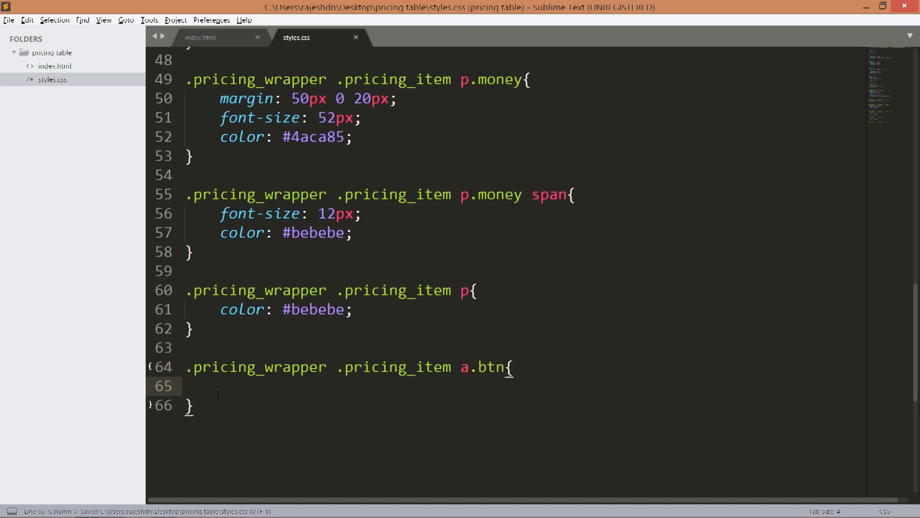
pyautogui.write('display: block;')
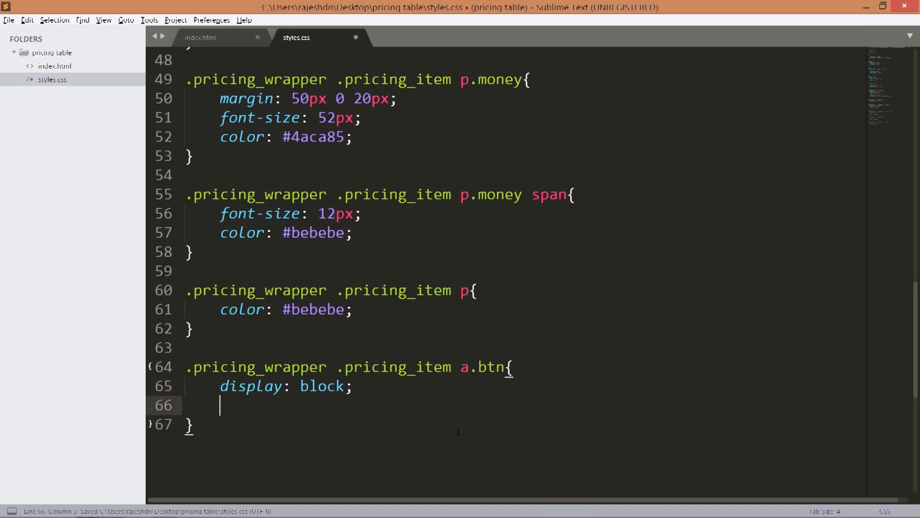
pyautogui.write('margin-top:')
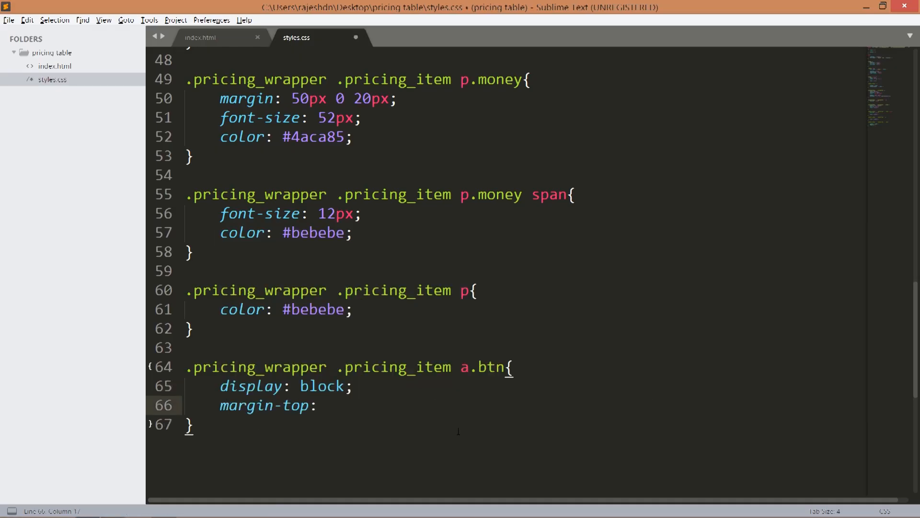
pyautogui.write('20px;')
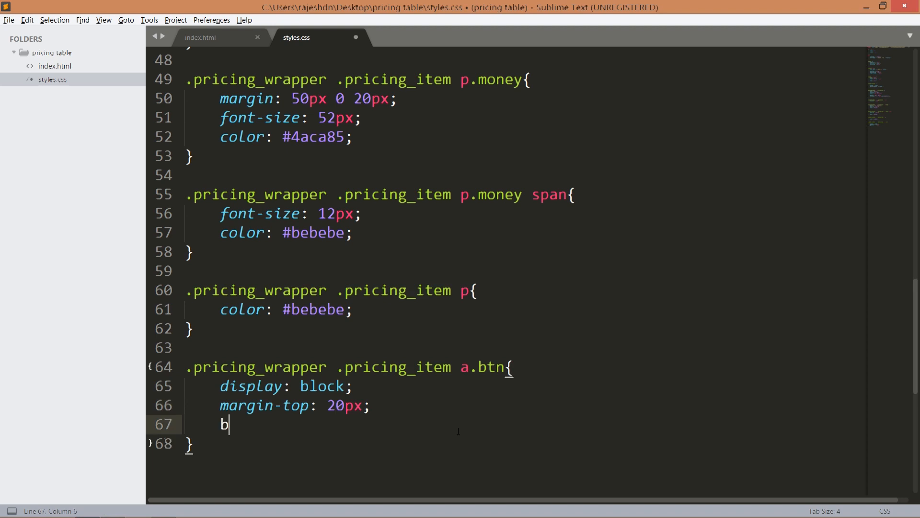
# - Give the button a #4aca85 background, white text, no underline and 10px padding
pyautogui.write('ackground: #')
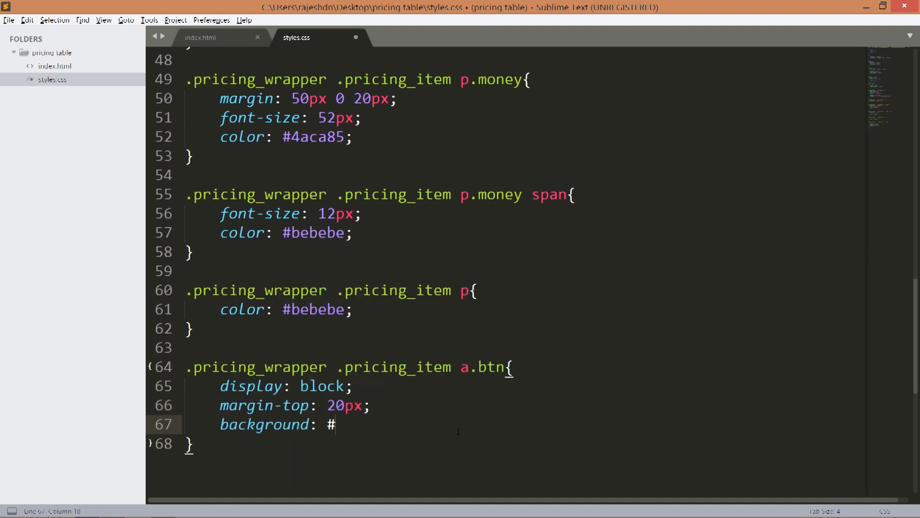
pyautogui.write('4aca85;')
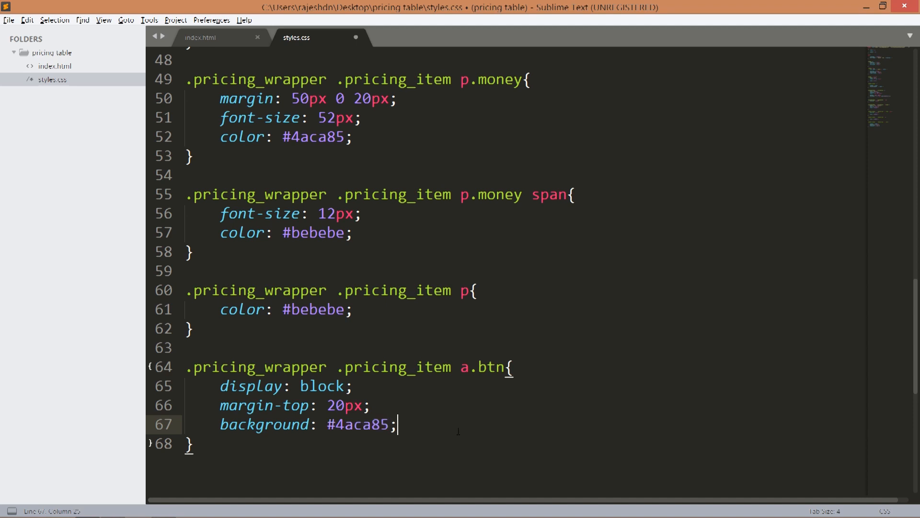
pyautogui.write('coe')
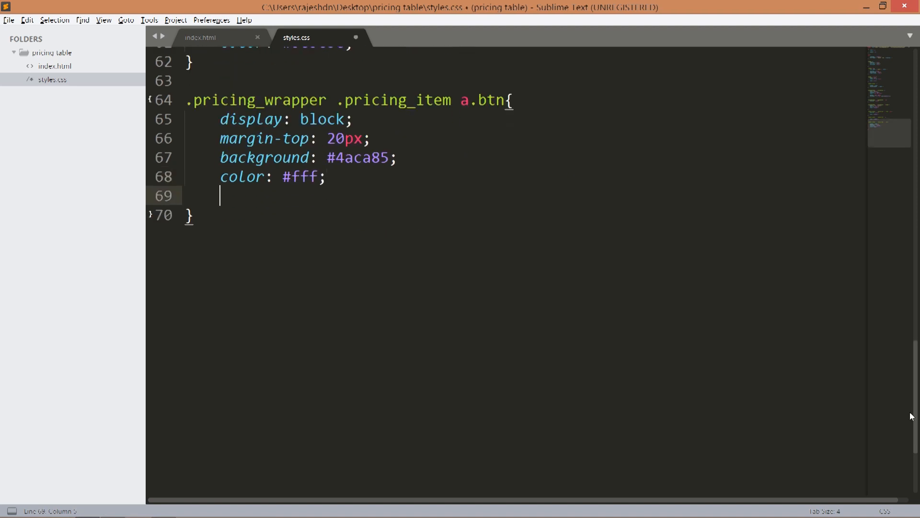
pyautogui.write('text-decoration:')
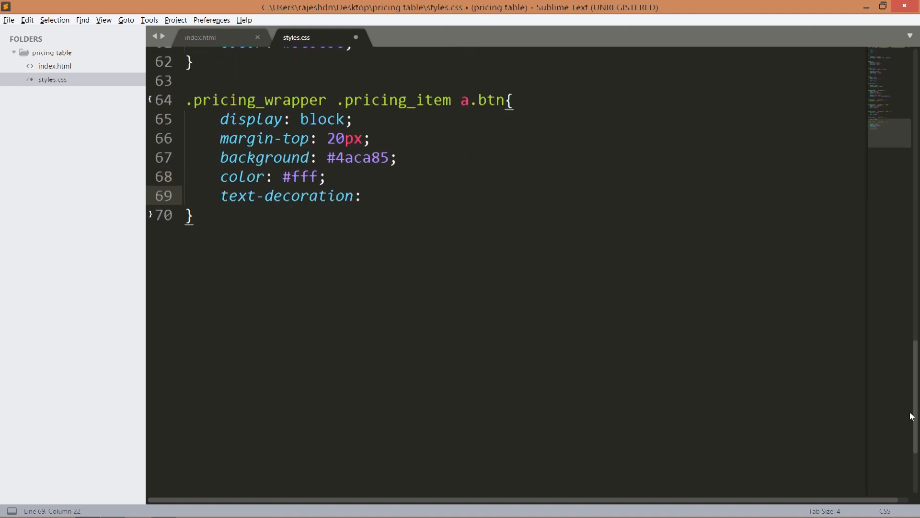
pyautogui.write('none;')
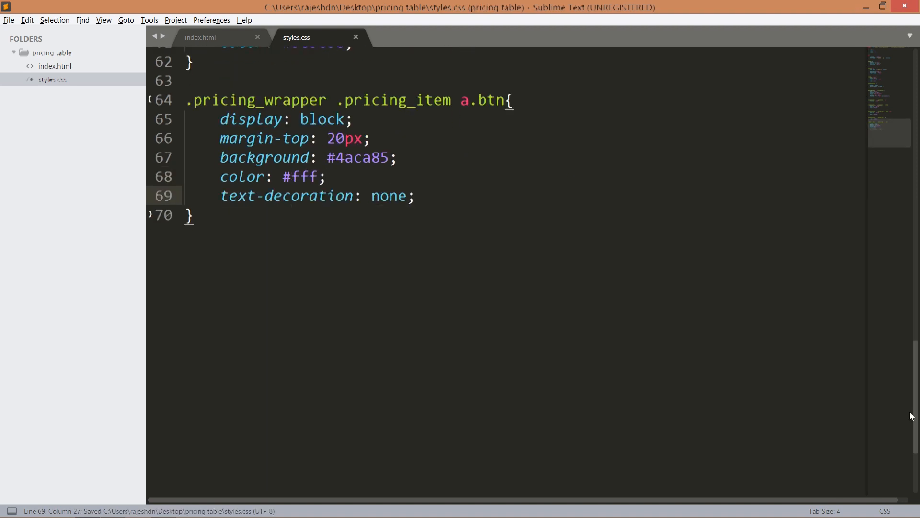
pyautogui.write('padding: 10')
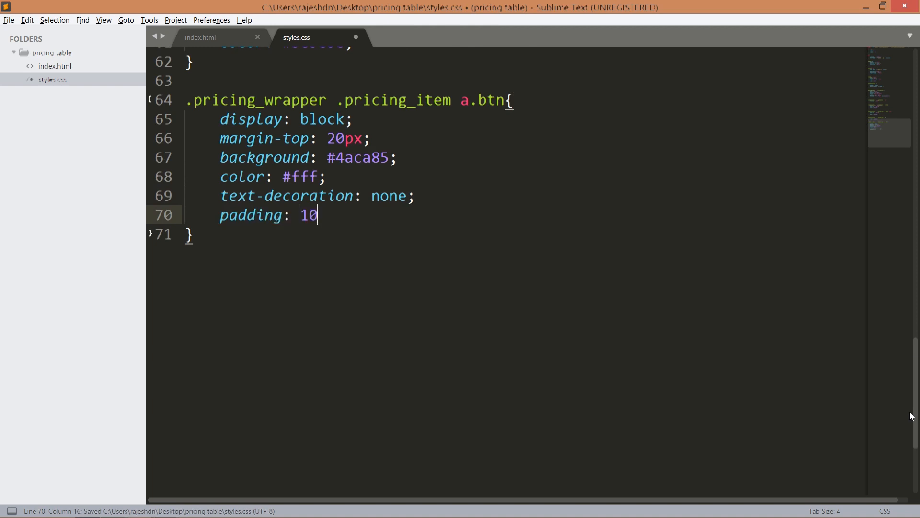
pyautogui.write('px;')
pyautogui.write('border-radius: 25px')
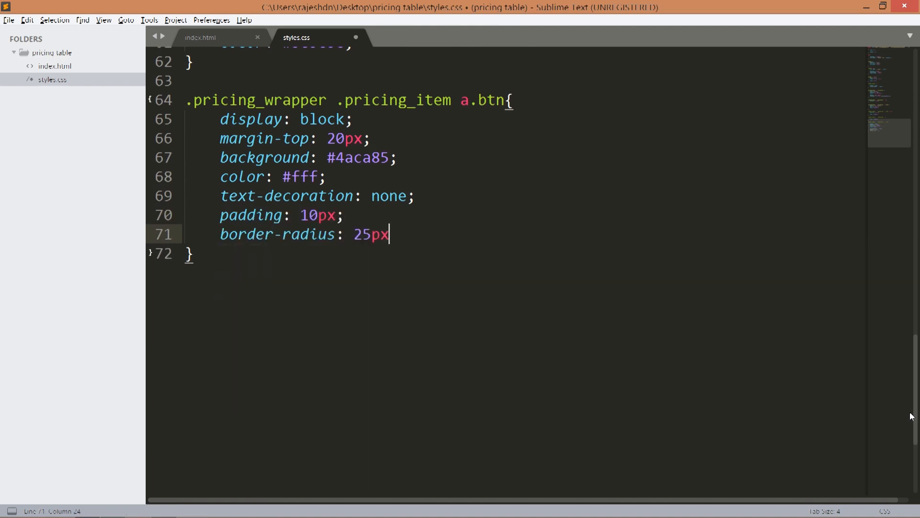
# - Preview the rounded green Select Plan buttons in Chrome, then begin typing 'flex' in .pricing_wrapper
pyautogui.click(363, 10)
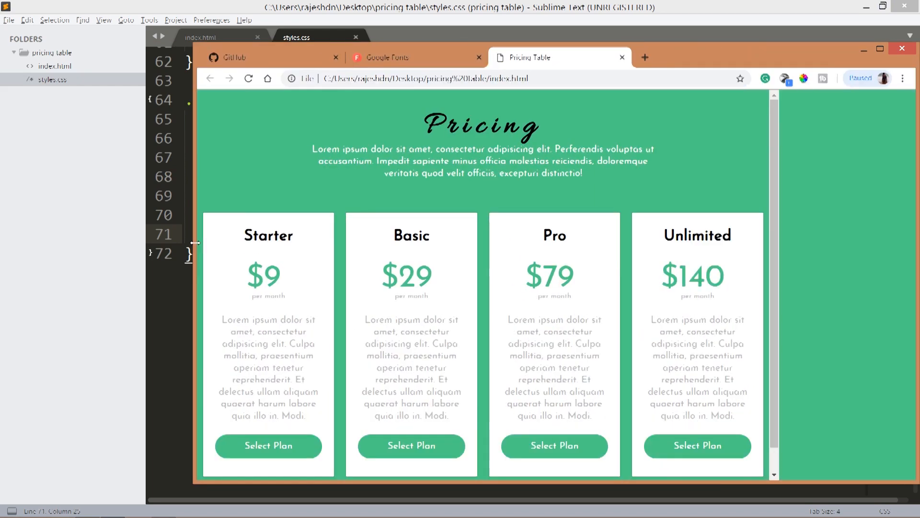
pyautogui.click(880, 49)
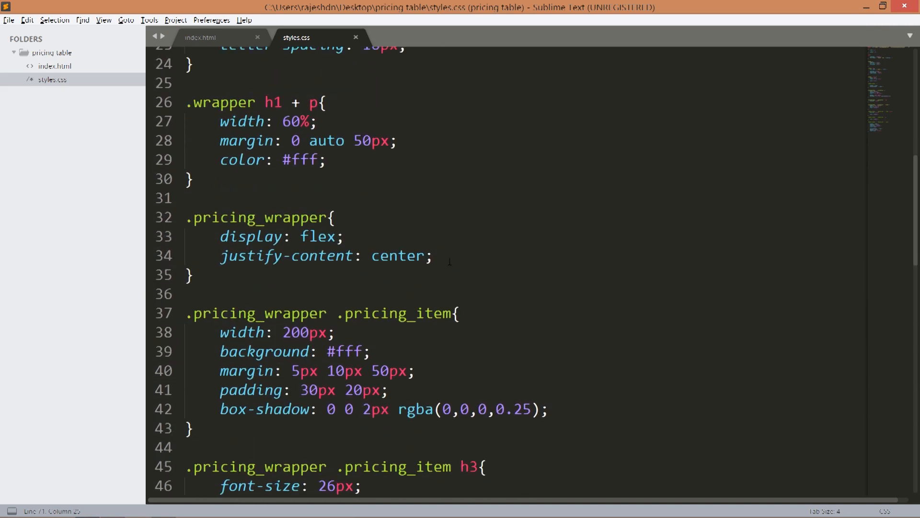
pyautogui.write('flex')
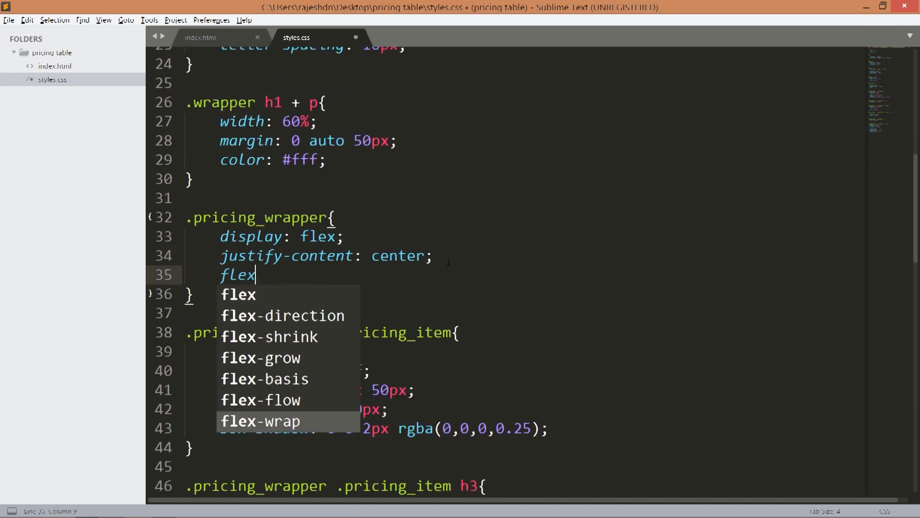